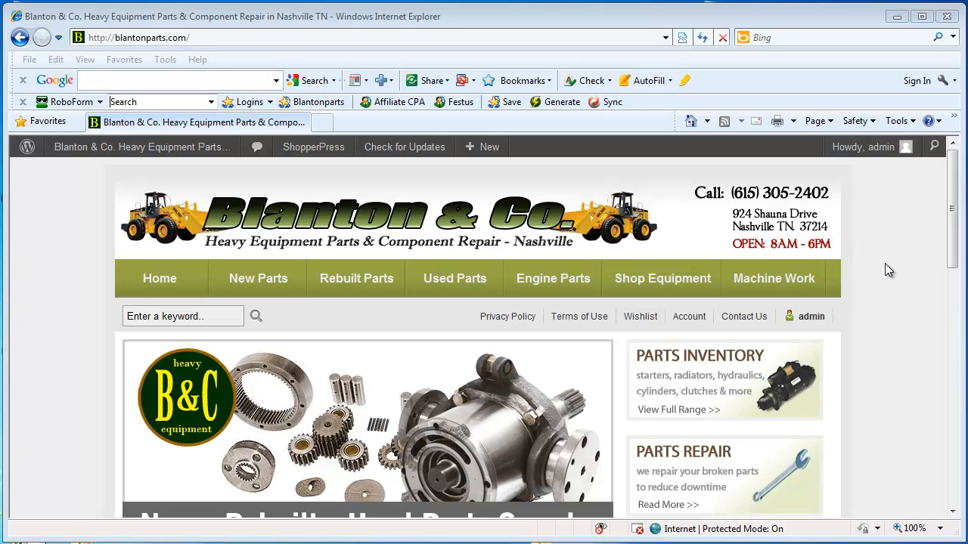
pyautogui.moveTo(739, 316)
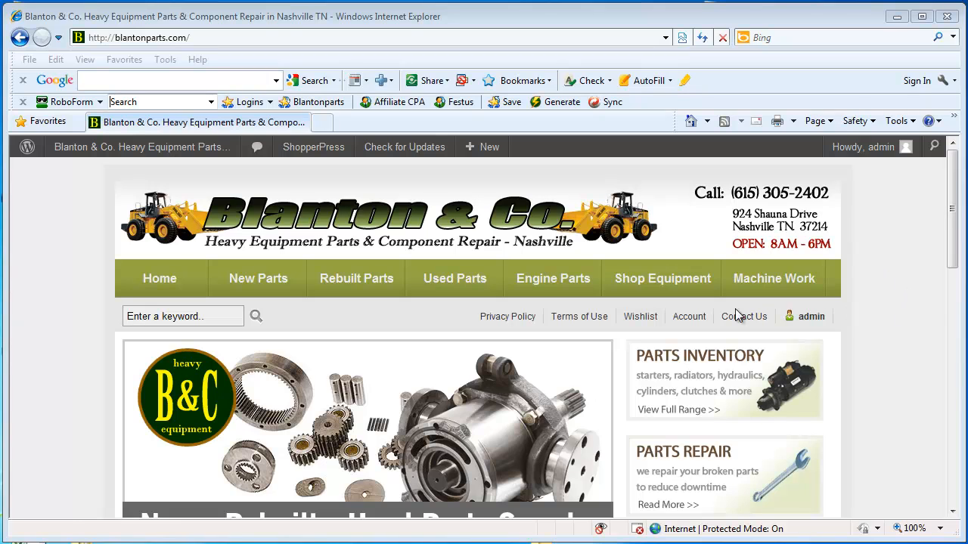
pyautogui.moveTo(802, 321)
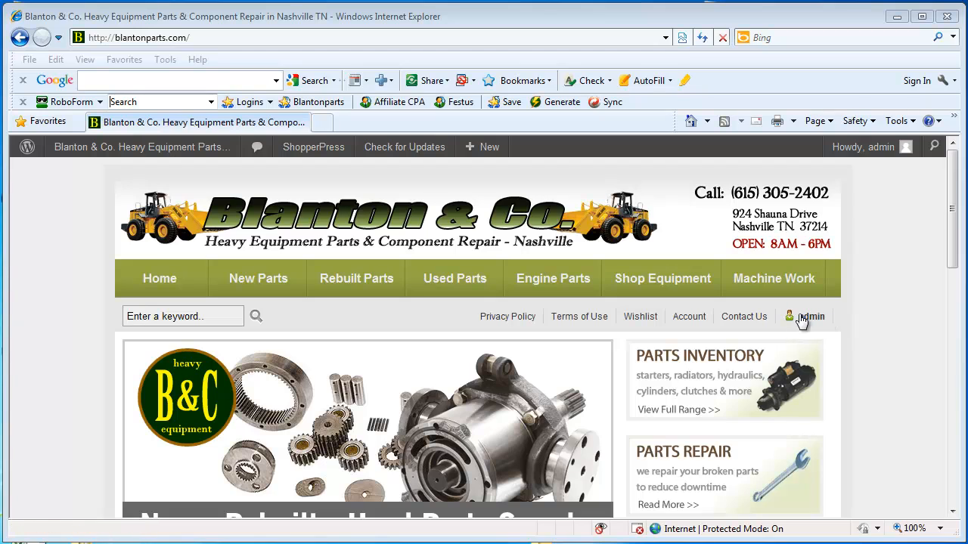
pyautogui.moveTo(810, 316)
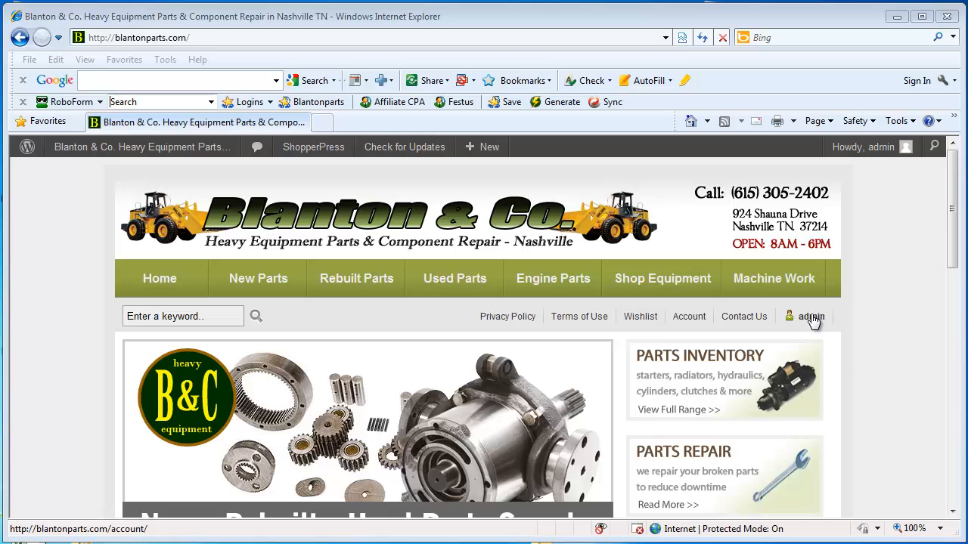
pyautogui.moveTo(842, 319)
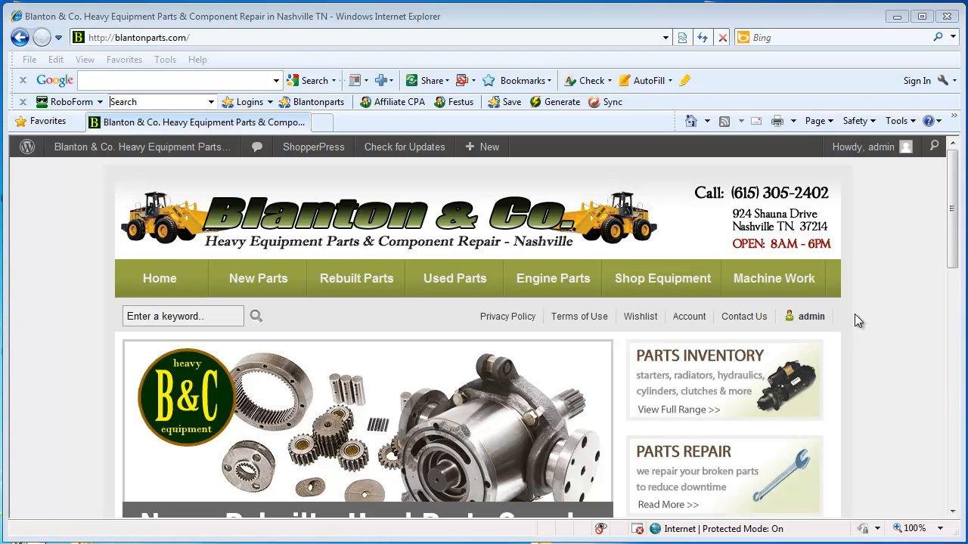
pyautogui.moveTo(858, 266)
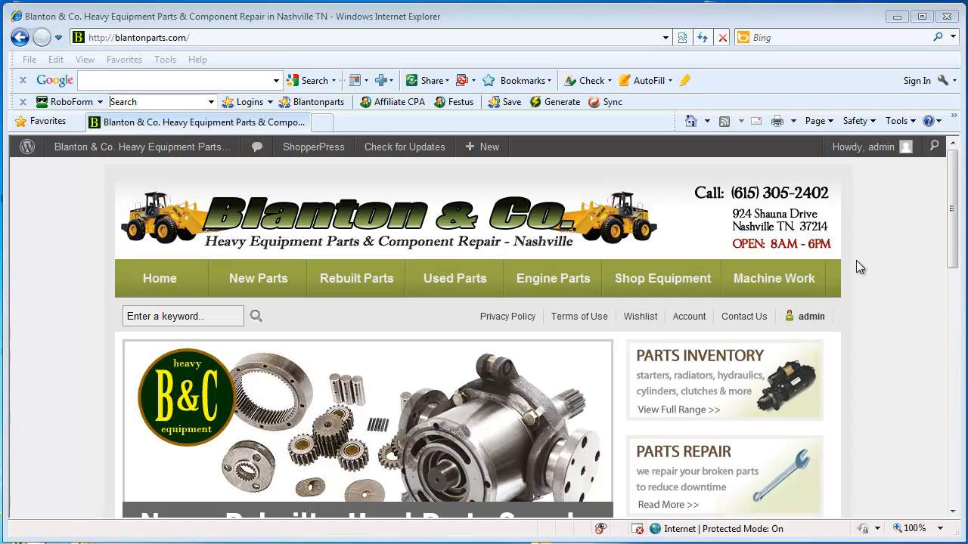
pyautogui.moveTo(404, 147)
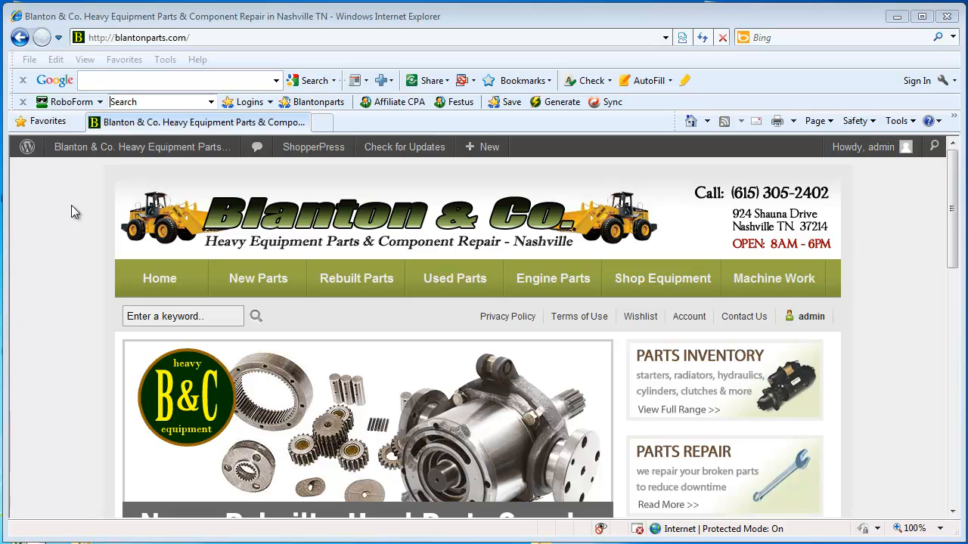
# - Create a new product post from the admin bar's + New menu
pyautogui.click(483, 146)
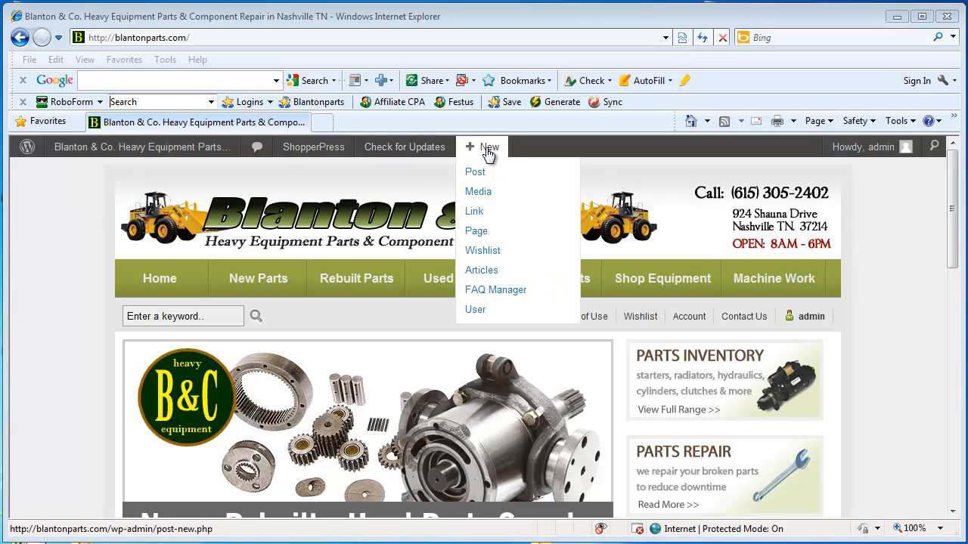
pyautogui.moveTo(478, 173)
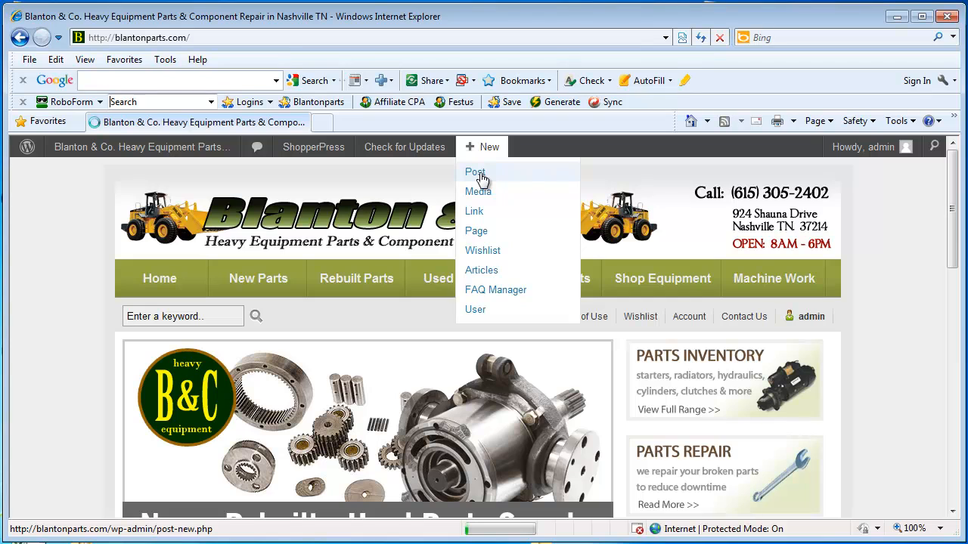
pyautogui.click(475, 171)
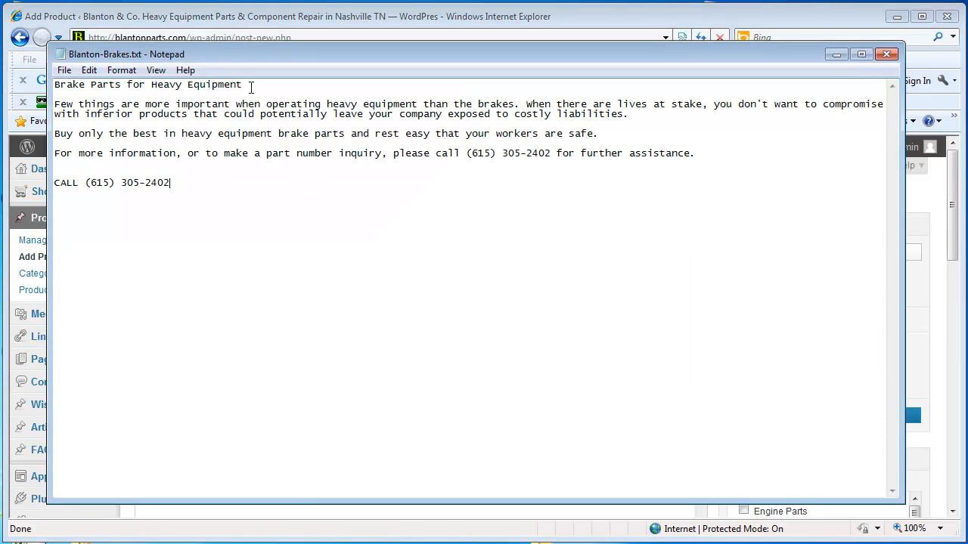
# - Enter the title 'Brake Parts for Heavy Equipment' and the description from Blanton-Brakes.txt
pyautogui.tripleClick(147, 84)
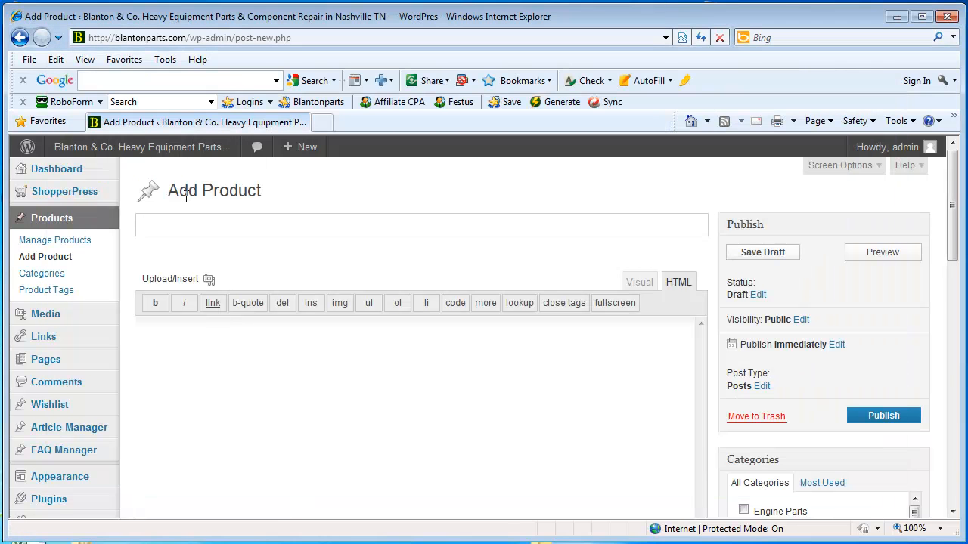
pyautogui.write('Brake Parts for Heavy Equipment')
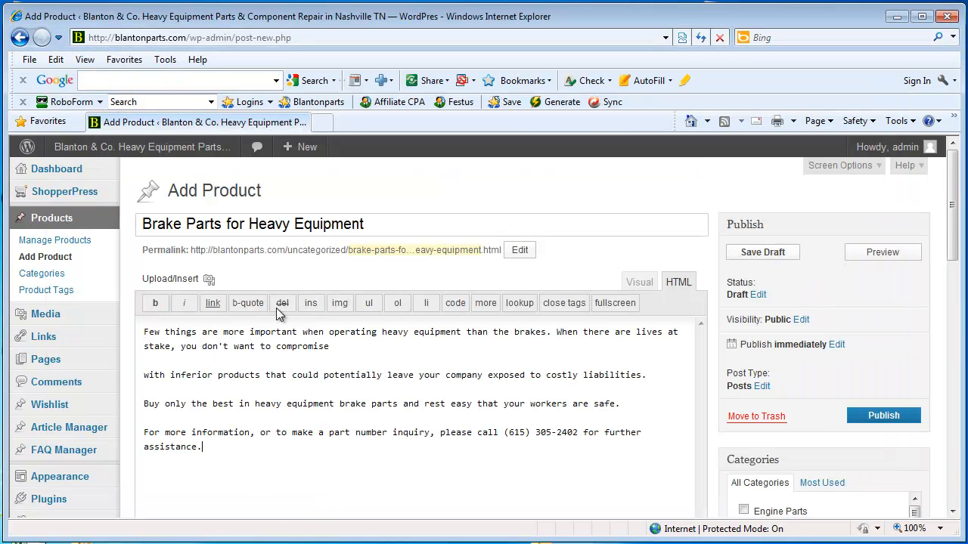
pyautogui.scroll(-3)
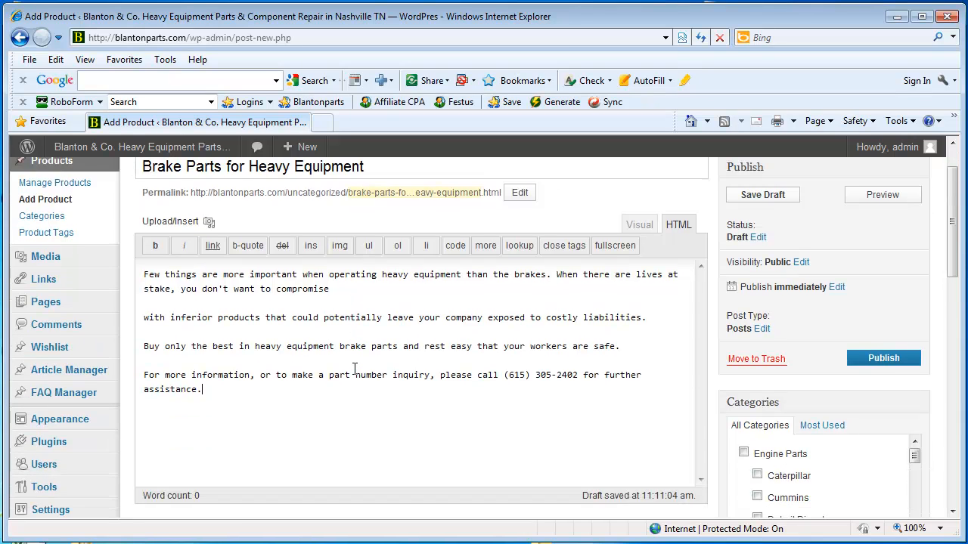
pyautogui.scroll(-3)
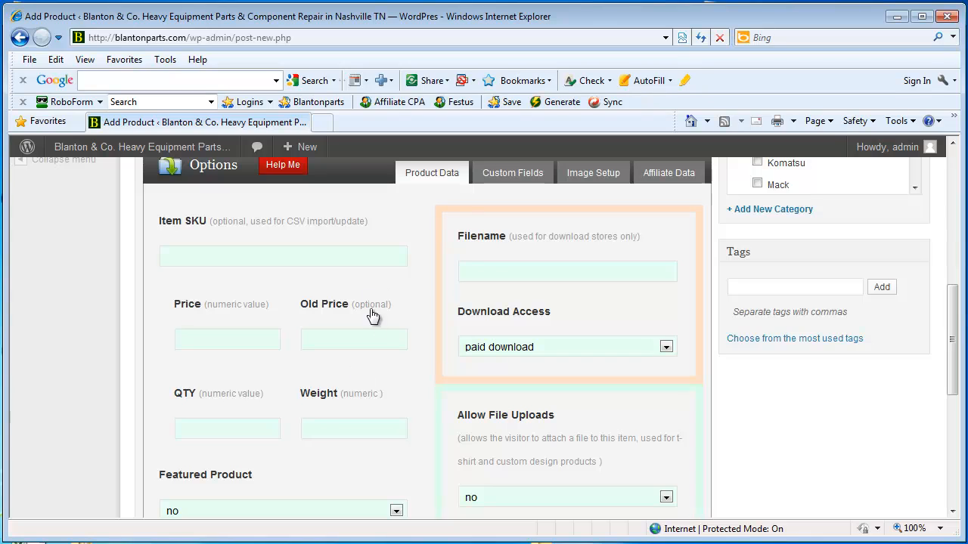
pyautogui.moveTo(131, 295)
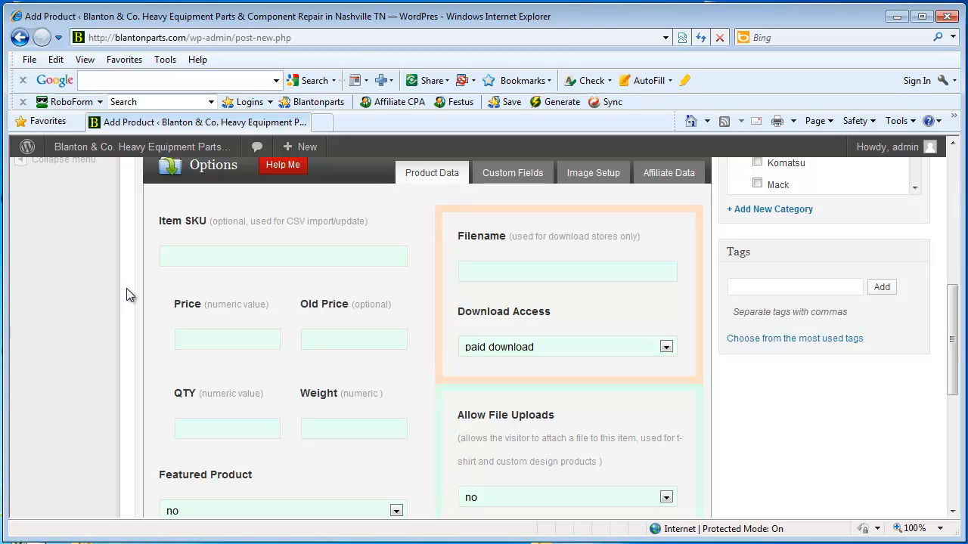
pyautogui.moveTo(199, 229)
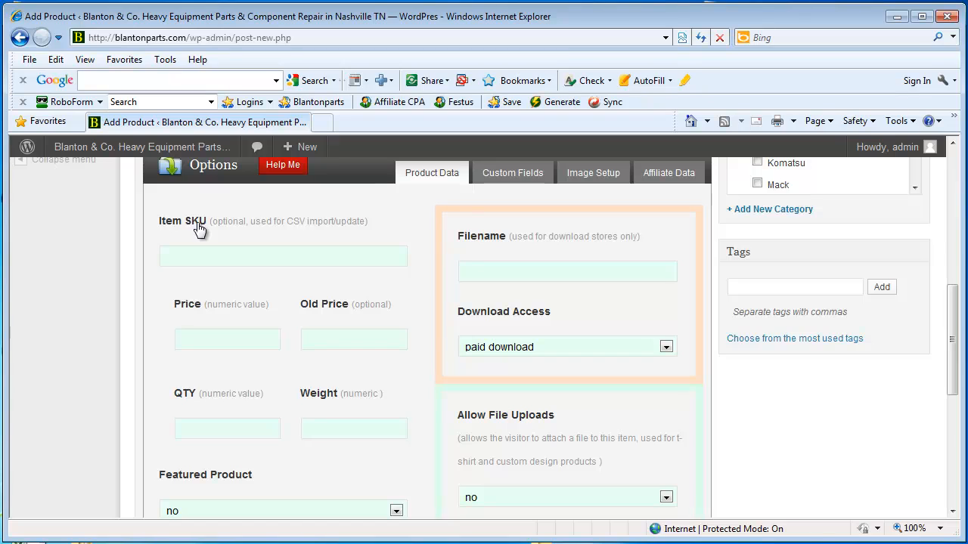
pyautogui.moveTo(176, 235)
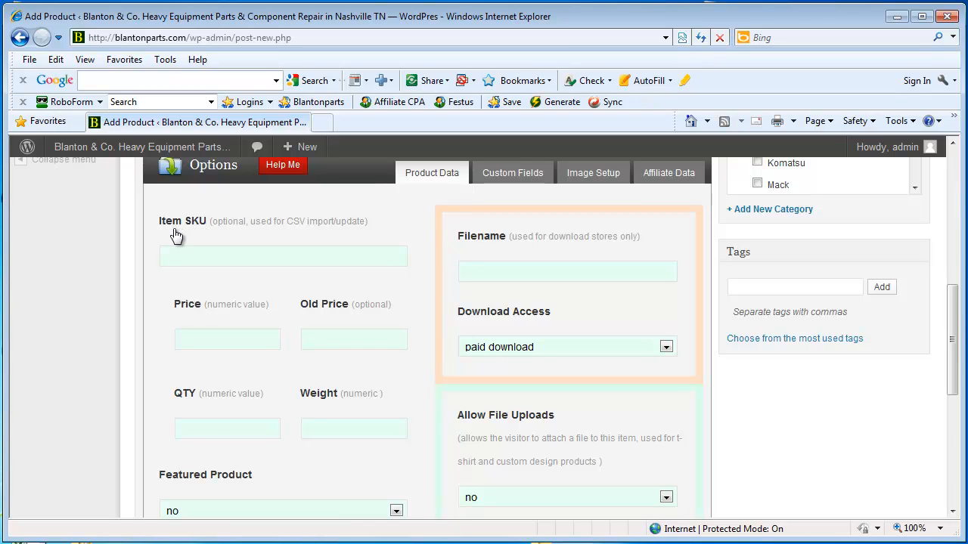
pyautogui.moveTo(198, 234)
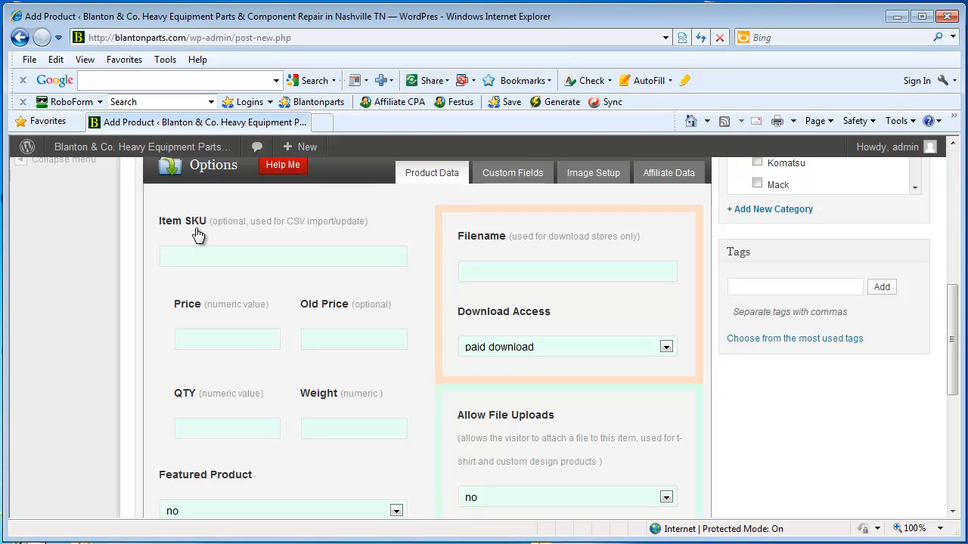
pyautogui.moveTo(222, 237)
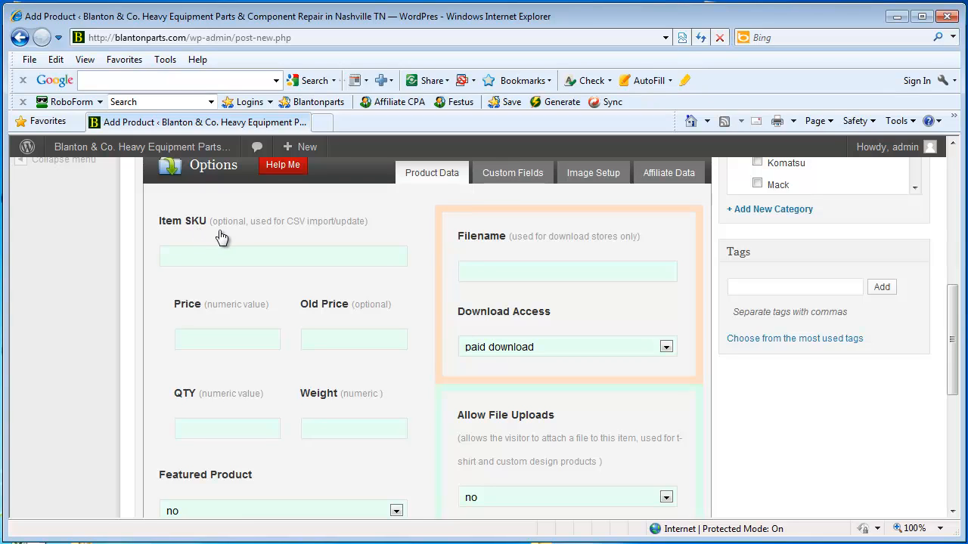
pyautogui.moveTo(248, 236)
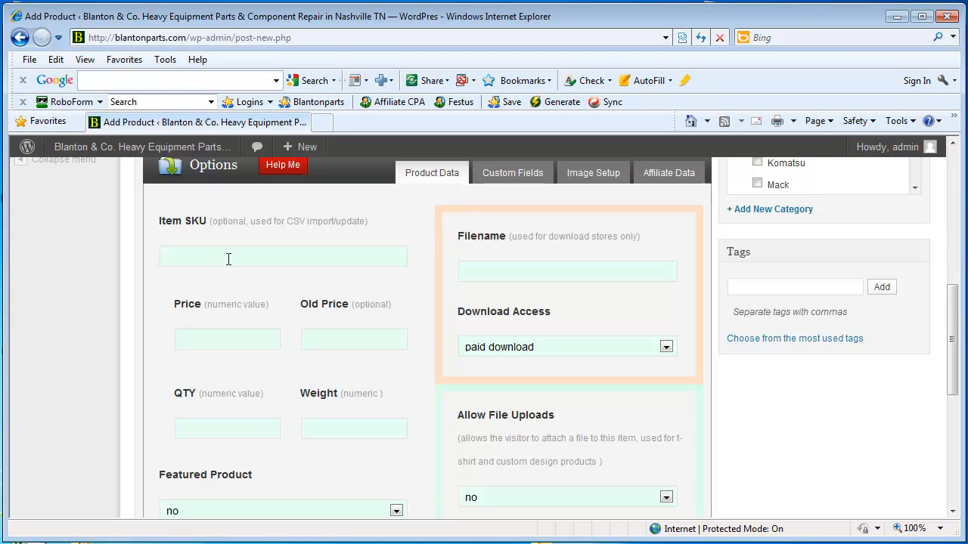
pyautogui.moveTo(175, 333)
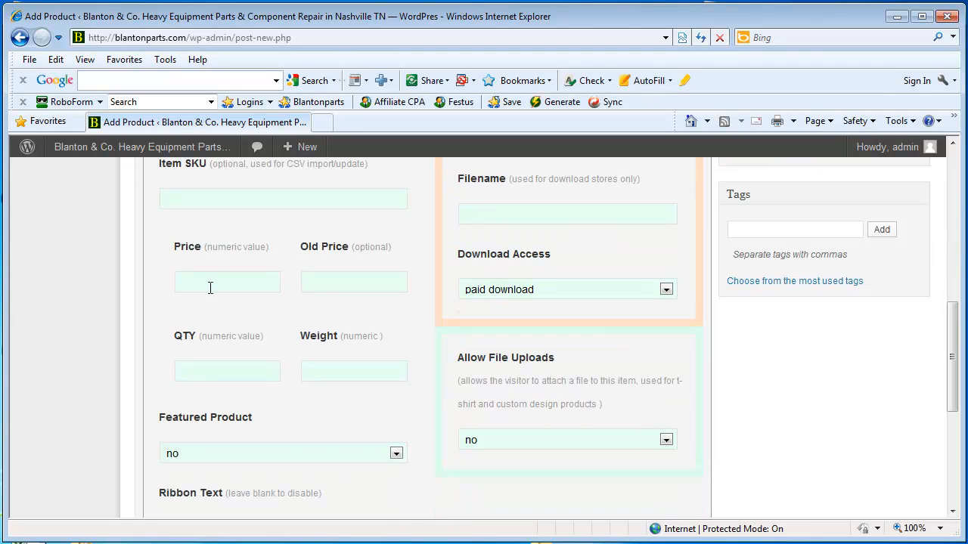
# - Enter 0.00 in the Product Data Price field, leaving SKU and quantity empty
pyautogui.click(227, 281)
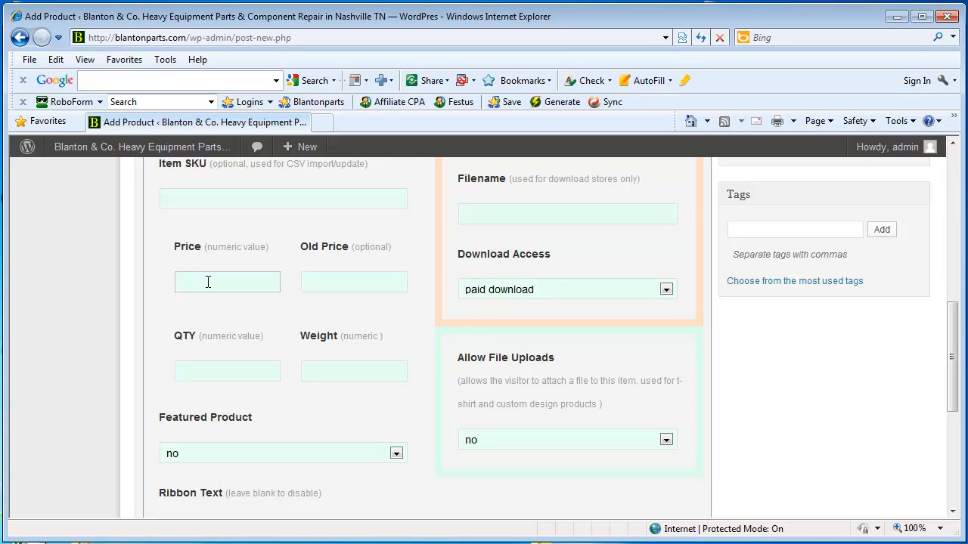
pyautogui.click(227, 281)
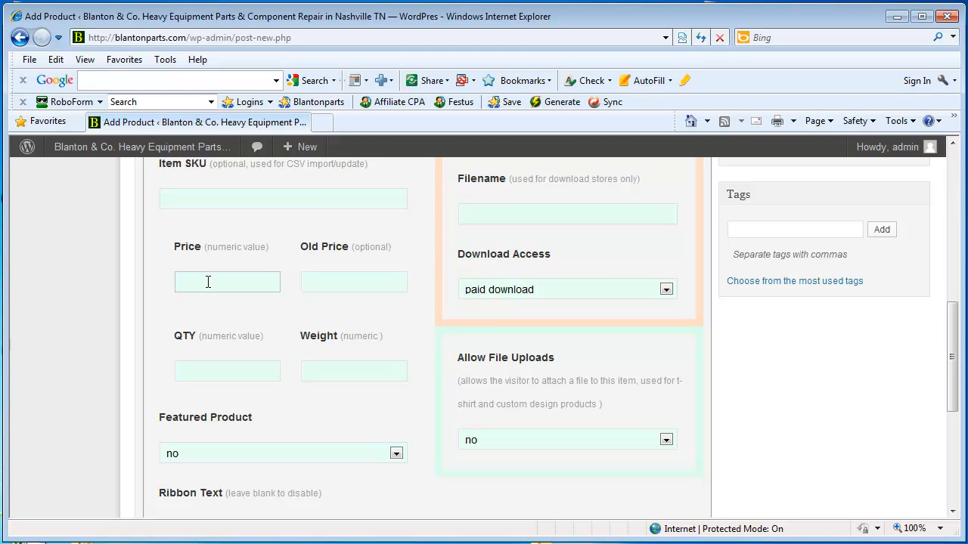
pyautogui.write('0.00')
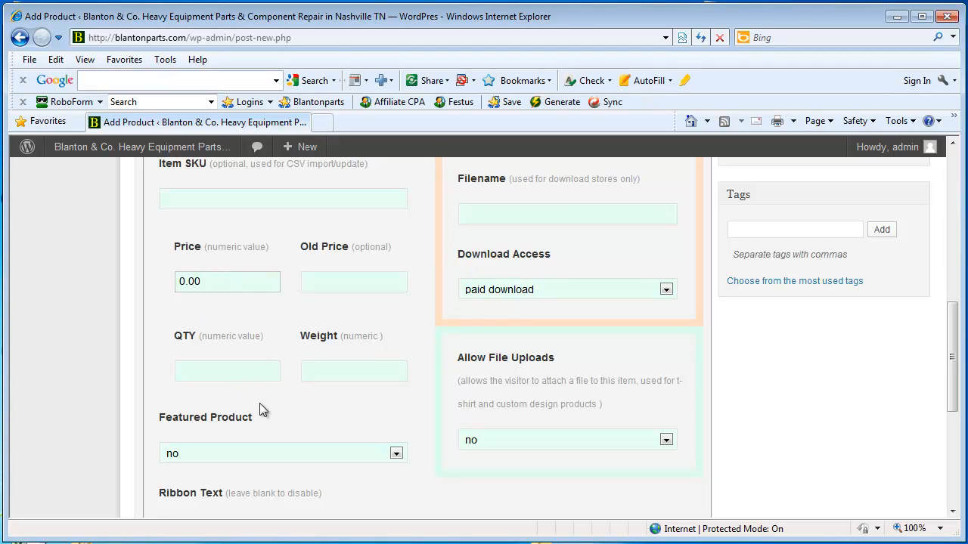
pyautogui.moveTo(195, 387)
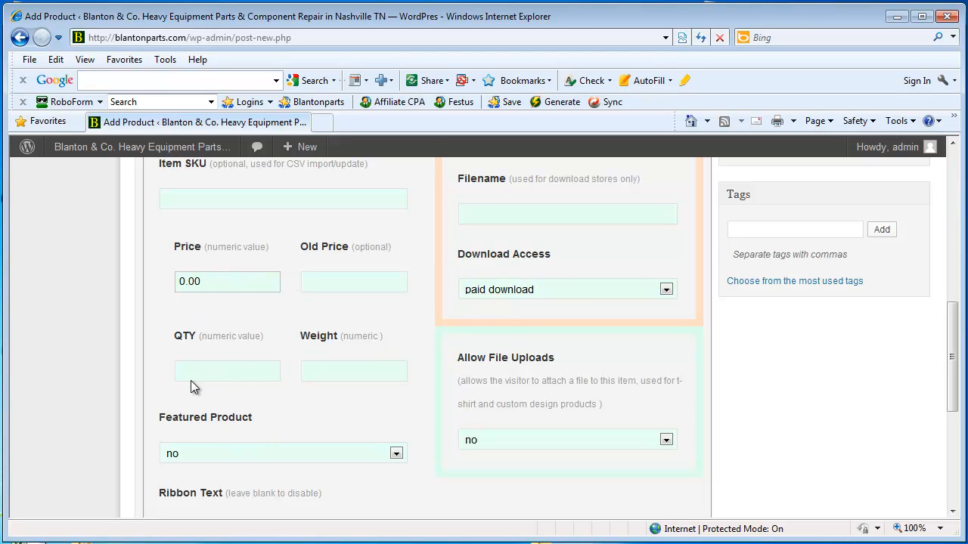
pyautogui.moveTo(177, 341)
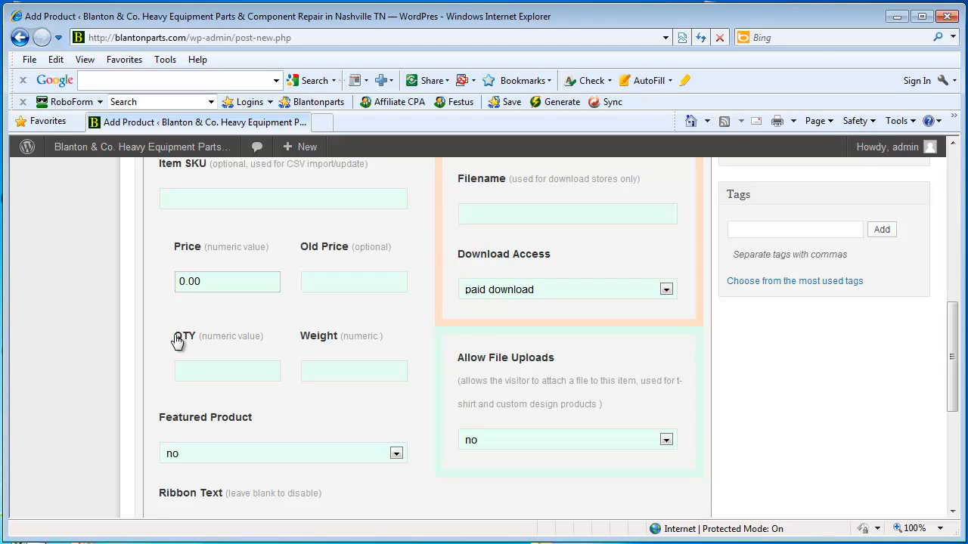
pyautogui.moveTo(154, 345)
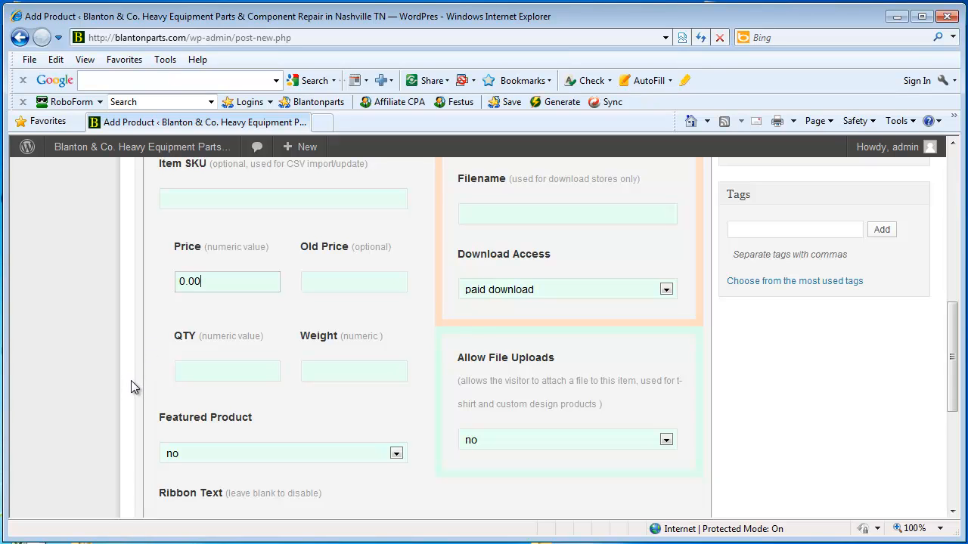
pyautogui.moveTo(174, 408)
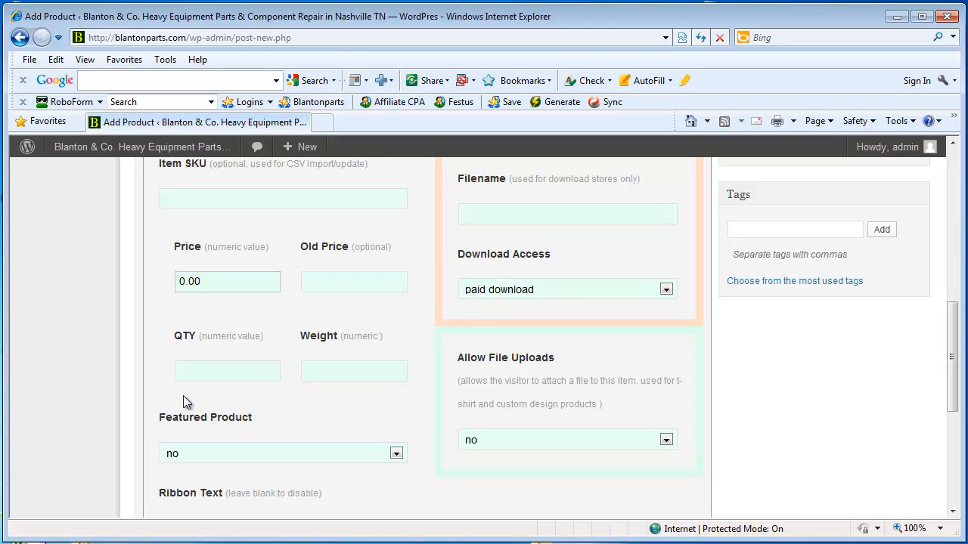
pyautogui.moveTo(194, 425)
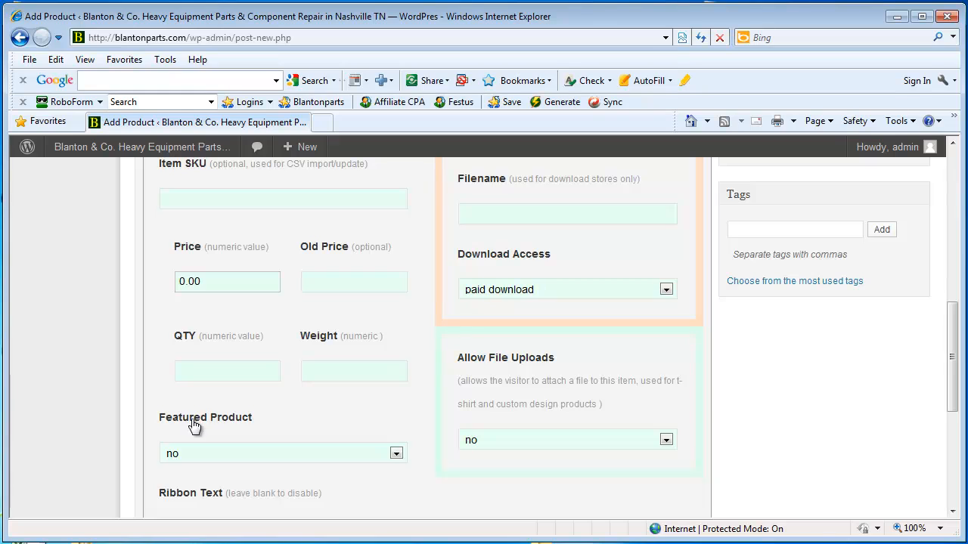
pyautogui.moveTo(157, 476)
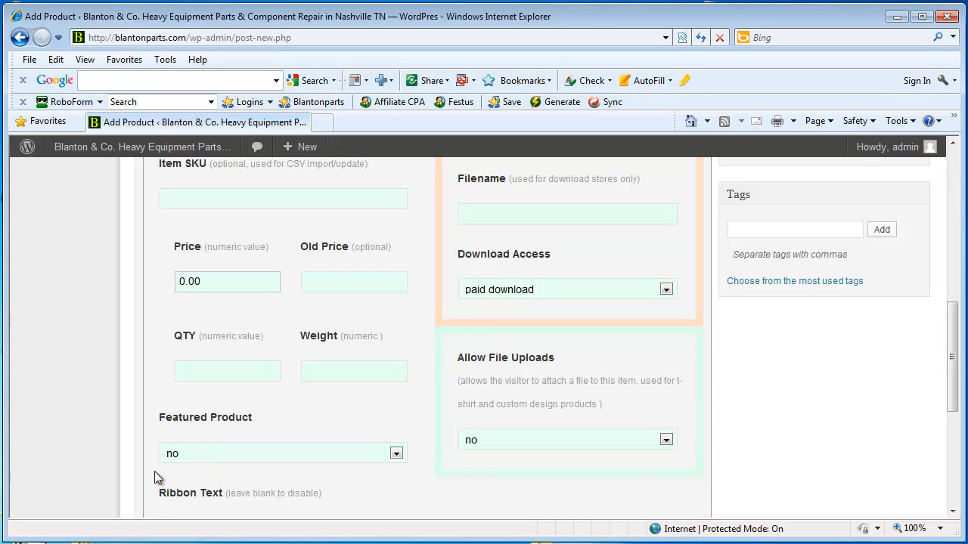
pyautogui.moveTo(302, 414)
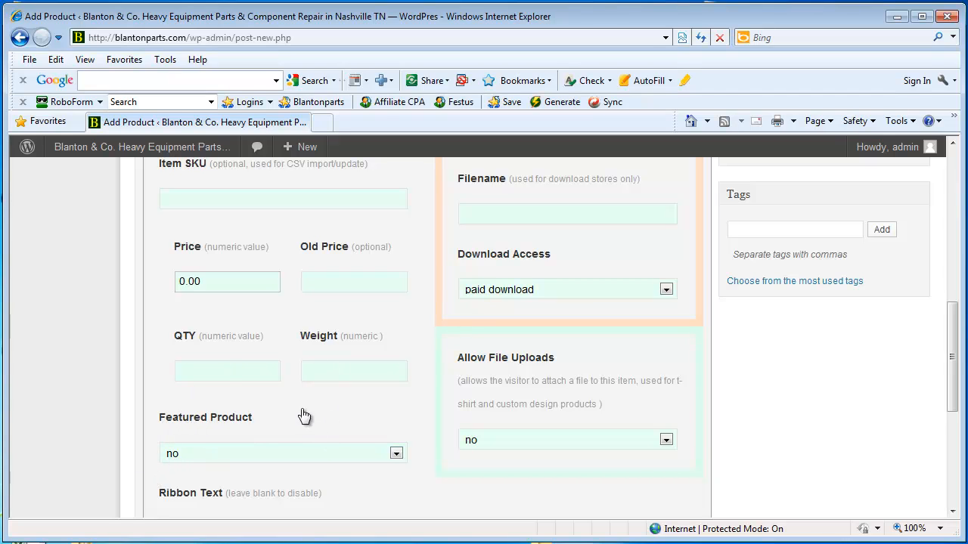
pyautogui.moveTo(355, 255)
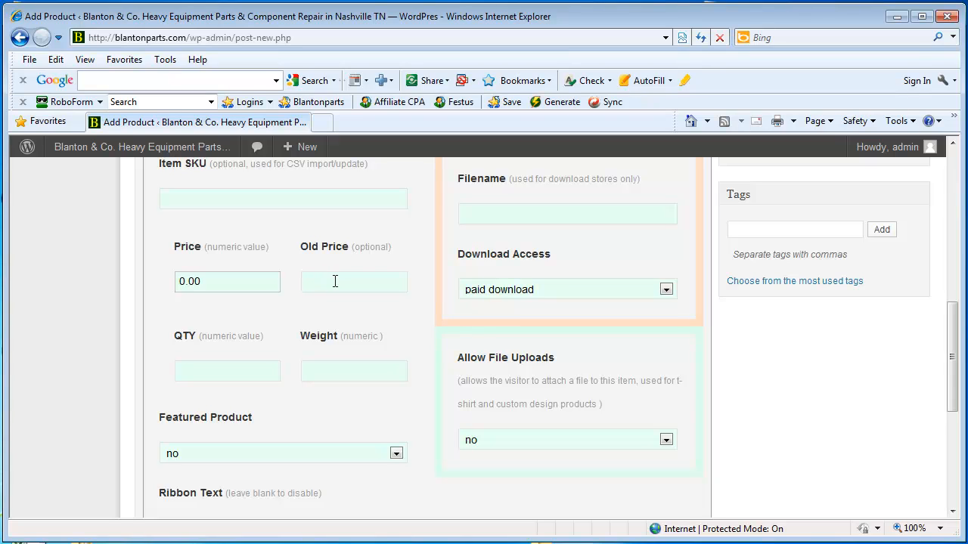
pyautogui.moveTo(307, 280)
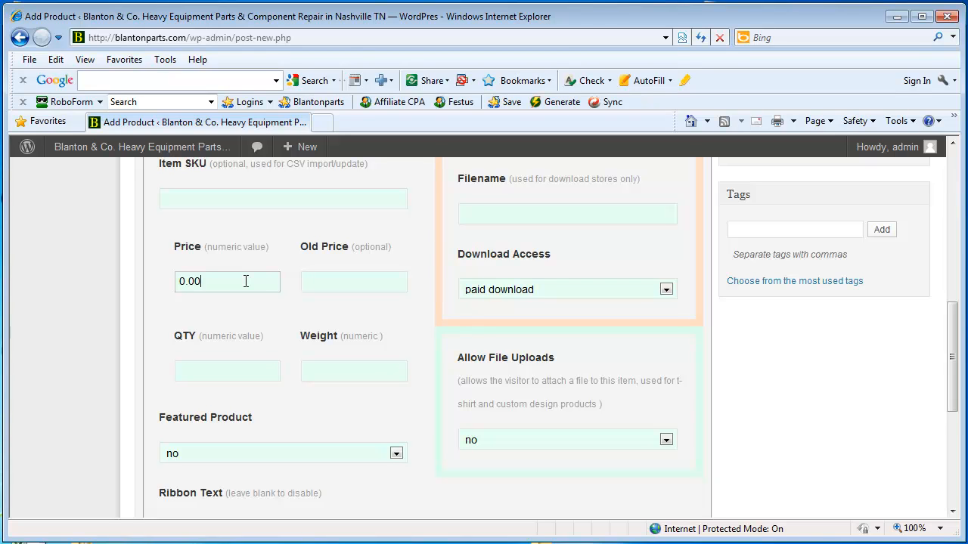
pyautogui.moveTo(365, 396)
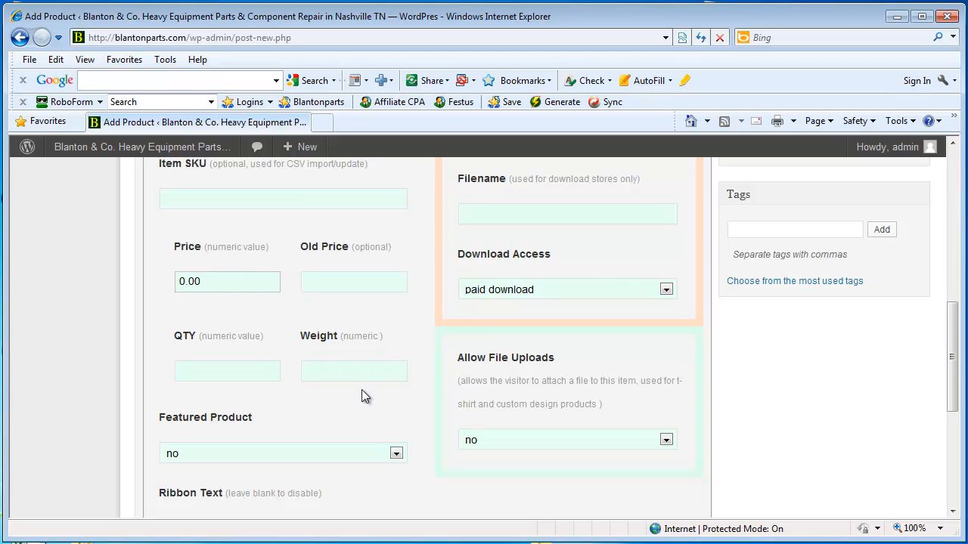
pyautogui.moveTo(359, 401)
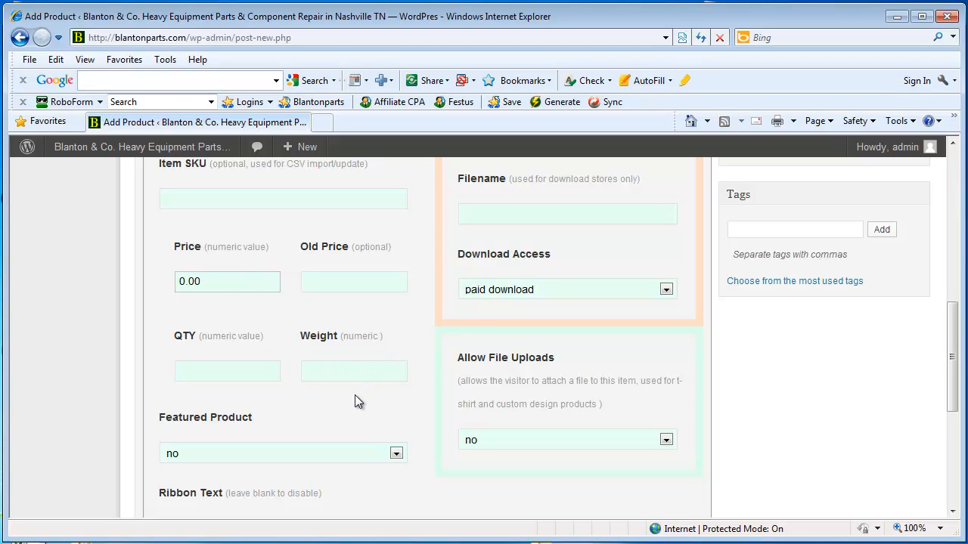
pyautogui.moveTo(405, 497)
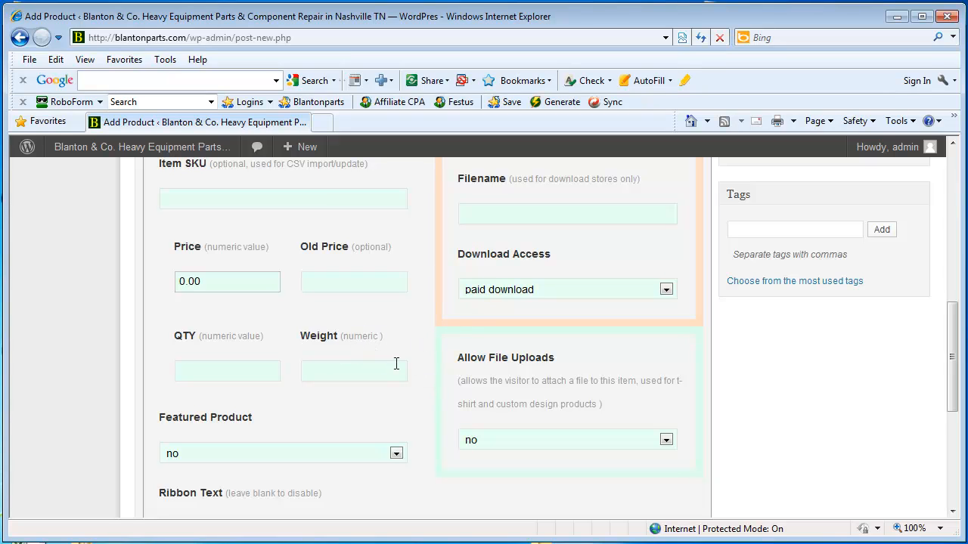
pyautogui.moveTo(425, 492)
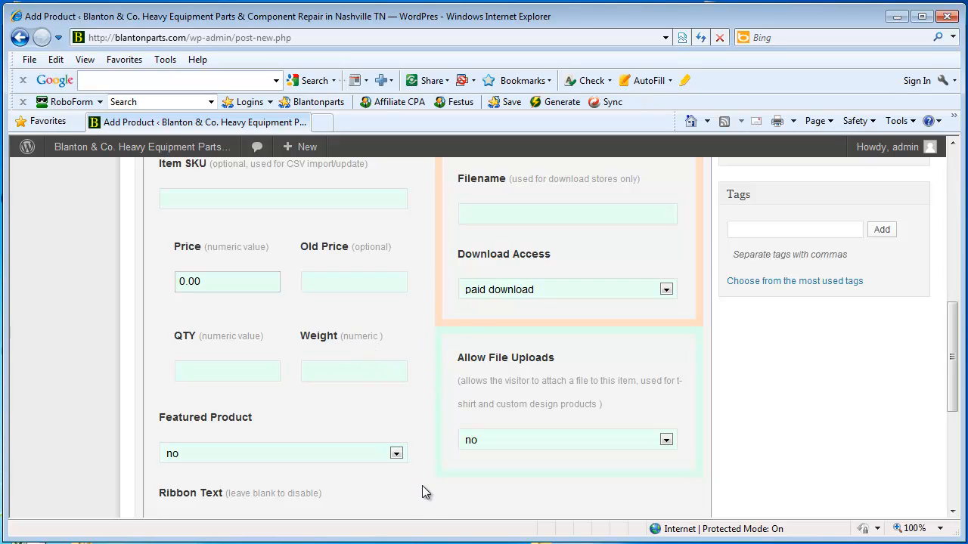
pyautogui.moveTo(406, 409)
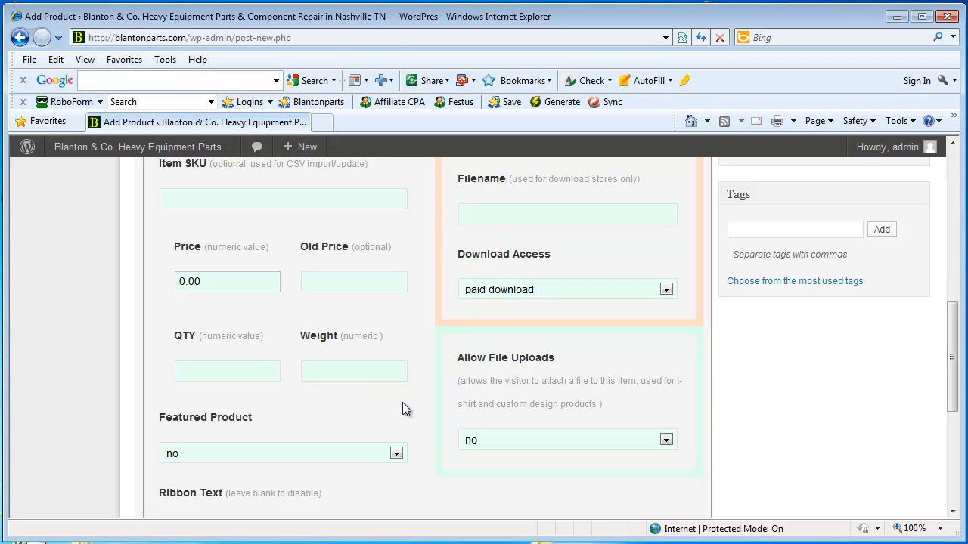
pyautogui.moveTo(425, 426)
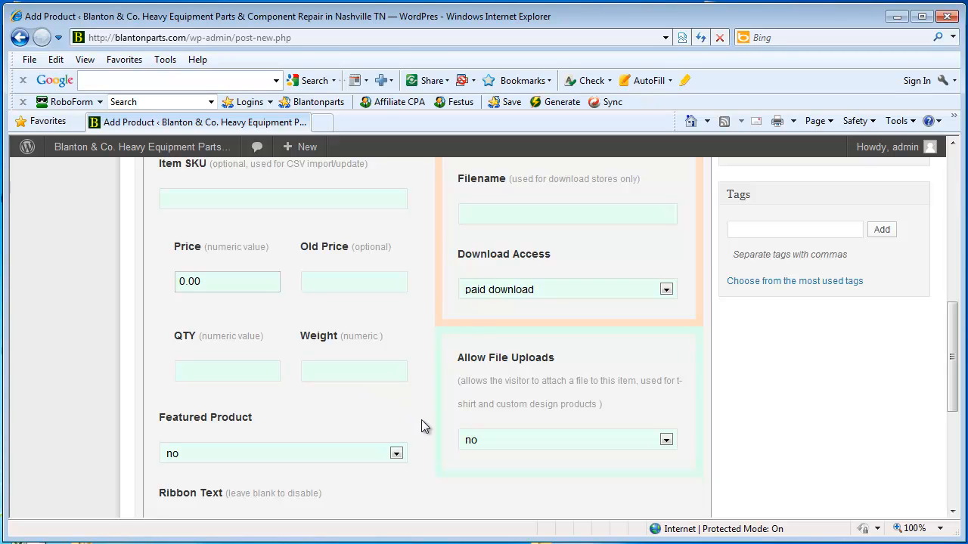
pyautogui.moveTo(422, 400)
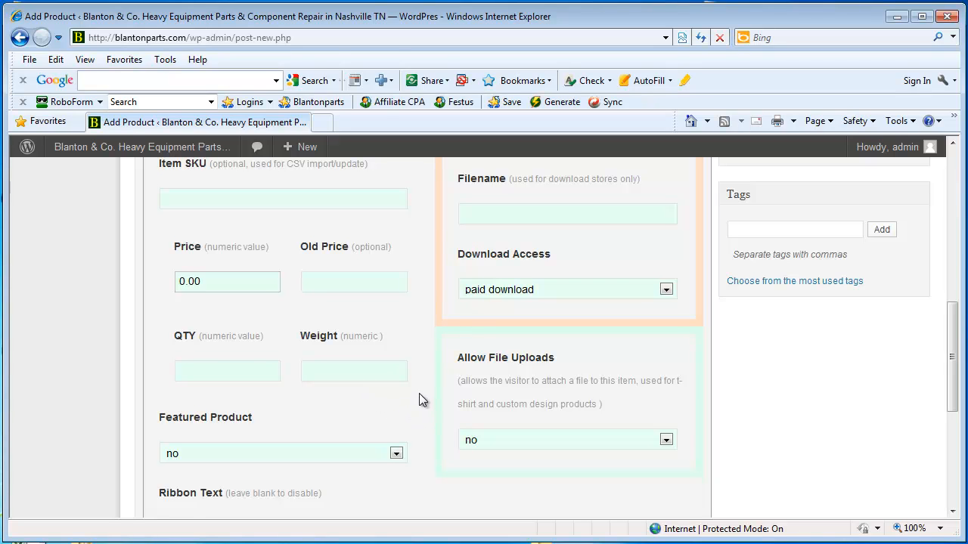
# - Copy the description's opening sentence about brakes and lives at stake into the Excerpt box
pyautogui.scroll(-3)
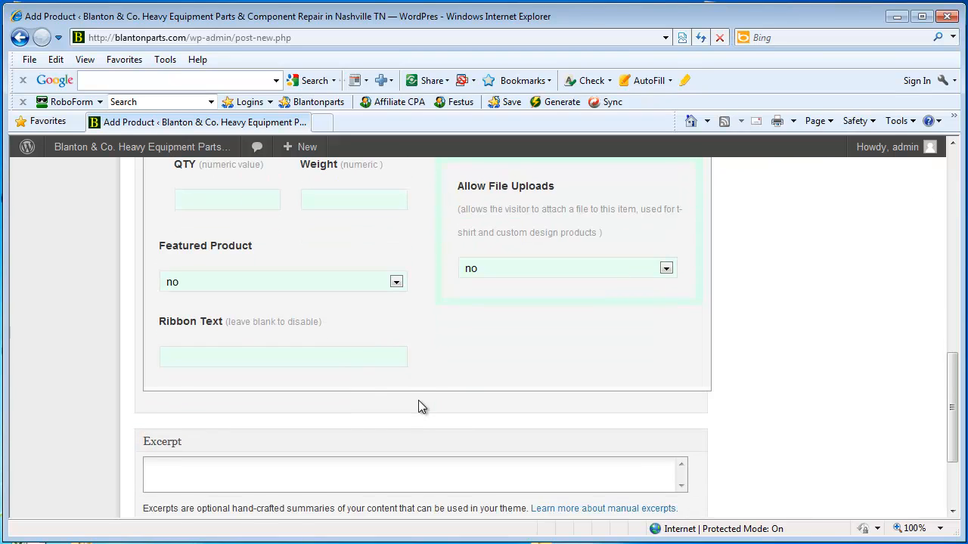
pyautogui.scroll(-3)
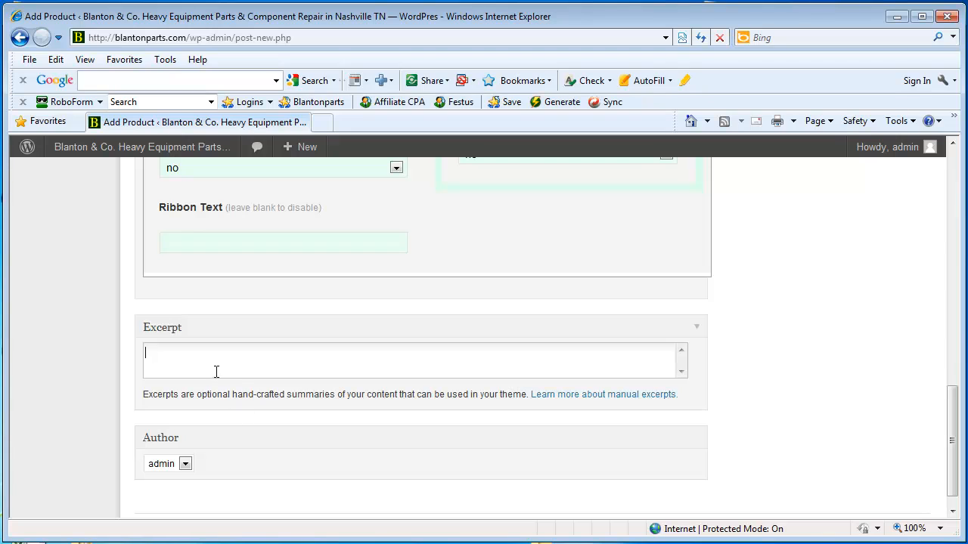
pyautogui.moveTo(184, 362)
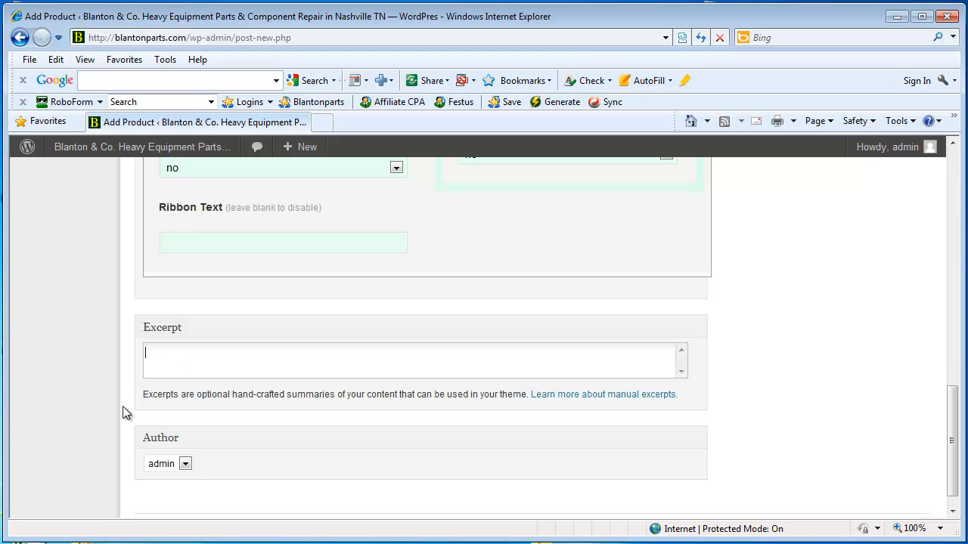
pyautogui.scroll(-3)
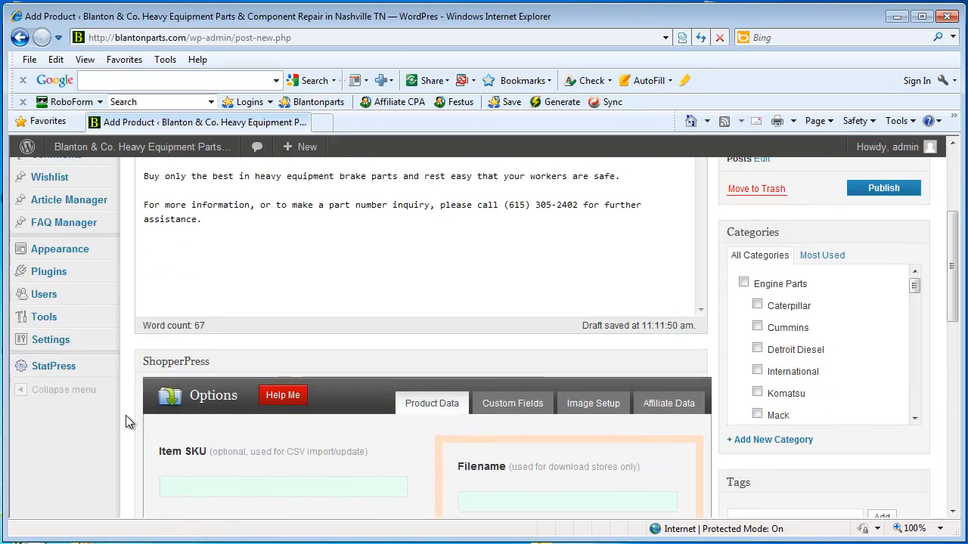
pyautogui.scroll(3)
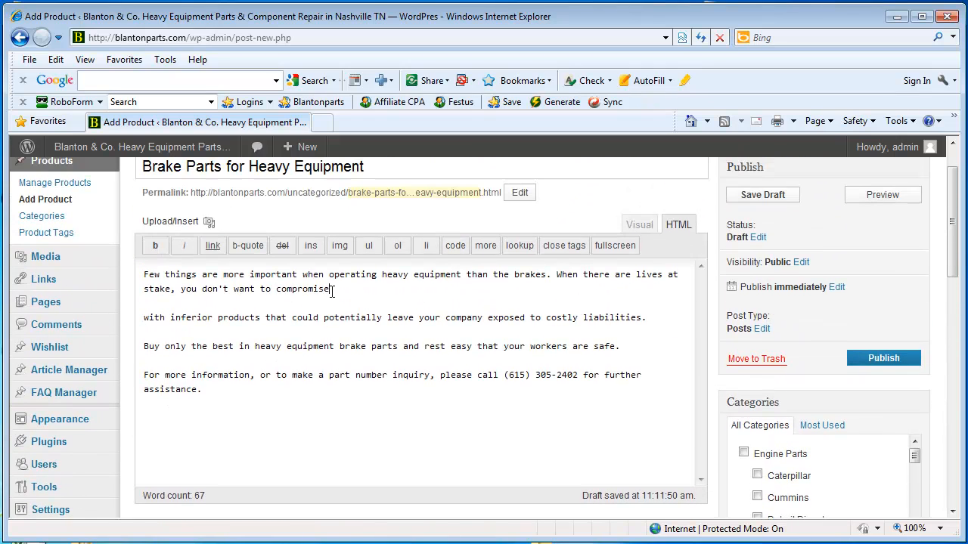
pyautogui.moveTo(143, 274); pyautogui.dragTo(329, 289)
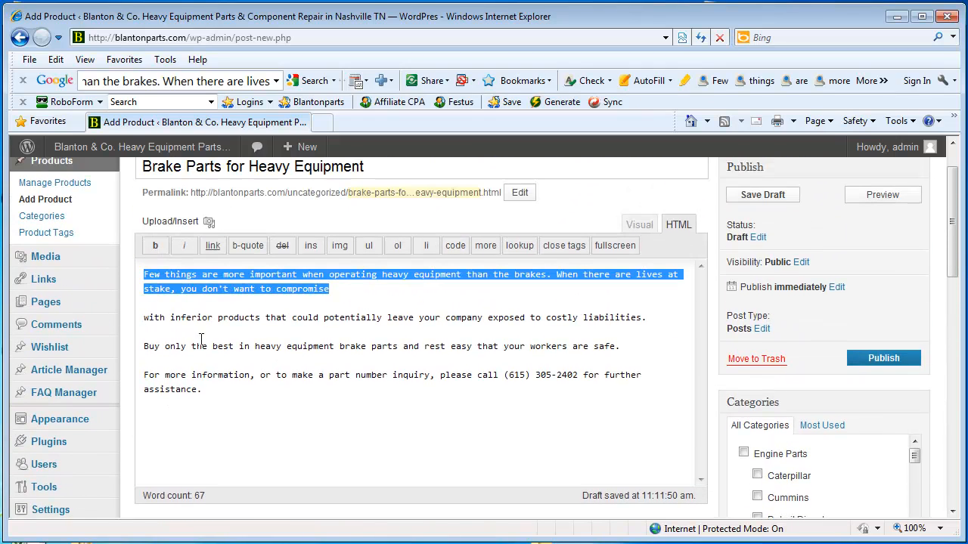
pyautogui.moveTo(300, 468)
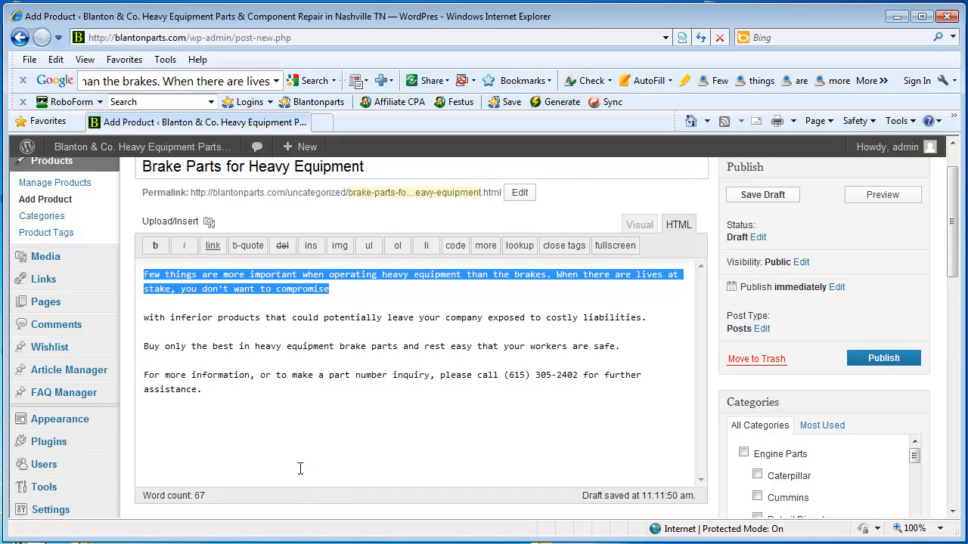
pyautogui.scroll(-3)
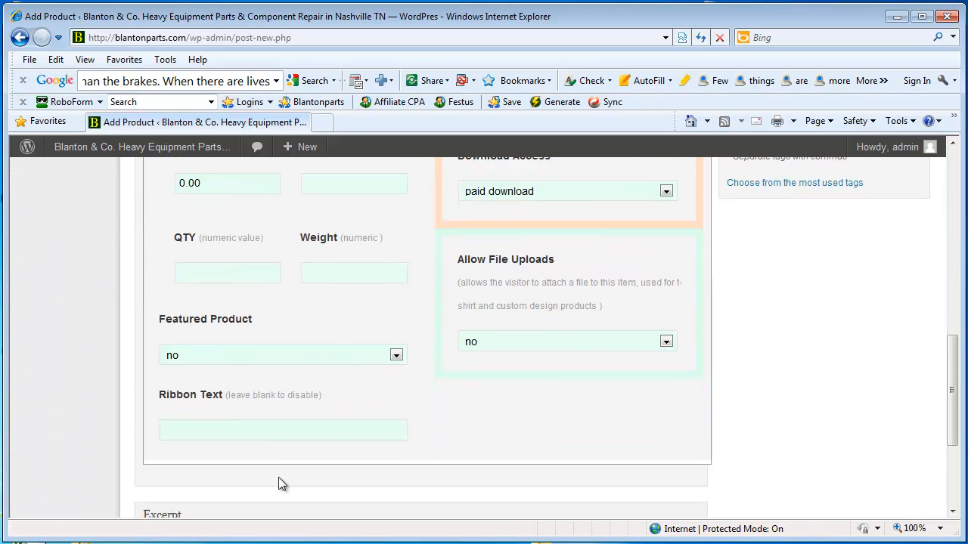
pyautogui.scroll(-3)
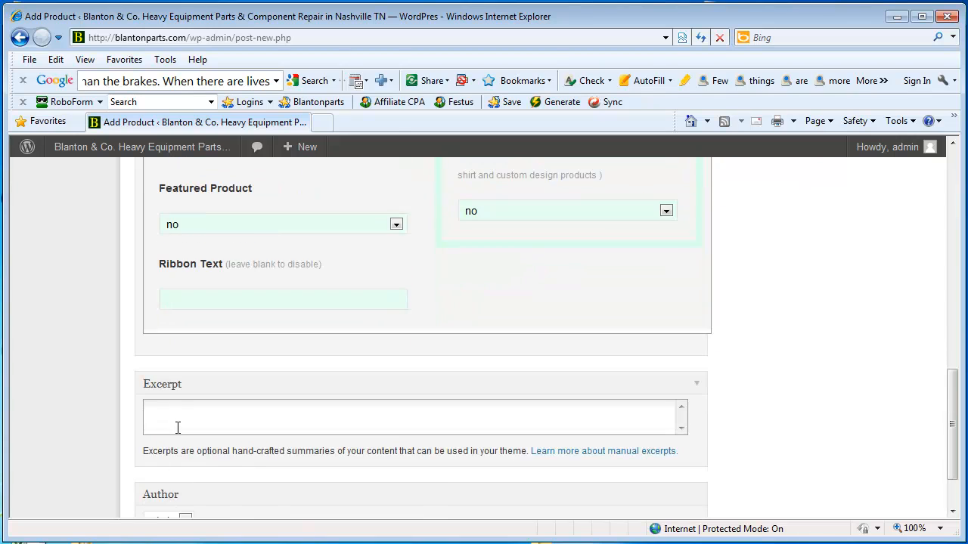
pyautogui.write("Few things are more important when operating heavy equipment than the brakes. When there are lives at stake, you don't want to compromise")
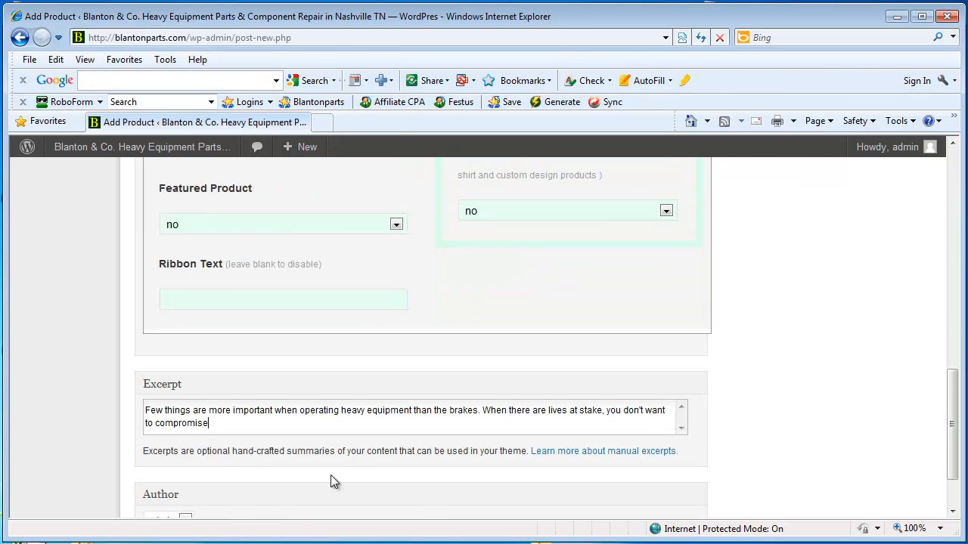
pyautogui.scroll(3)
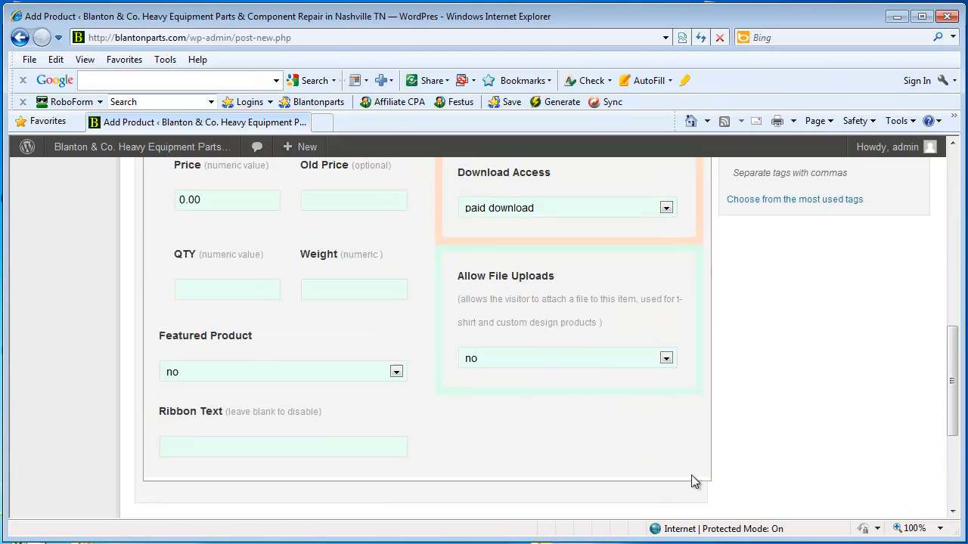
pyautogui.scroll(3)
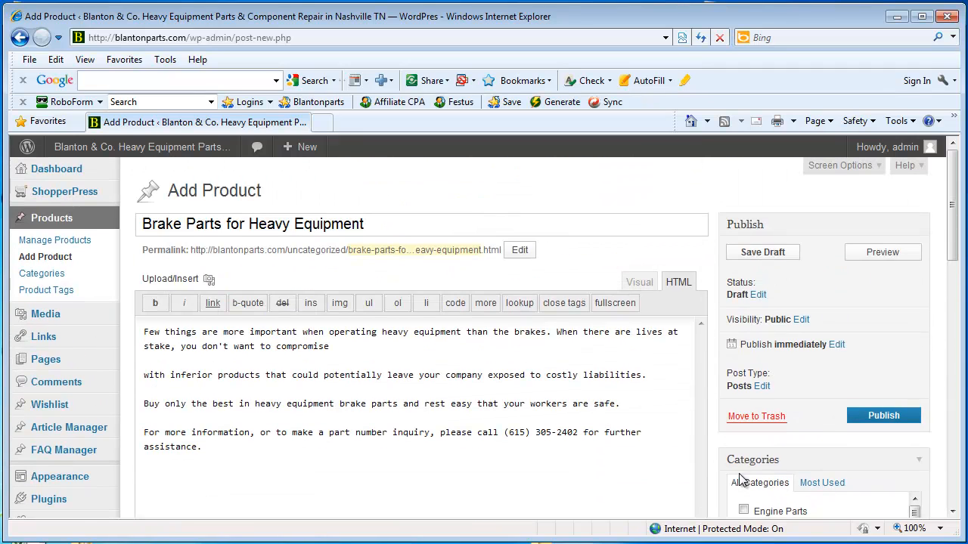
pyautogui.moveTo(816, 283)
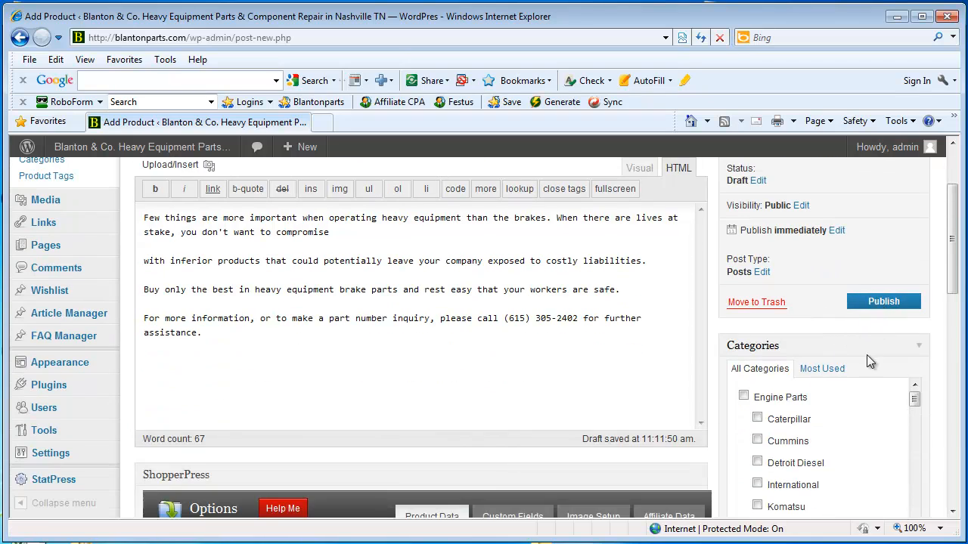
# - Tick only the Friction Products checkbox in the Categories box
pyautogui.scroll(-3)
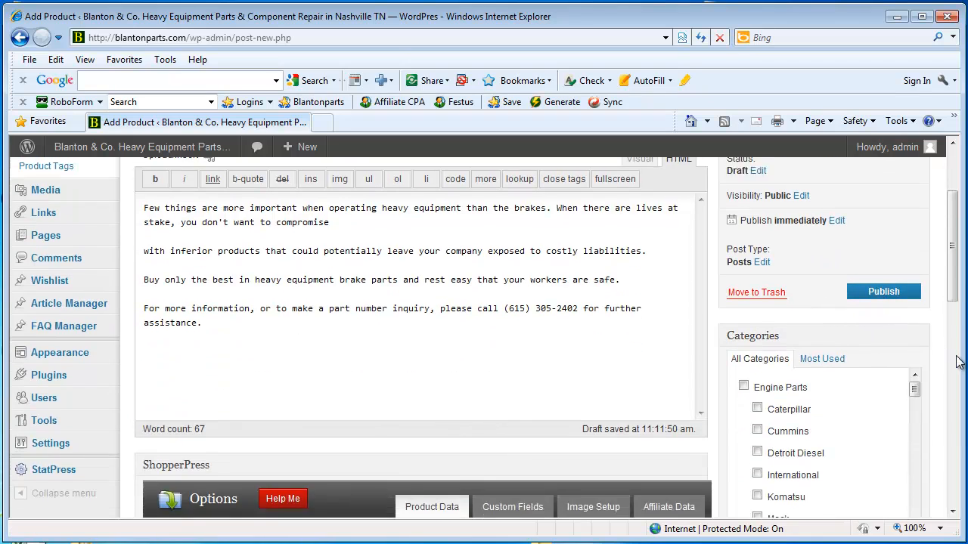
pyautogui.scroll(-3)
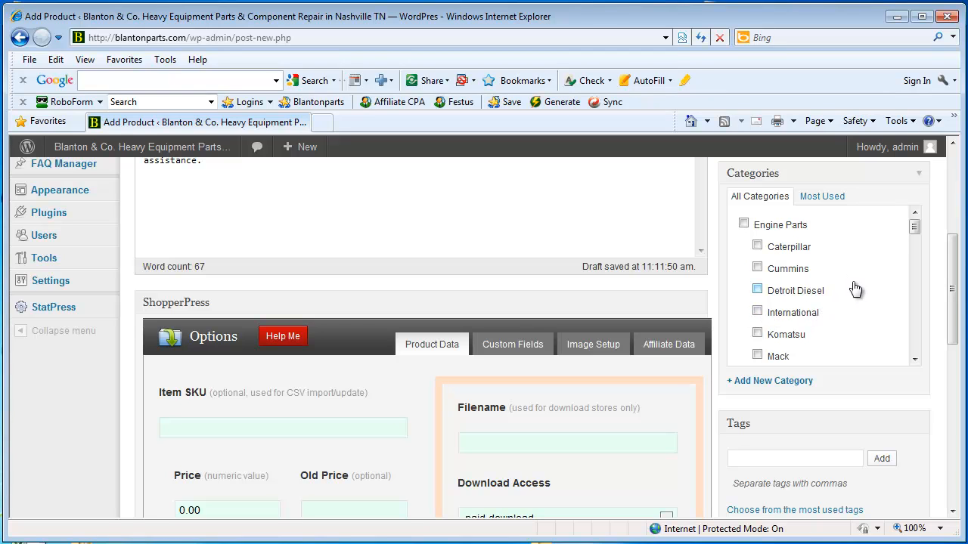
pyautogui.moveTo(911, 254)
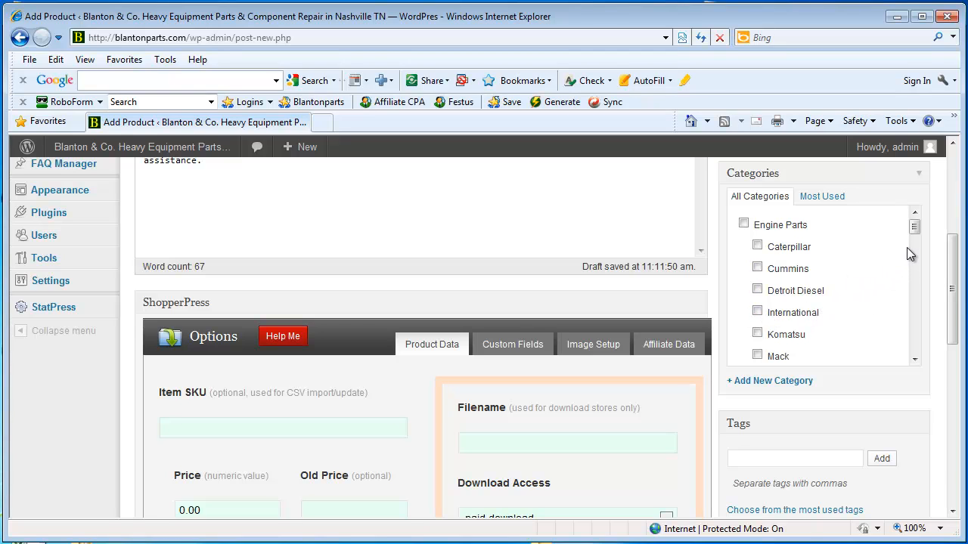
pyautogui.scroll(-3)
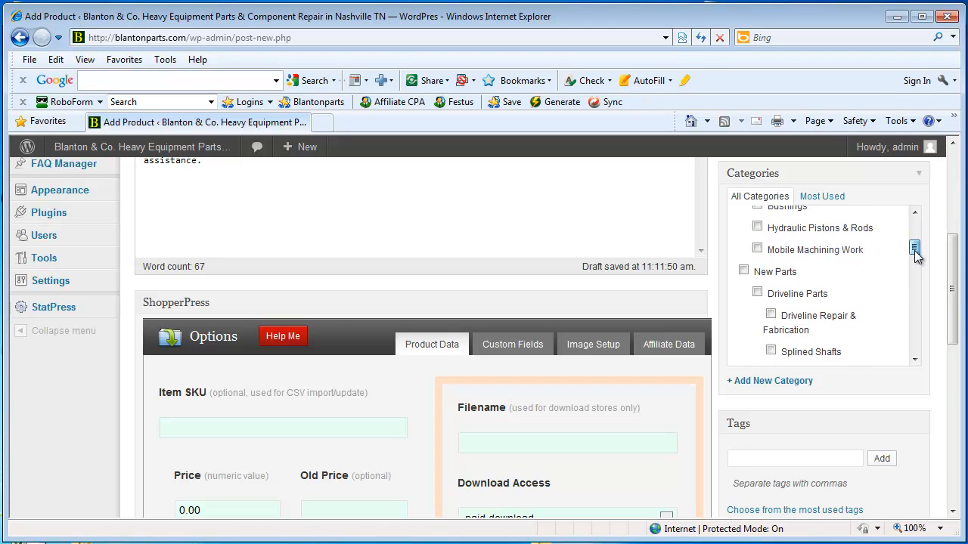
pyautogui.scroll(-3)
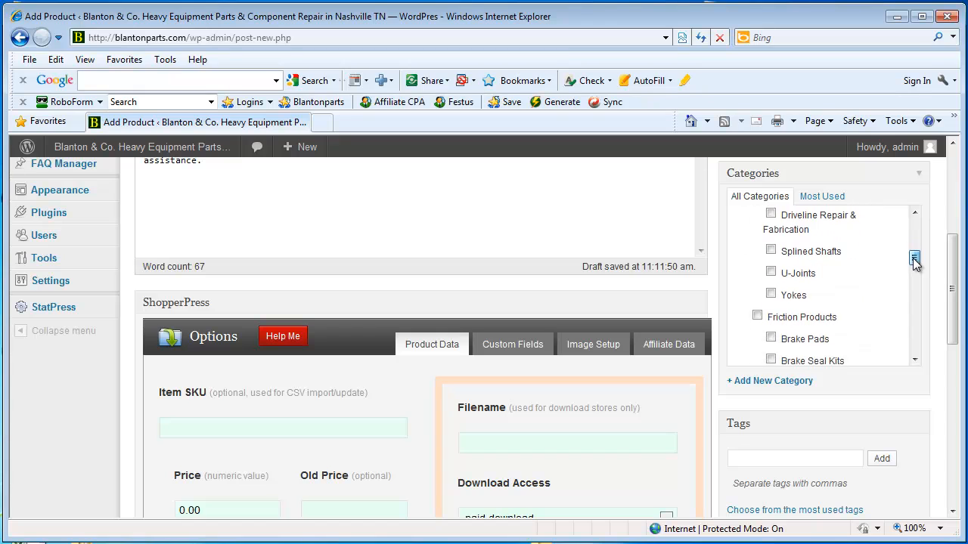
pyautogui.scroll(-3)
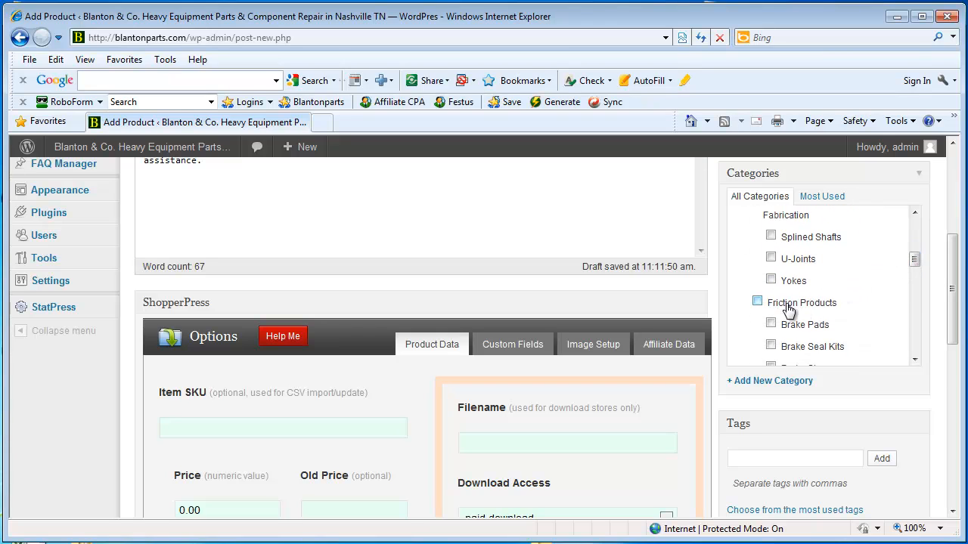
pyautogui.click(757, 301)
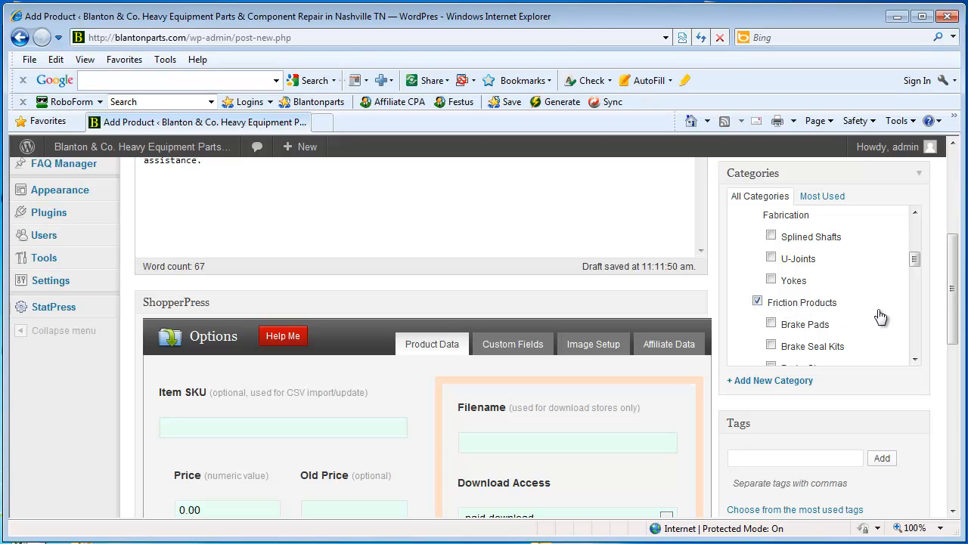
pyautogui.scroll(-3)
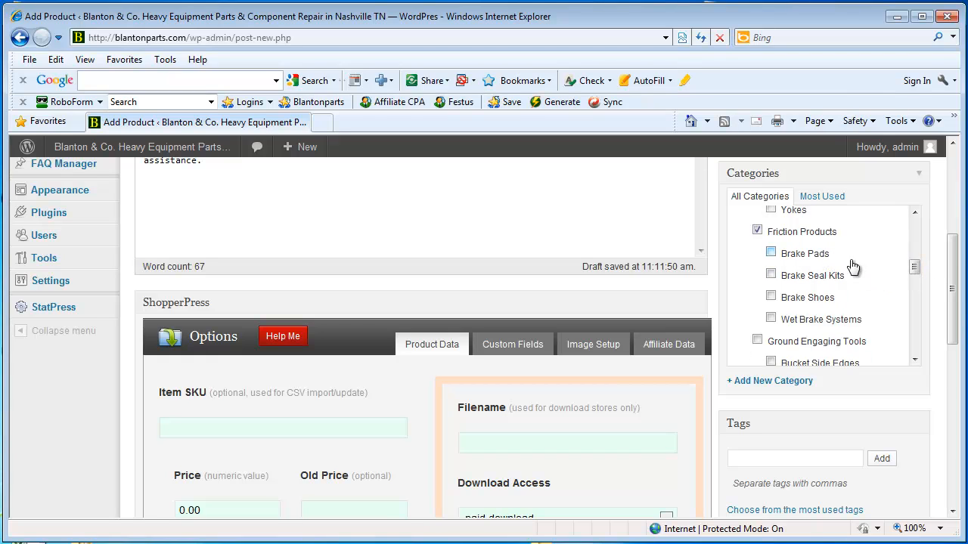
pyautogui.moveTo(820, 314)
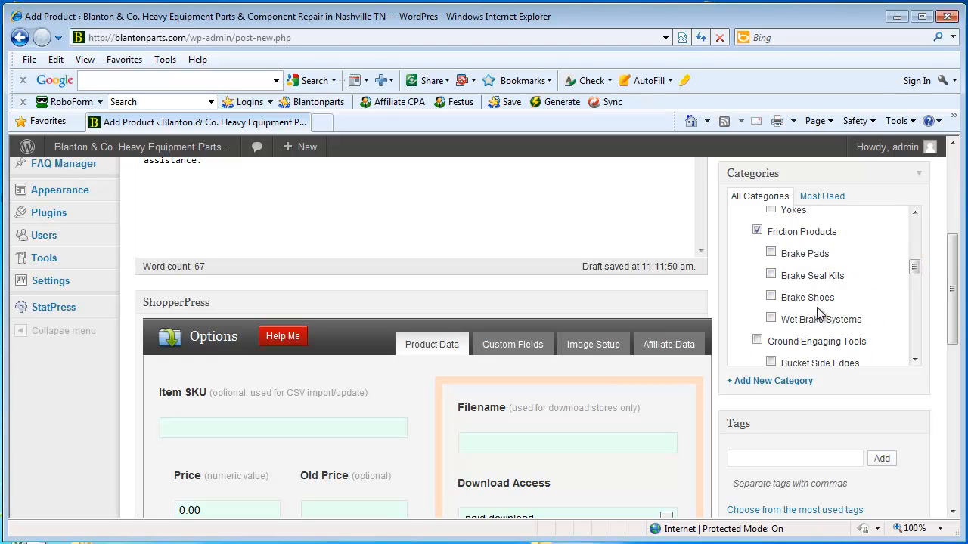
pyautogui.click(757, 341)
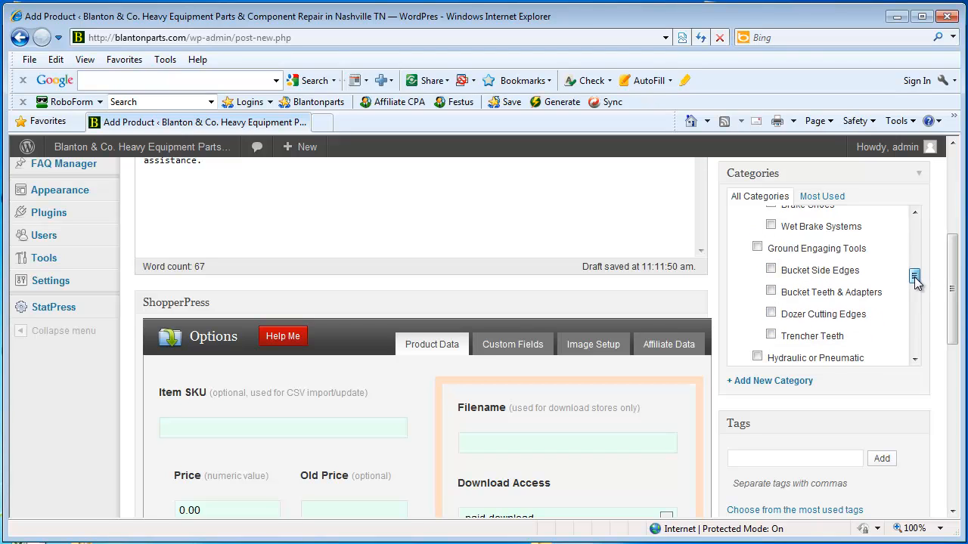
# - Add the tags Caterpillar, Komatsu, Ford and brakes in the Tags box
pyautogui.click(794, 458)
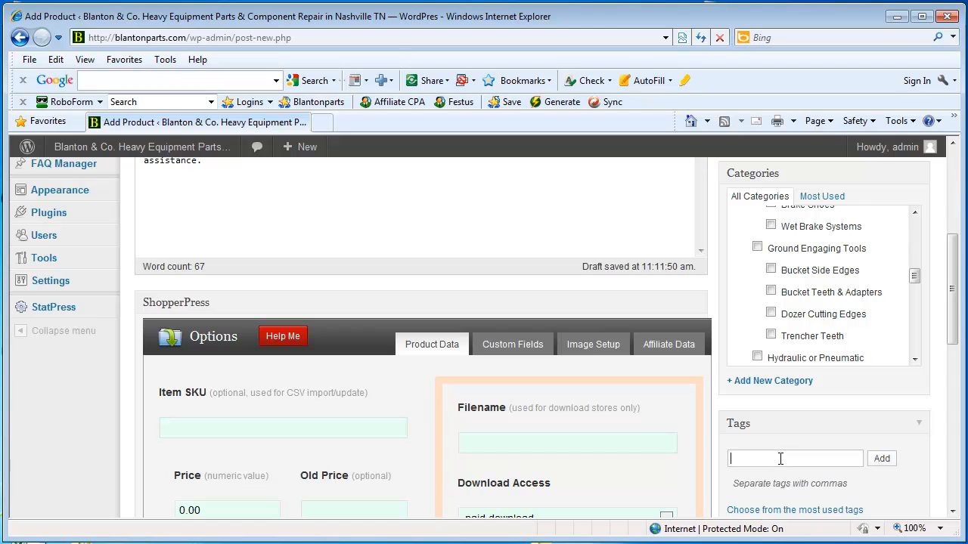
pyautogui.scroll(-3)
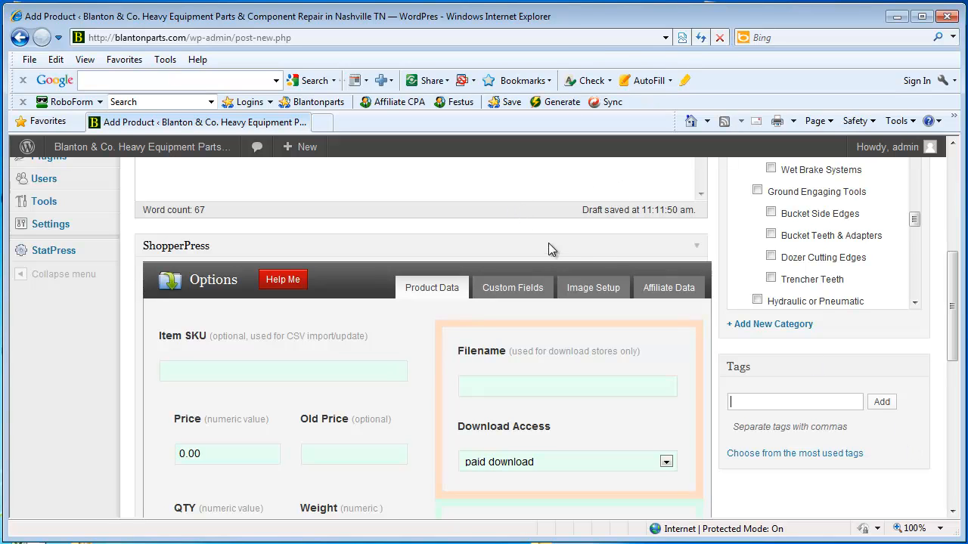
pyautogui.moveTo(732, 410)
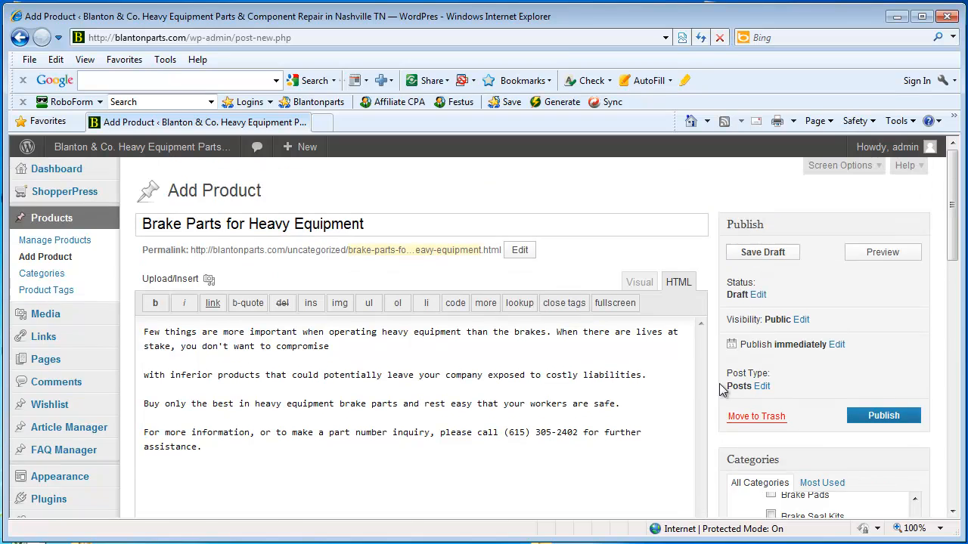
pyautogui.scroll(-3)
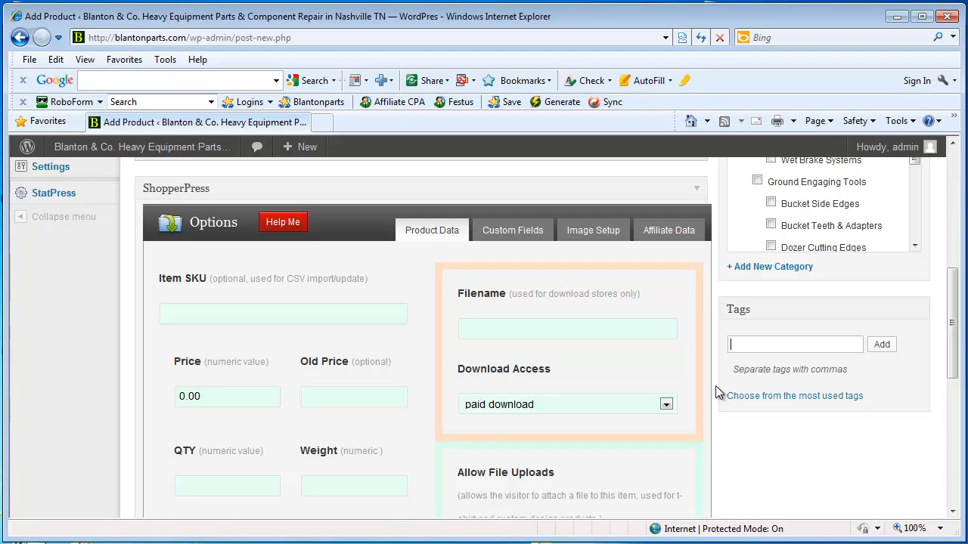
pyautogui.write('Caterpillar')
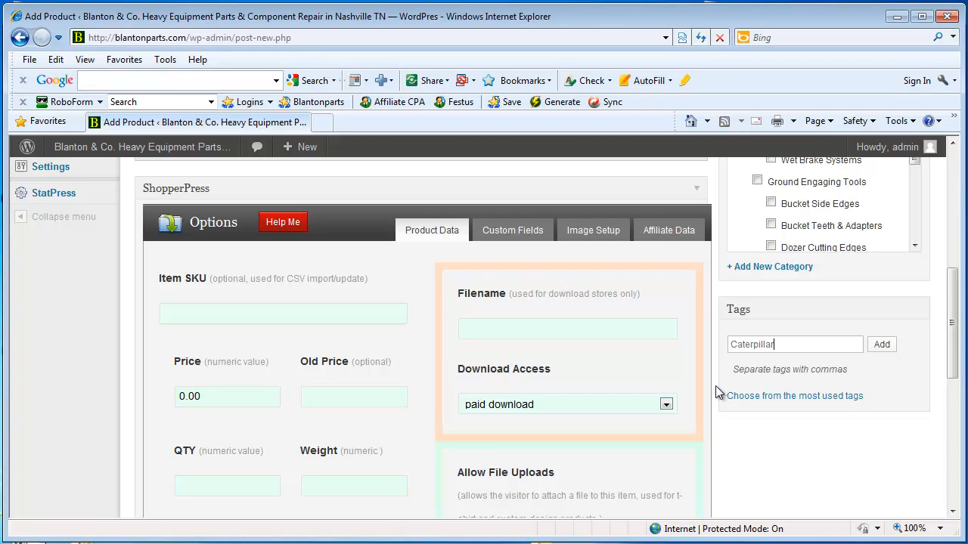
pyautogui.write(',')
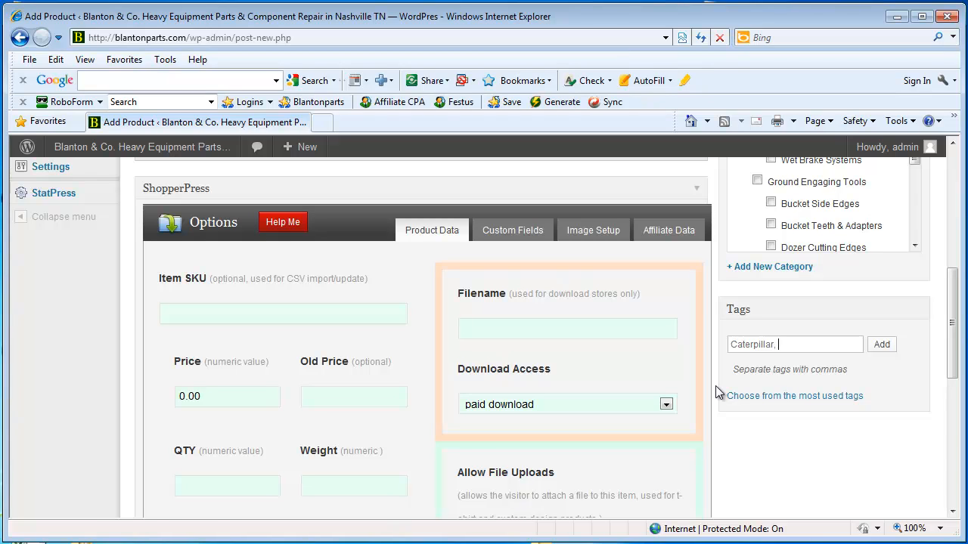
pyautogui.write('Komatsu,')
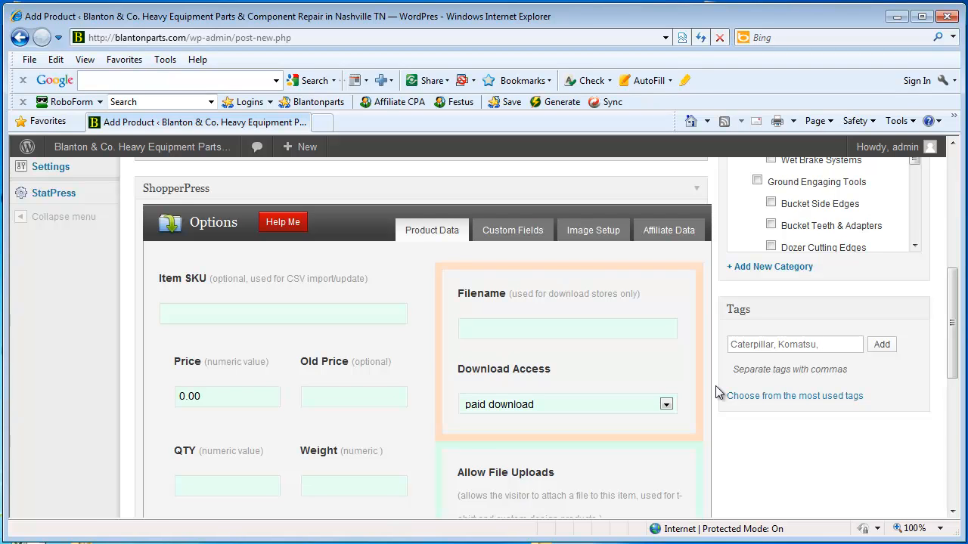
pyautogui.write('Ford')
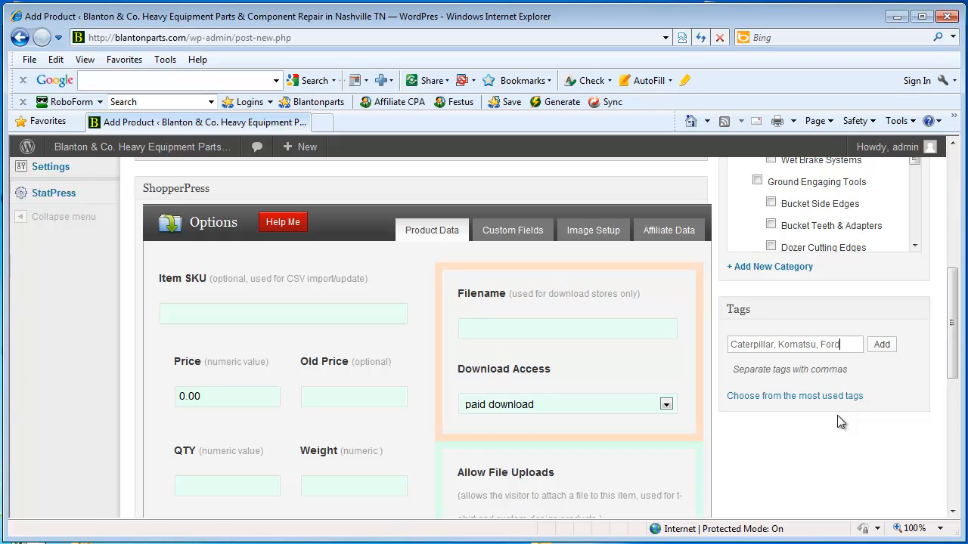
pyautogui.write(',')
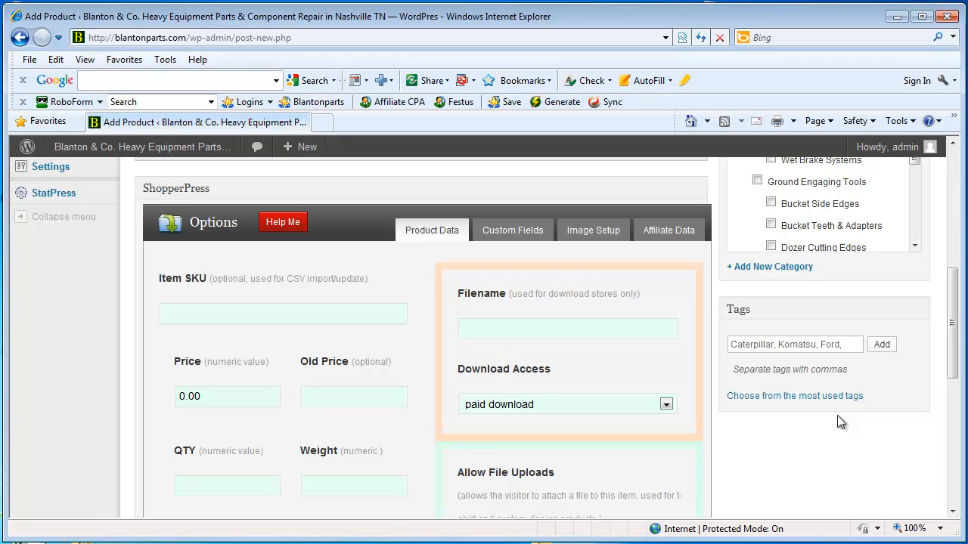
pyautogui.write('brakes')
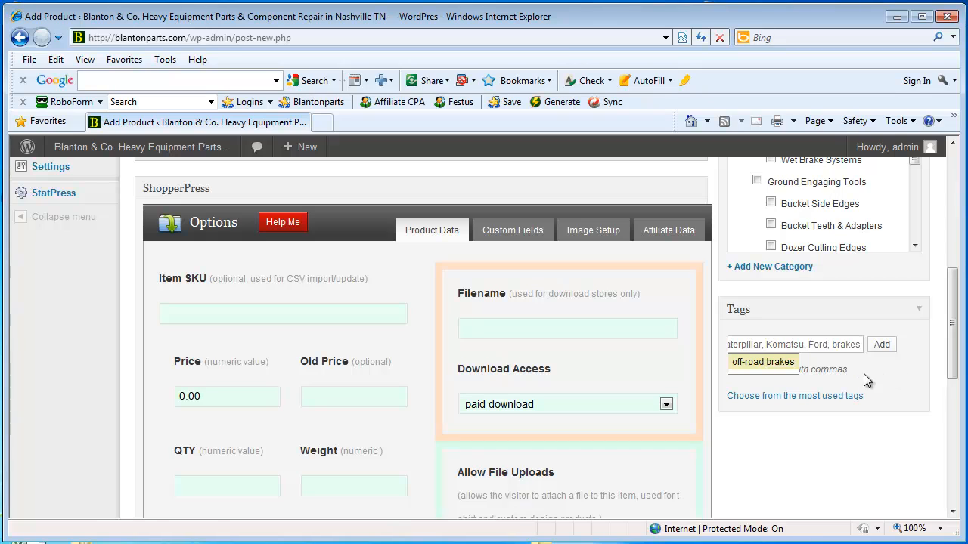
pyautogui.click(881, 344)
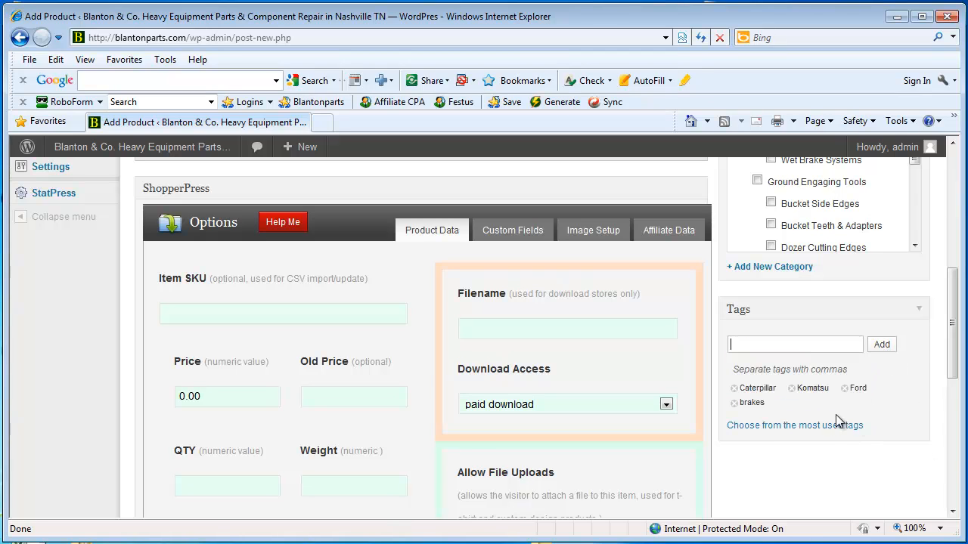
pyautogui.moveTo(828, 408)
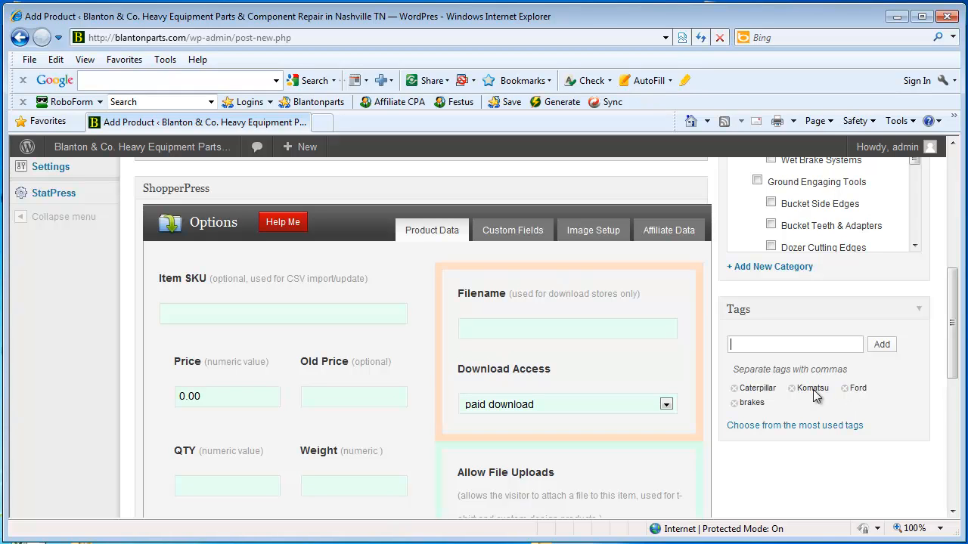
pyautogui.moveTo(823, 409)
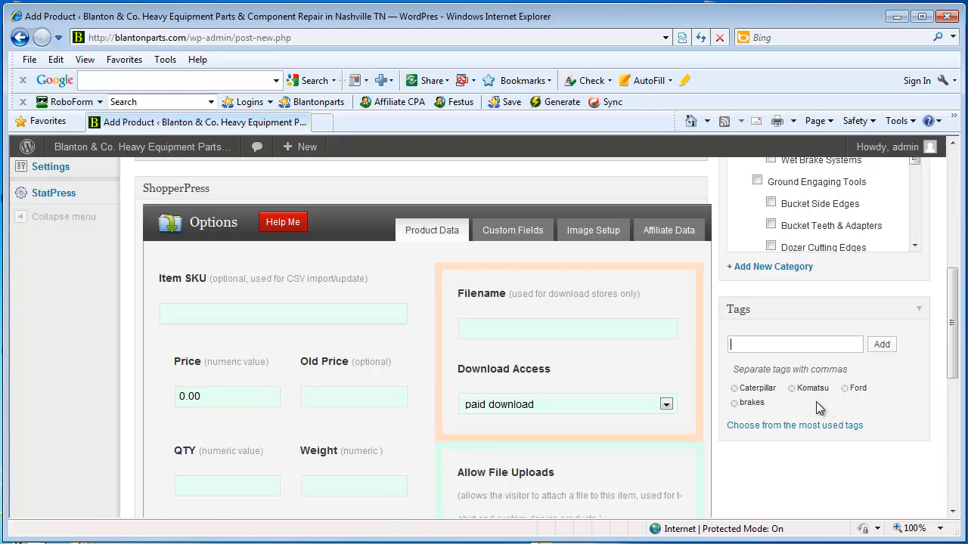
pyautogui.moveTo(852, 393)
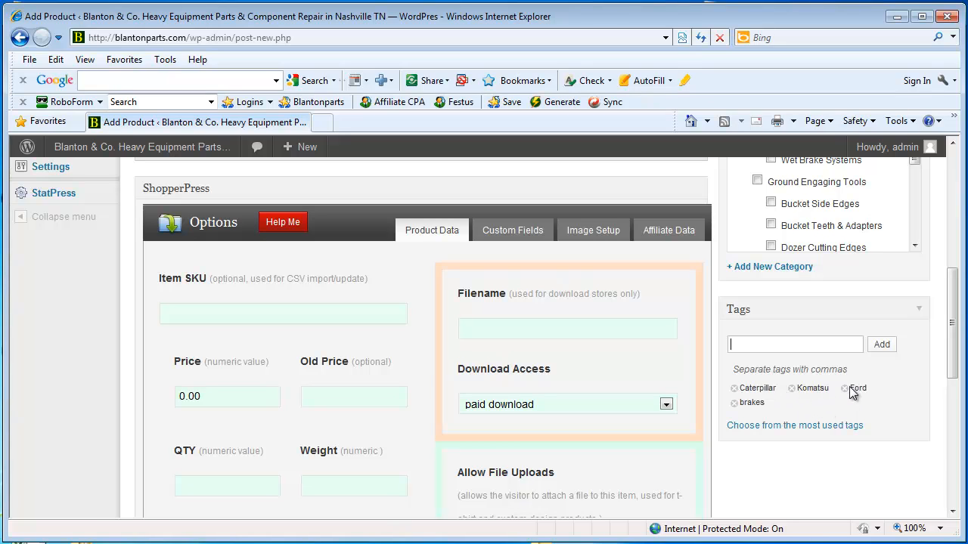
pyautogui.moveTo(857, 416)
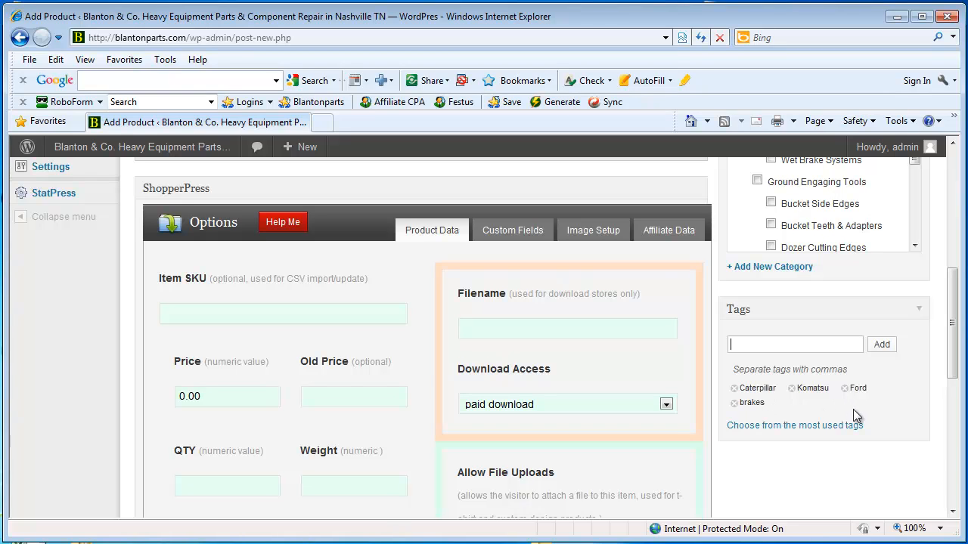
pyautogui.moveTo(911, 412)
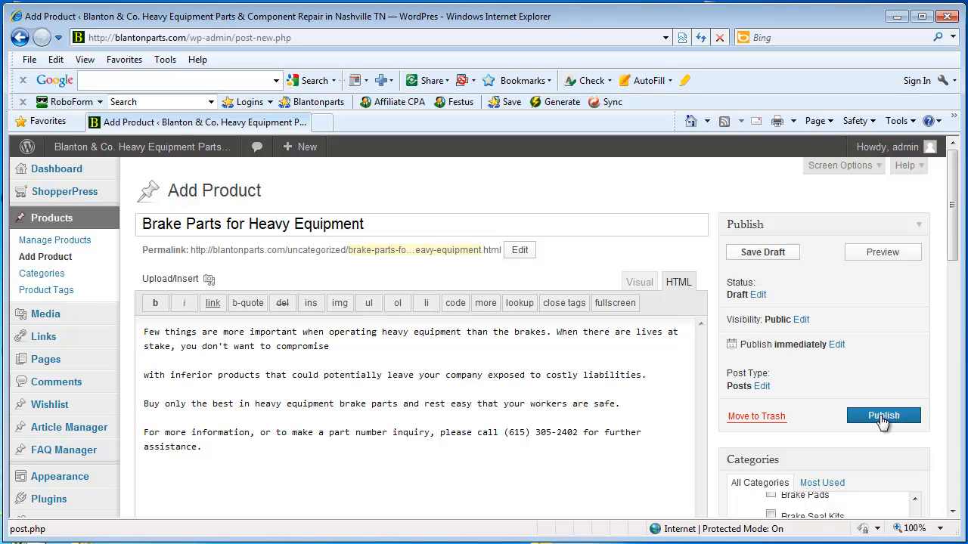
# - Publish the brake parts product and get the 'Post published' confirmation
pyautogui.click(883, 416)
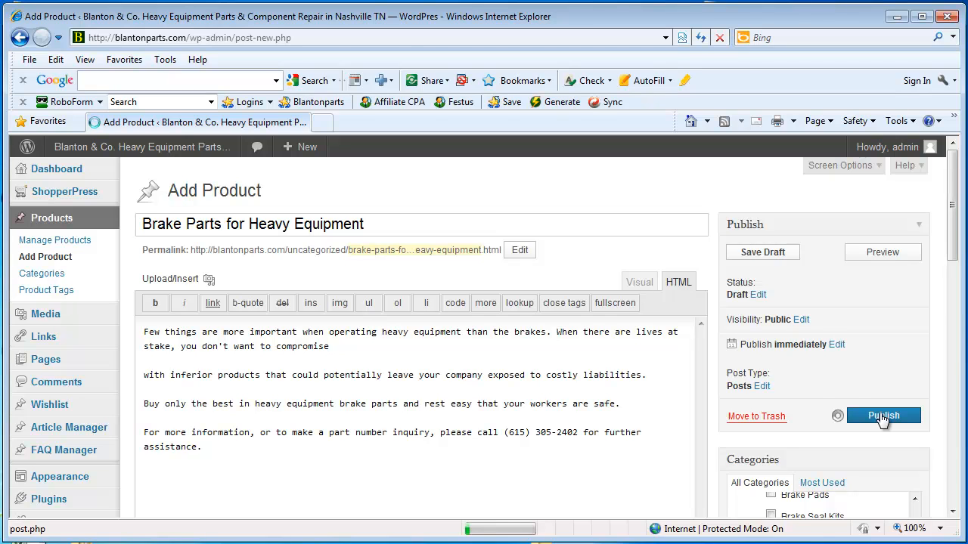
pyautogui.click(883, 416)
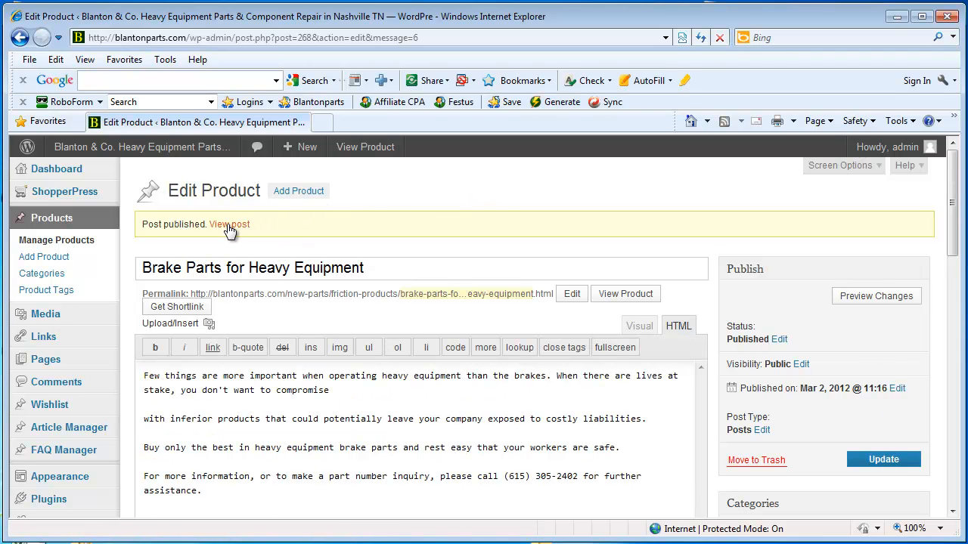
# - Open the live brake parts product page in a new tab and scroll through it
pyautogui.rightClick(229, 225)
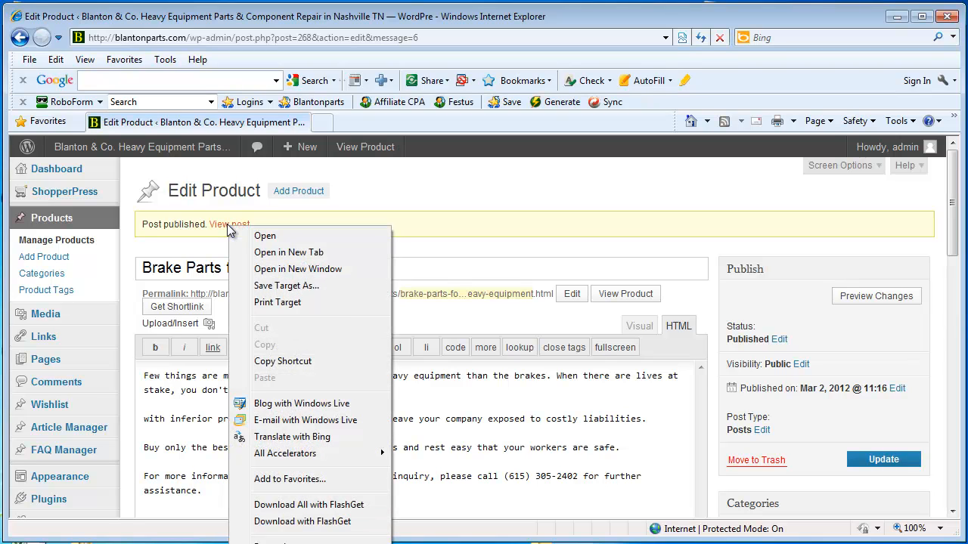
pyautogui.moveTo(265, 259)
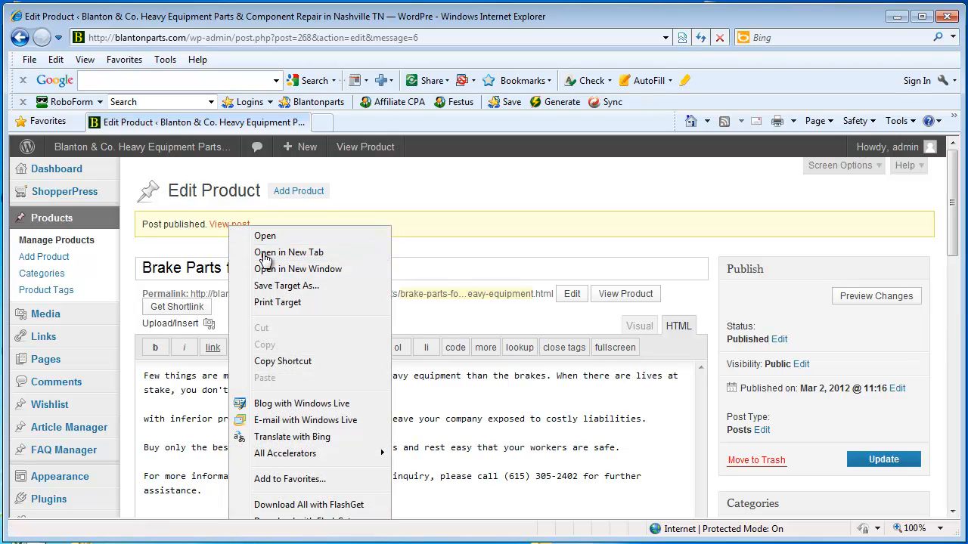
pyautogui.click(289, 252)
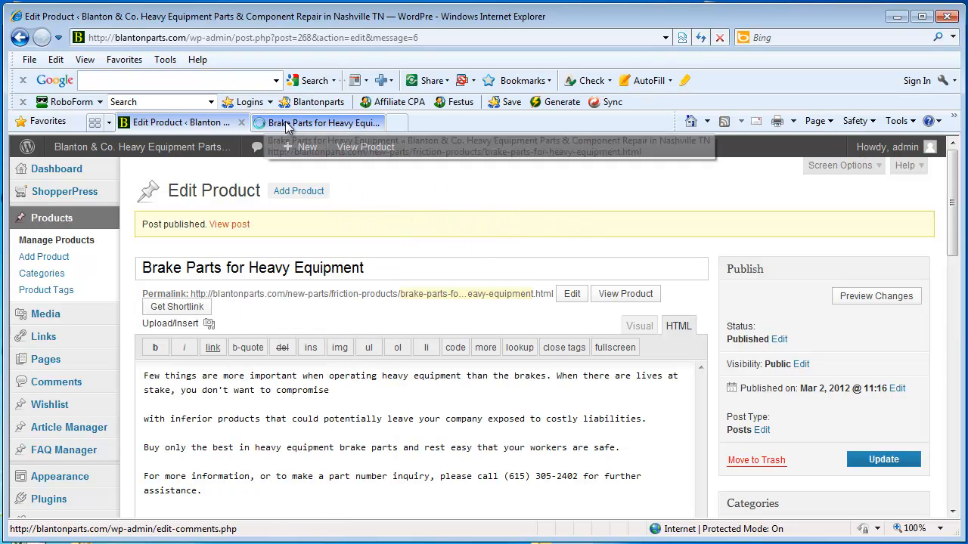
pyautogui.click(316, 122)
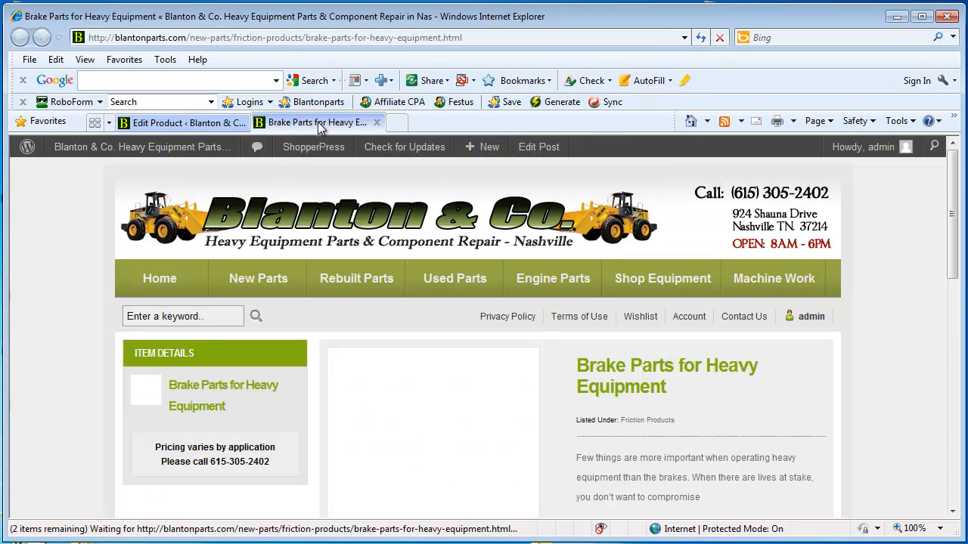
pyautogui.scroll(-3)
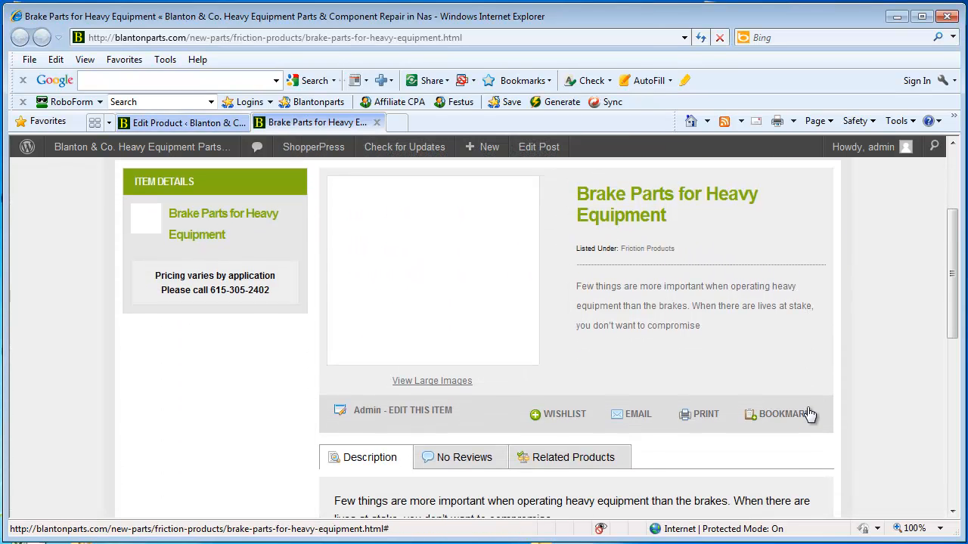
pyautogui.scroll(-3)
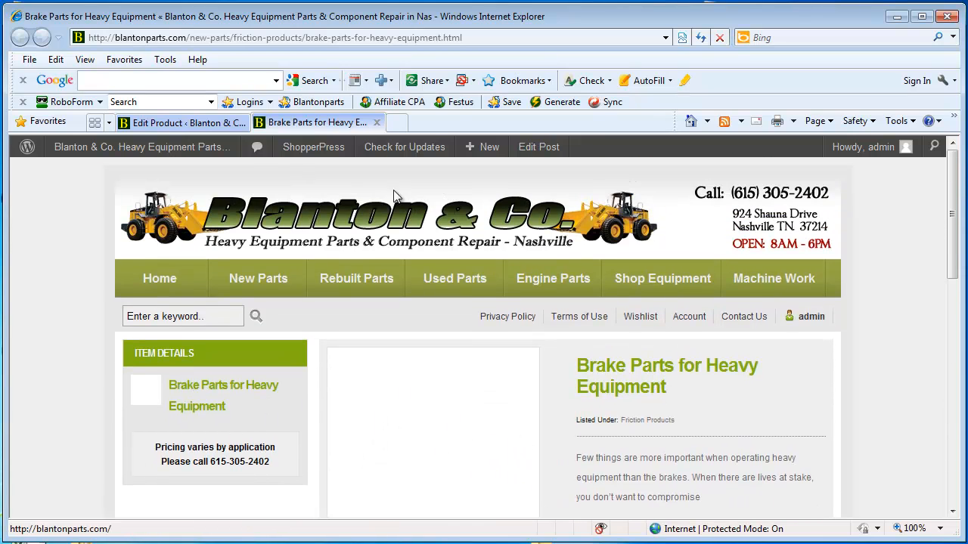
# - Return to the product editor, open Image Setup, and start the Main Image upload
pyautogui.click(167, 123)
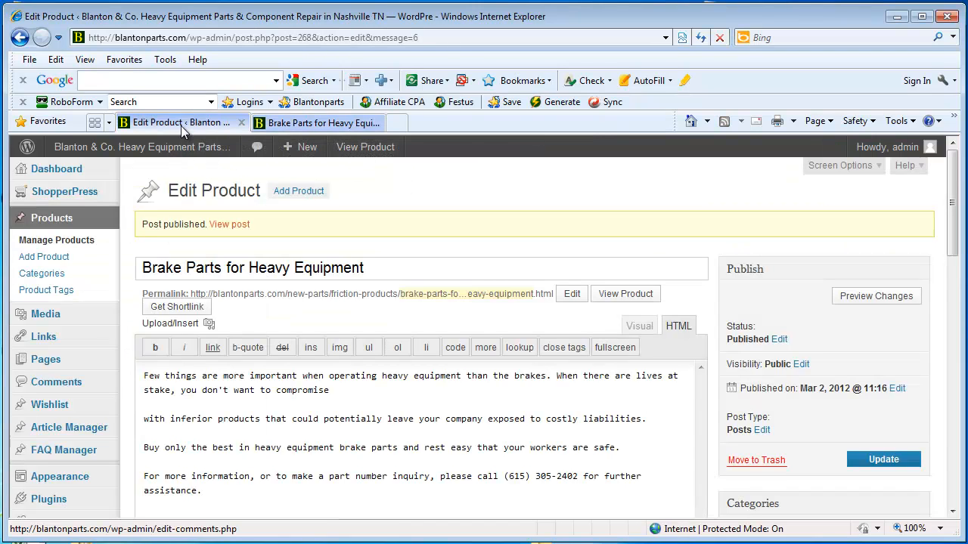
pyautogui.scroll(-3)
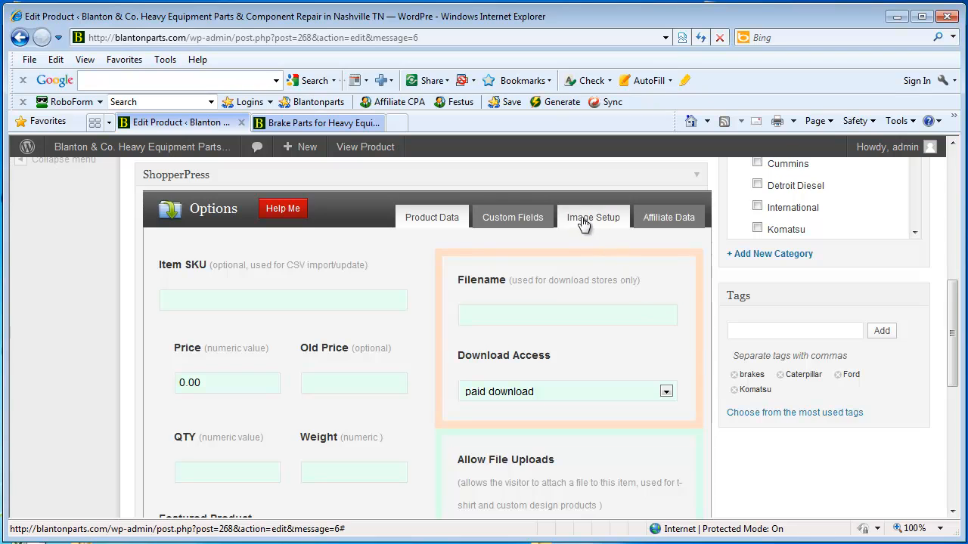
pyautogui.moveTo(594, 221)
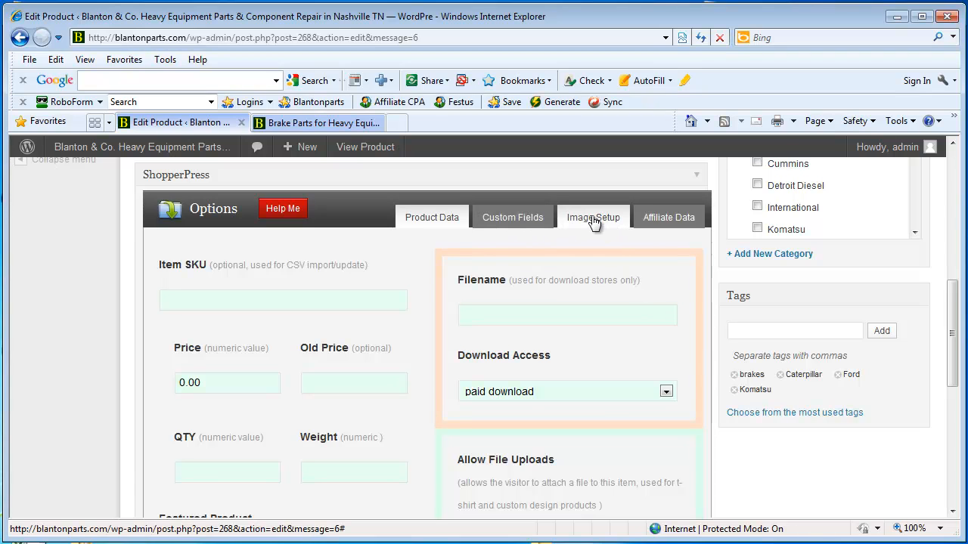
pyautogui.click(593, 217)
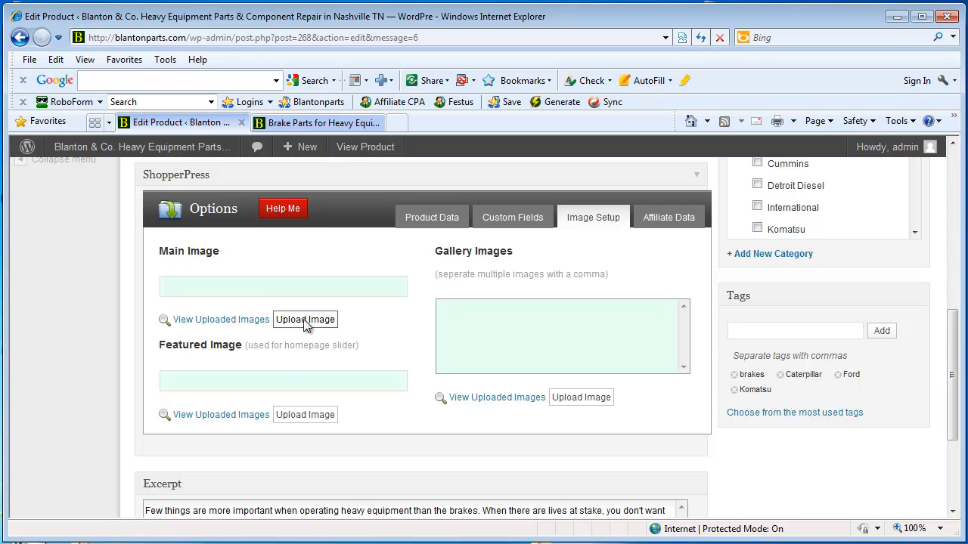
pyautogui.moveTo(327, 324)
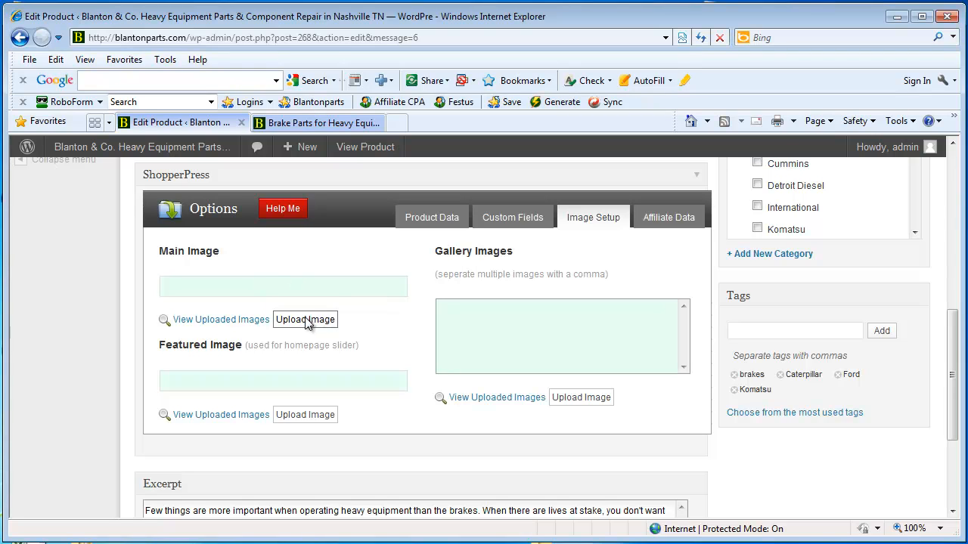
pyautogui.moveTo(582, 397)
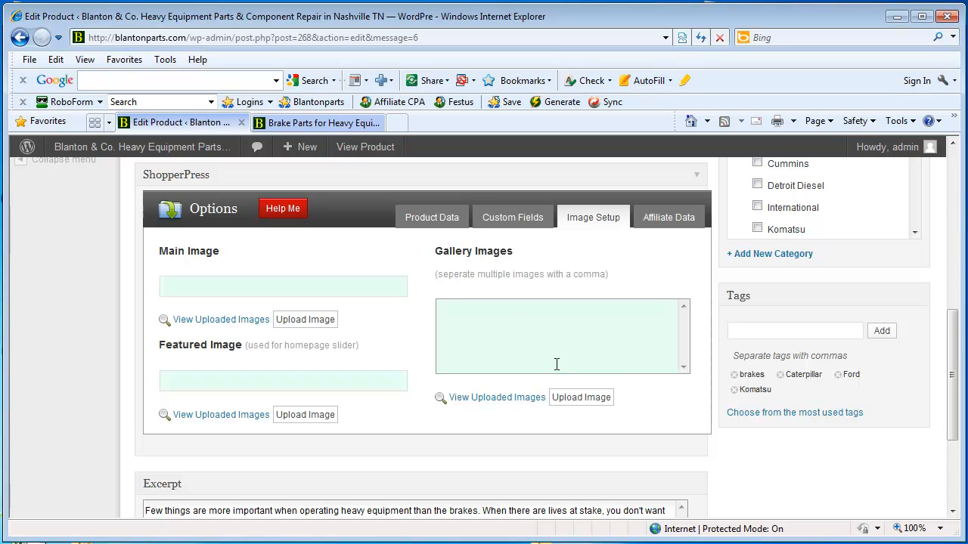
pyautogui.moveTo(582, 397)
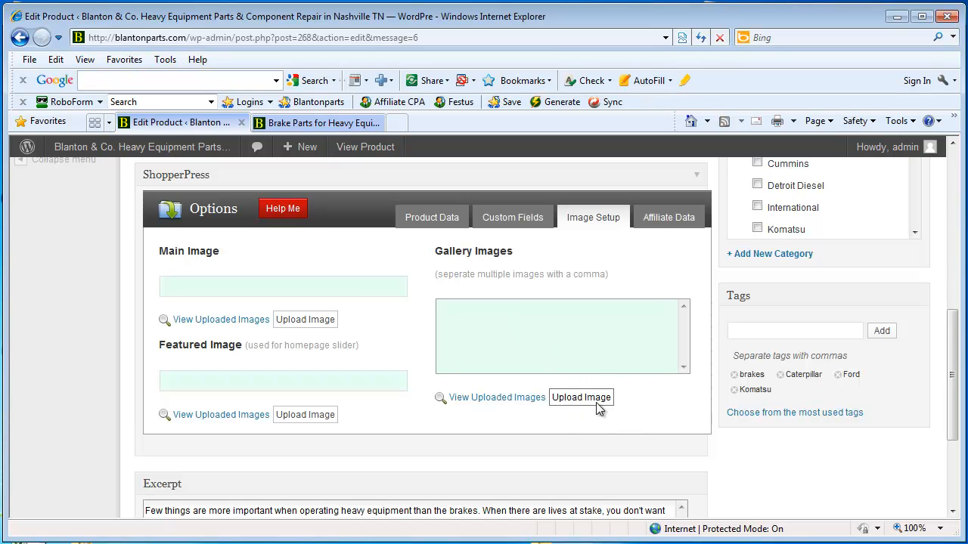
pyautogui.moveTo(597, 440)
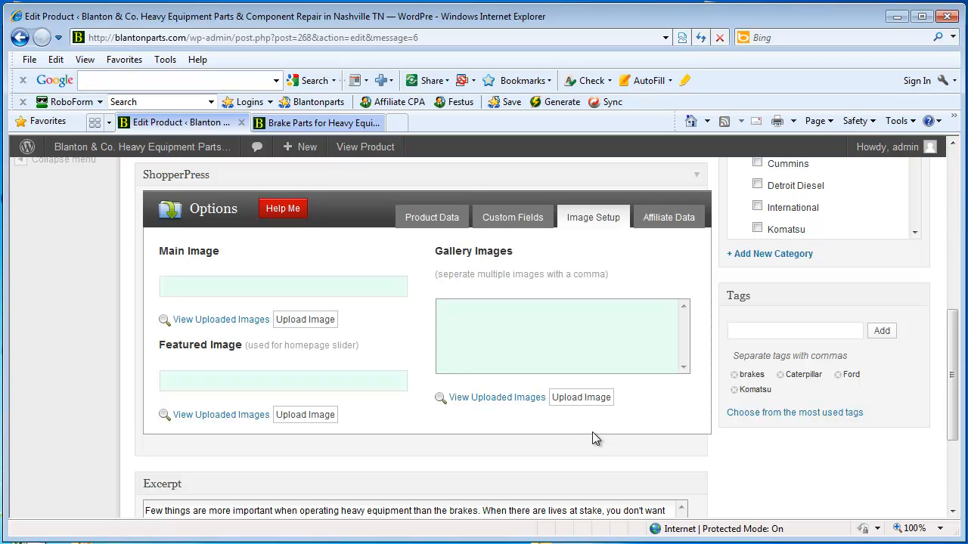
pyautogui.moveTo(600, 441)
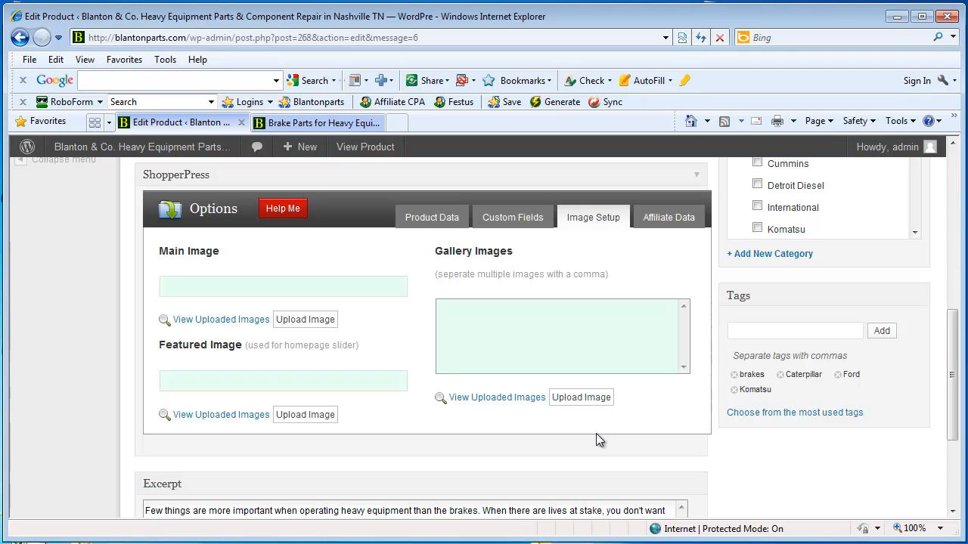
pyautogui.moveTo(588, 428)
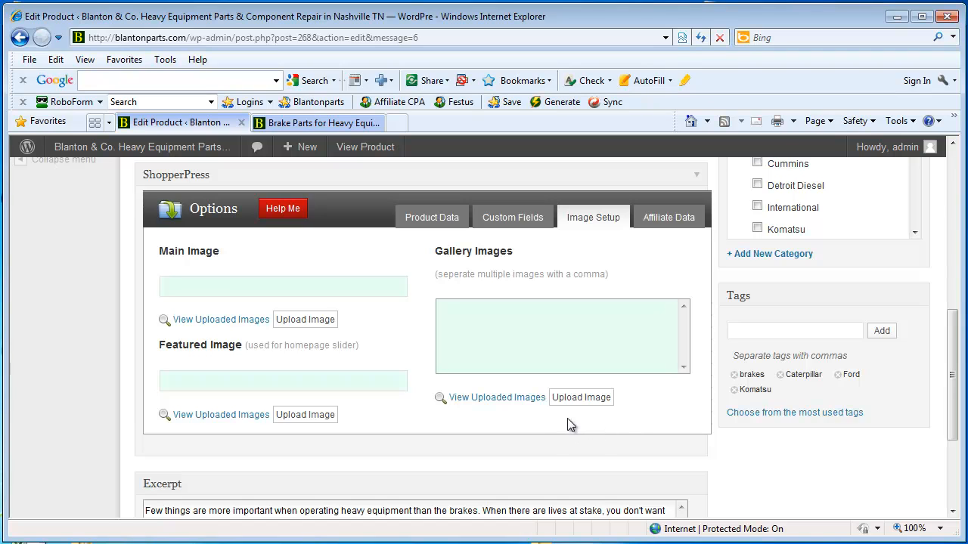
pyautogui.moveTo(399, 350)
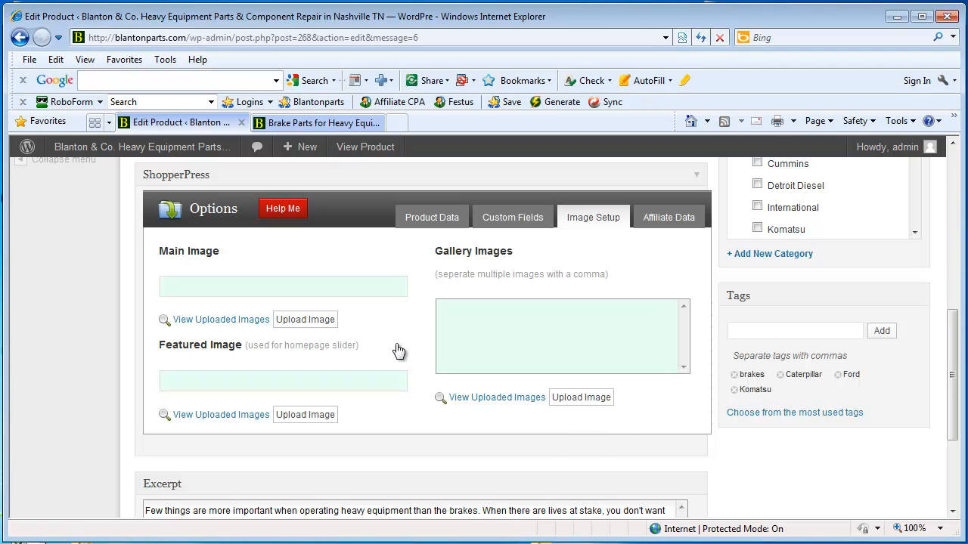
pyautogui.click(305, 319)
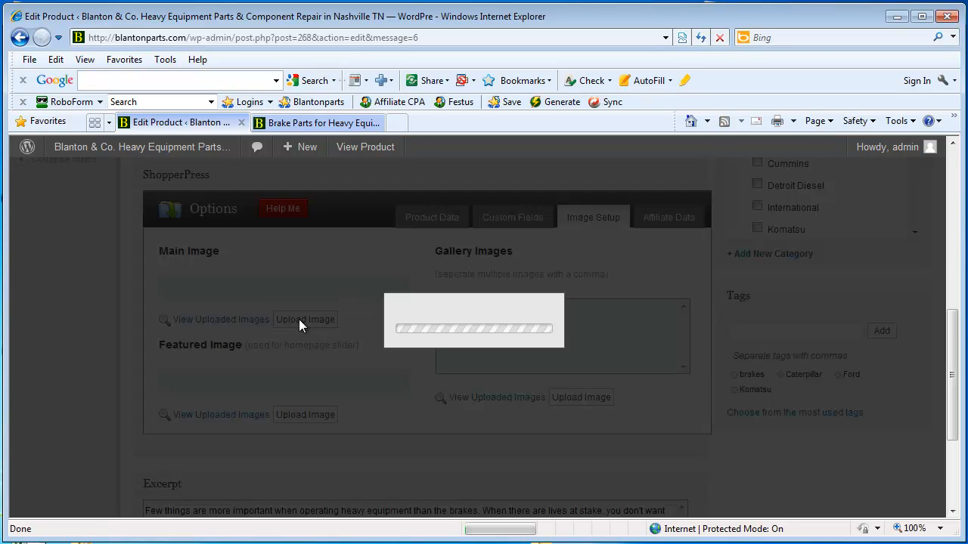
# - Upload heavy-equipment-brakes.jpg from Pictures > Blanton > Parts as the main image
pyautogui.click(305, 319)
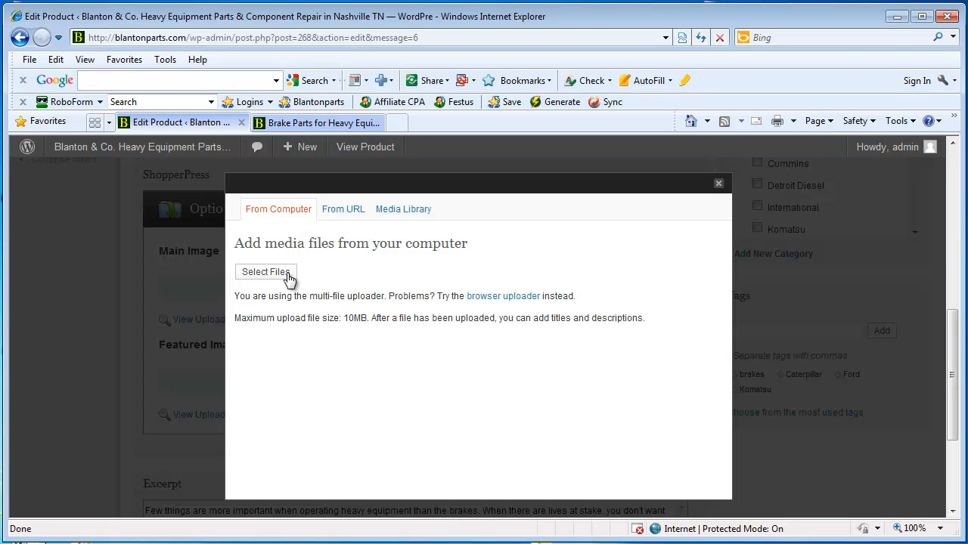
pyautogui.click(265, 271)
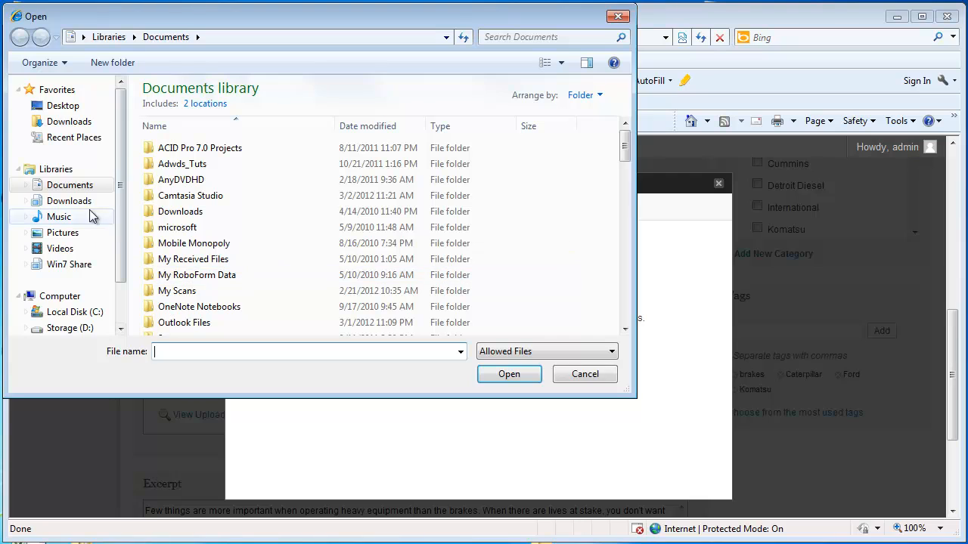
pyautogui.click(63, 232)
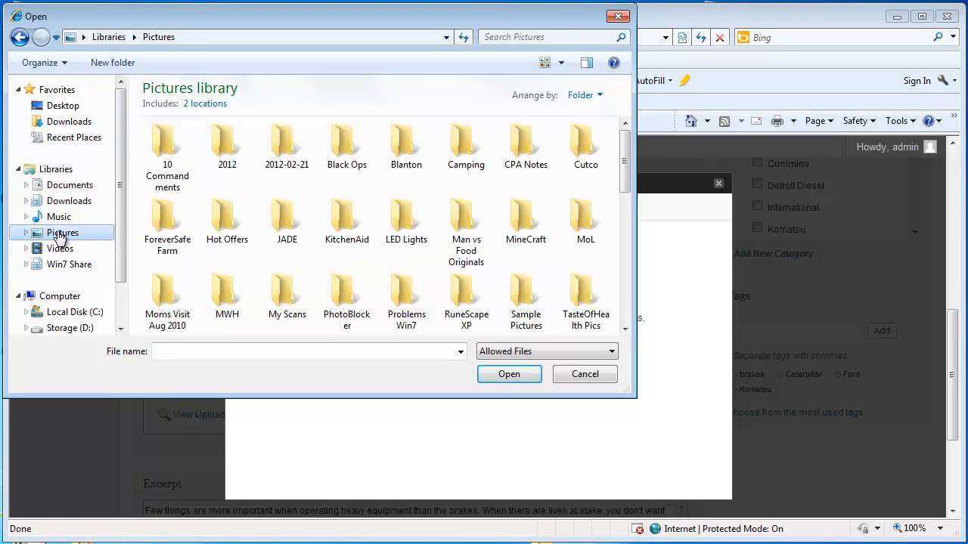
pyautogui.doubleClick(406, 143)
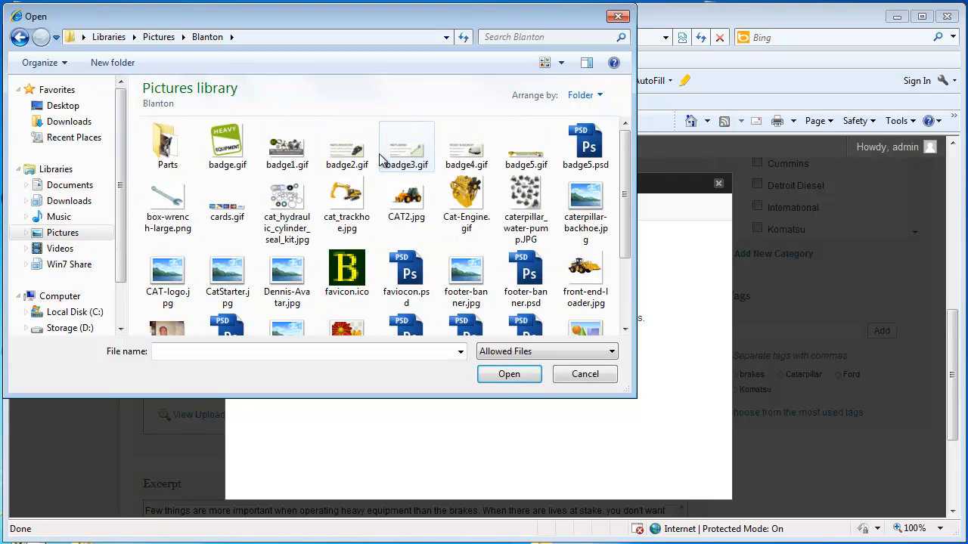
pyautogui.doubleClick(167, 144)
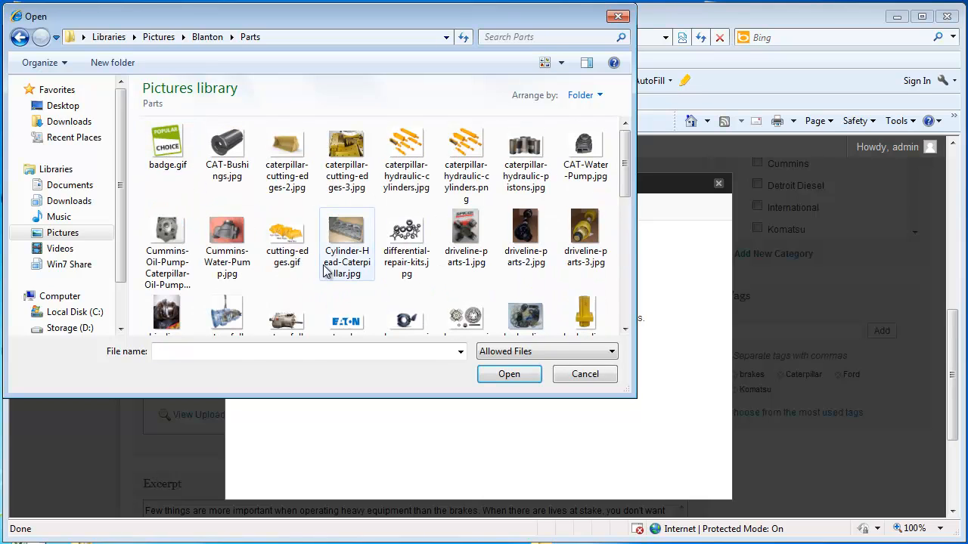
pyautogui.scroll(-3)
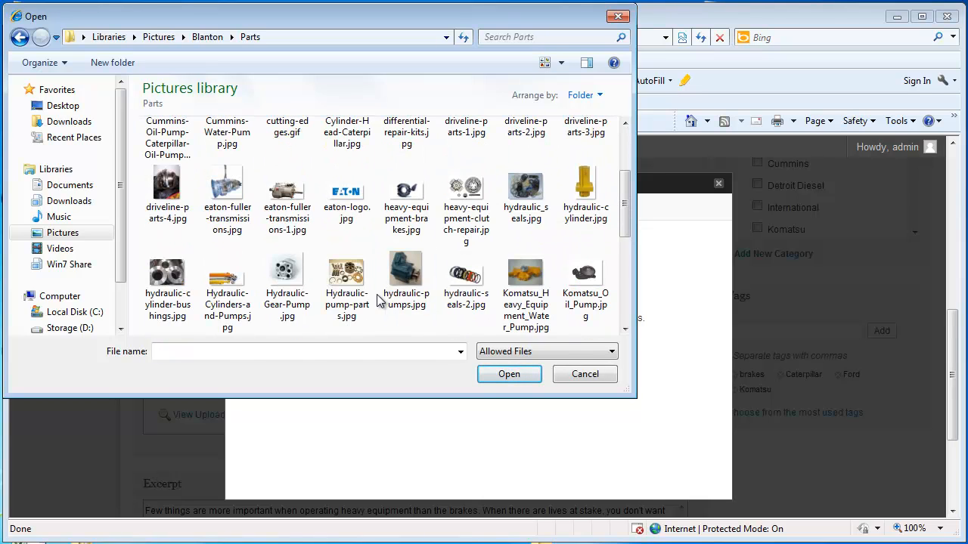
pyautogui.click(286, 283)
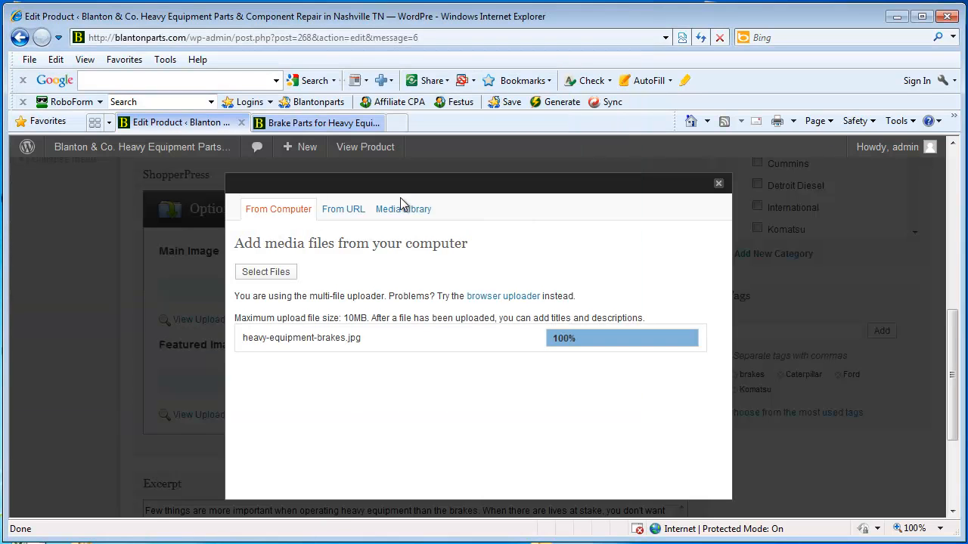
pyautogui.moveTo(446, 350)
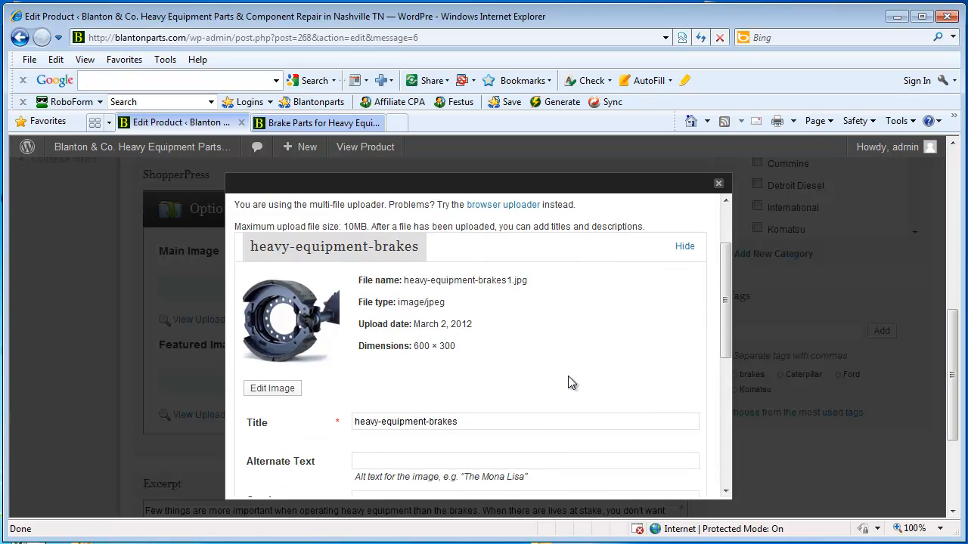
# - Label the brake image 'heavy equipment brake parts' and insert it at Medium size as main image
pyautogui.scroll(-3)
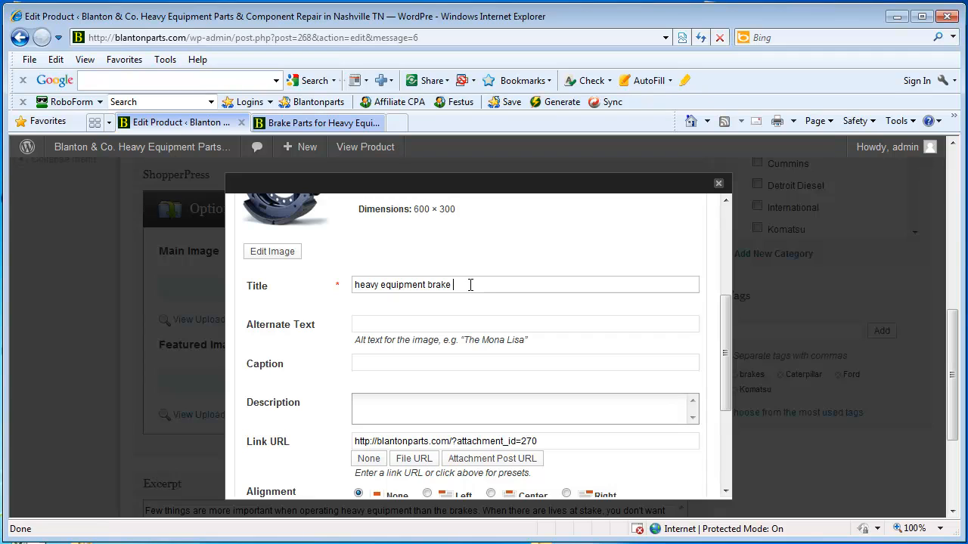
pyautogui.write('parts')
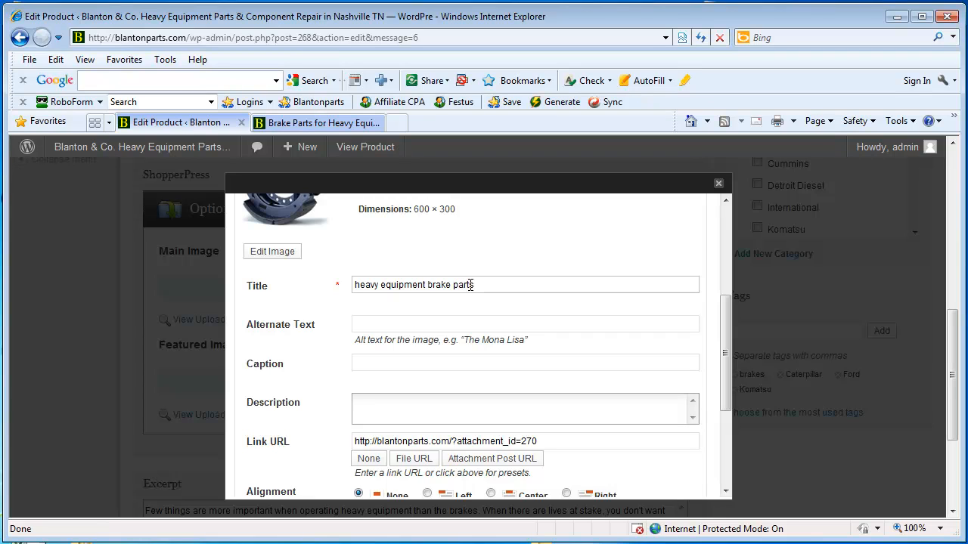
pyautogui.doubleClick(414, 285)
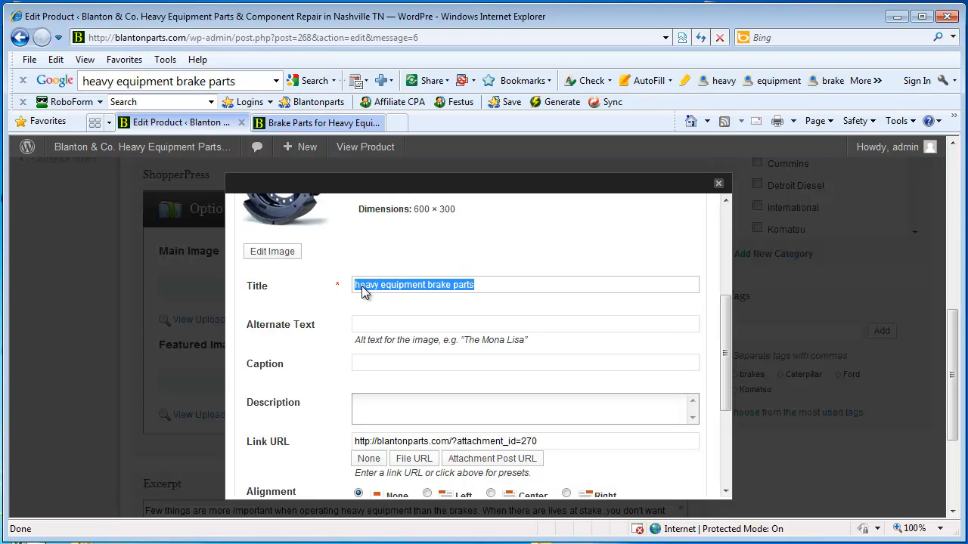
pyautogui.click(525, 362)
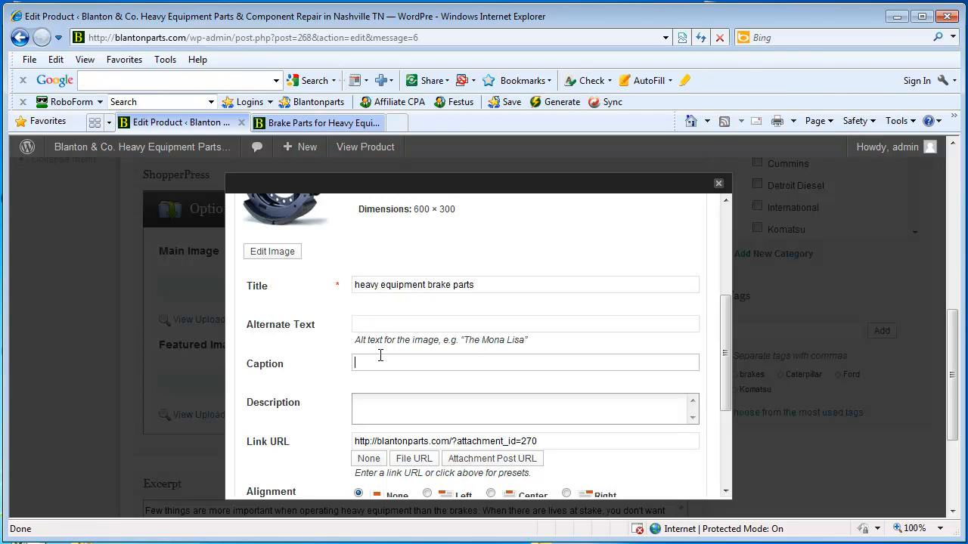
pyautogui.write('heavy equipment brake parts')
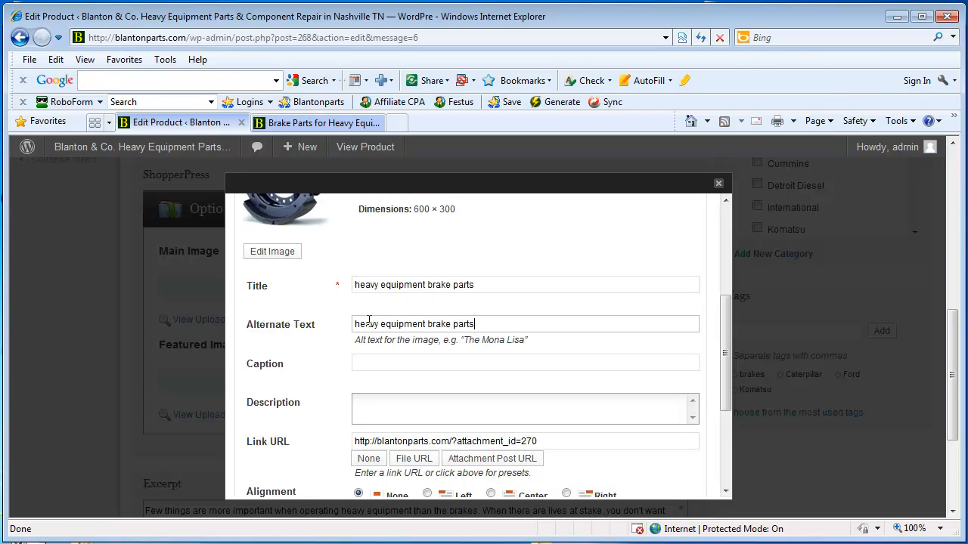
pyautogui.write('heavy equipment brake parts')
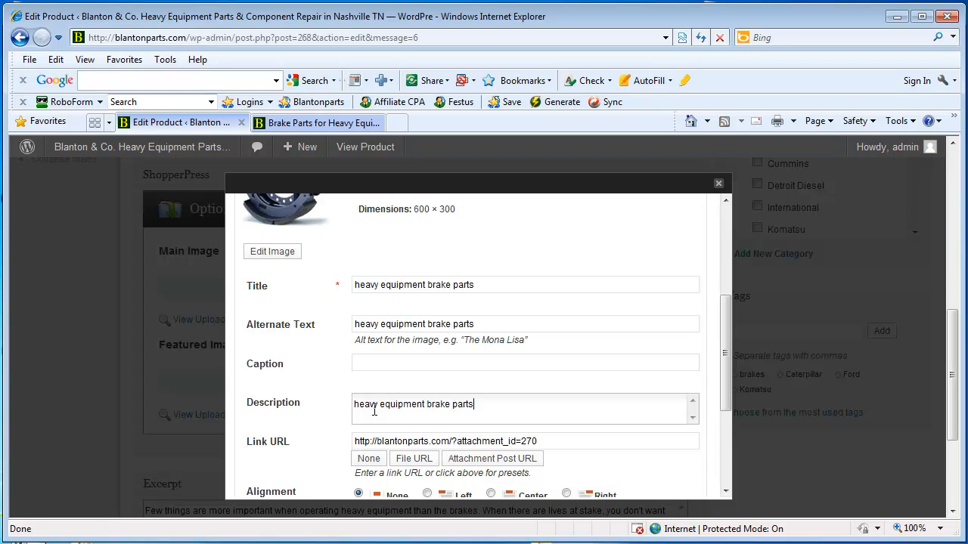
pyautogui.scroll(-3)
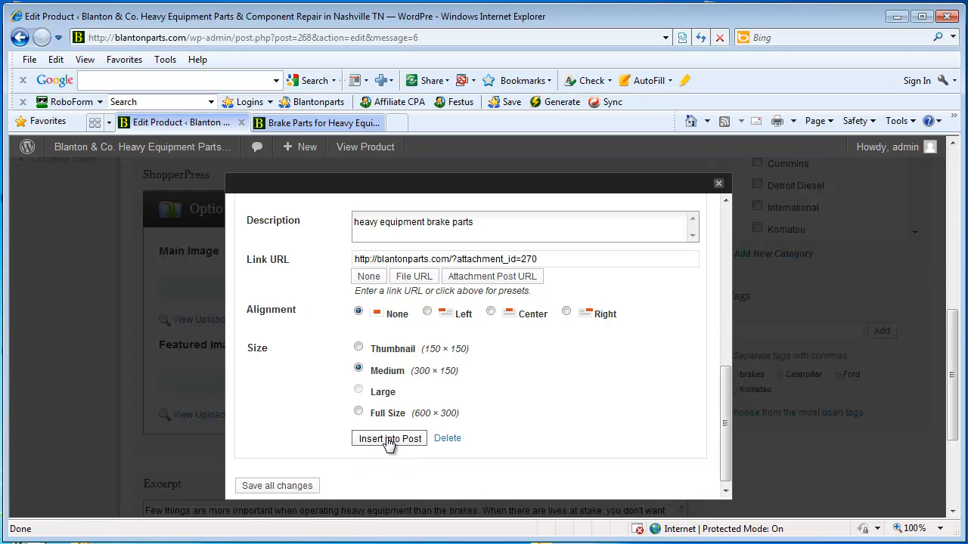
pyautogui.click(390, 439)
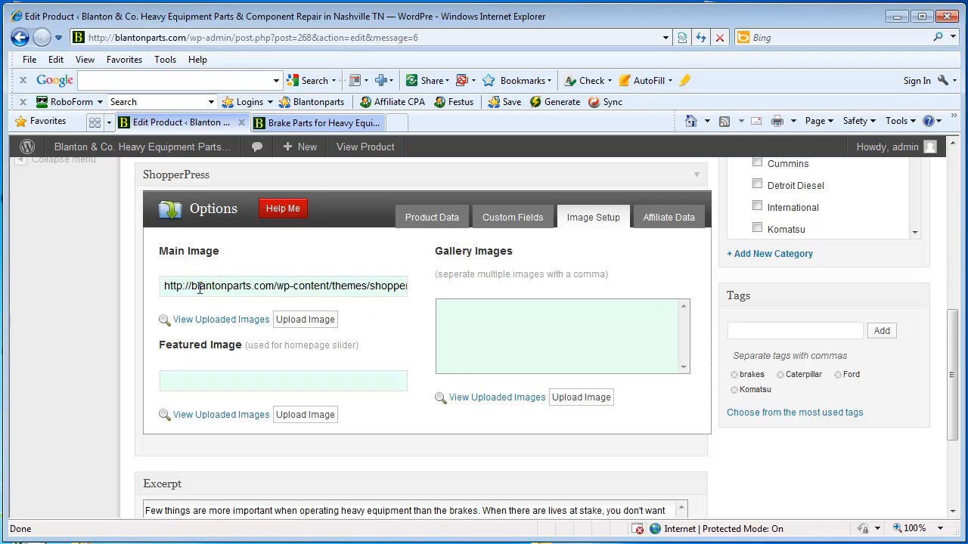
# - Add '...' at the end of the excerpt, after the word 'compromise'
pyautogui.tripleClick(283, 285)
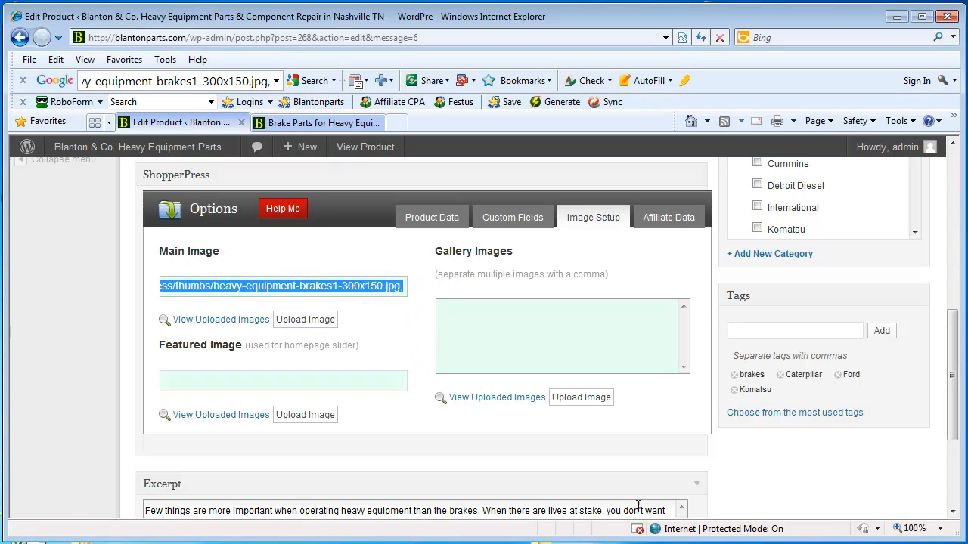
pyautogui.scroll(-3)
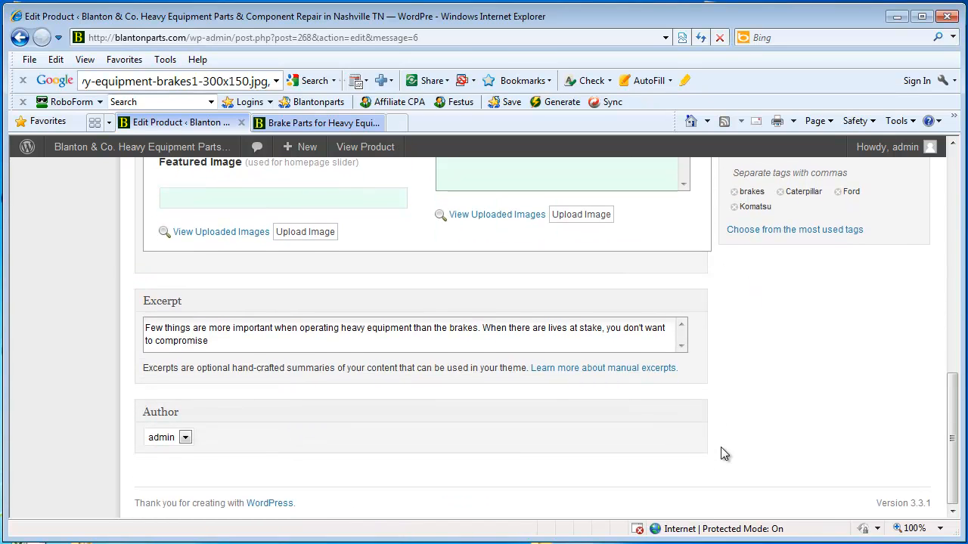
pyautogui.click(220, 340)
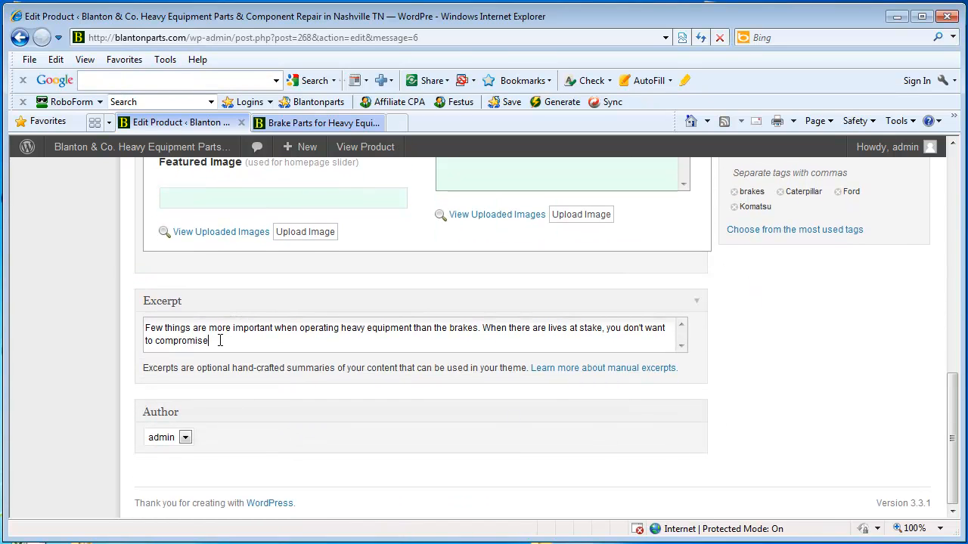
pyautogui.write('...')
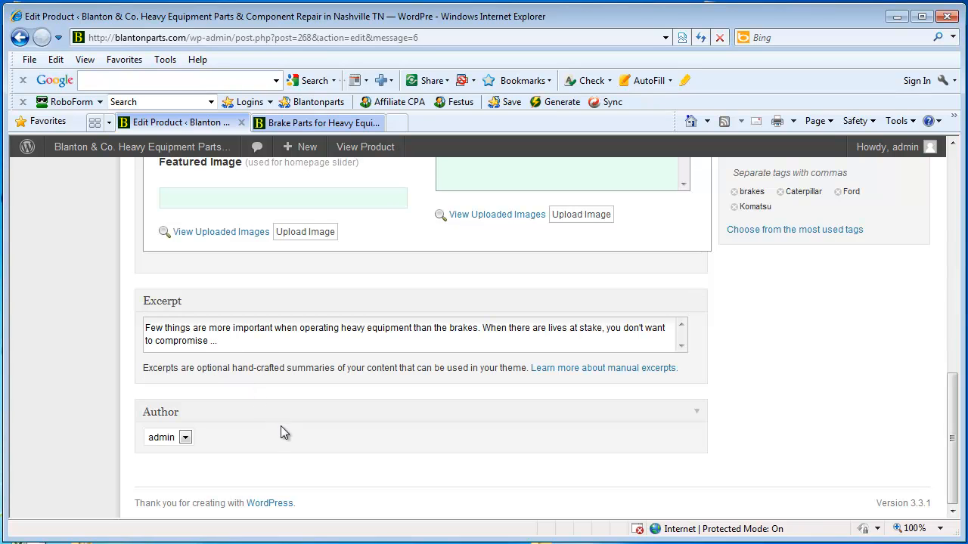
pyautogui.moveTo(785, 416)
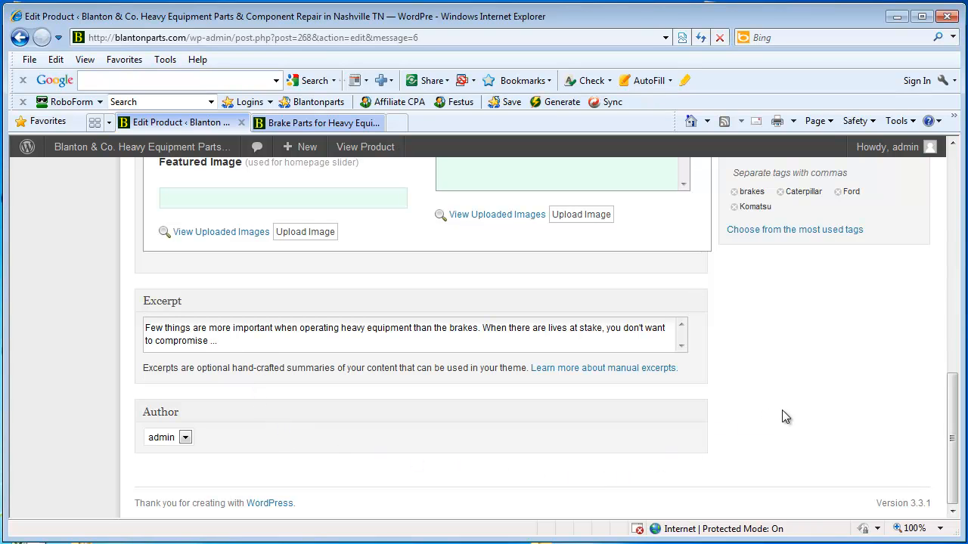
# - Update the product and view the live product page showing the brake image
pyautogui.scroll(3)
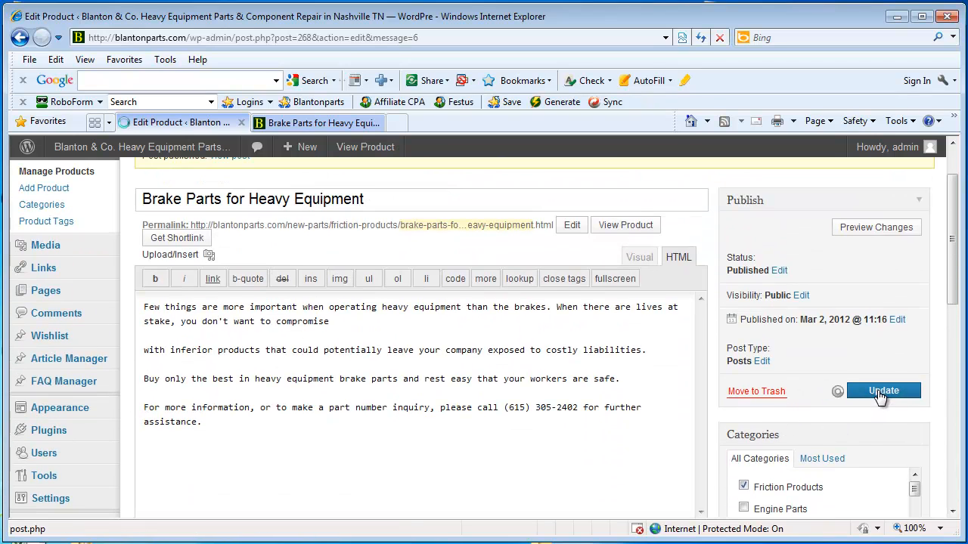
pyautogui.click(884, 391)
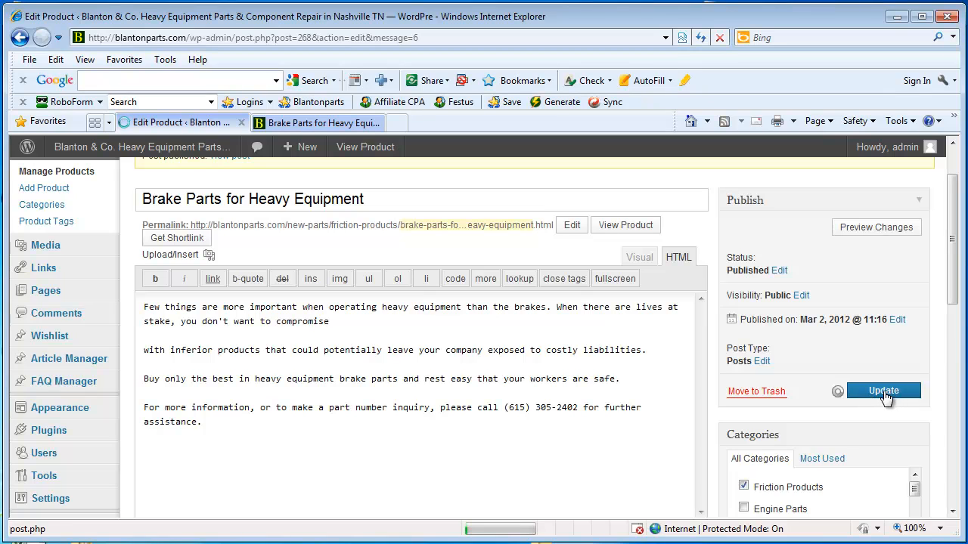
pyautogui.click(884, 391)
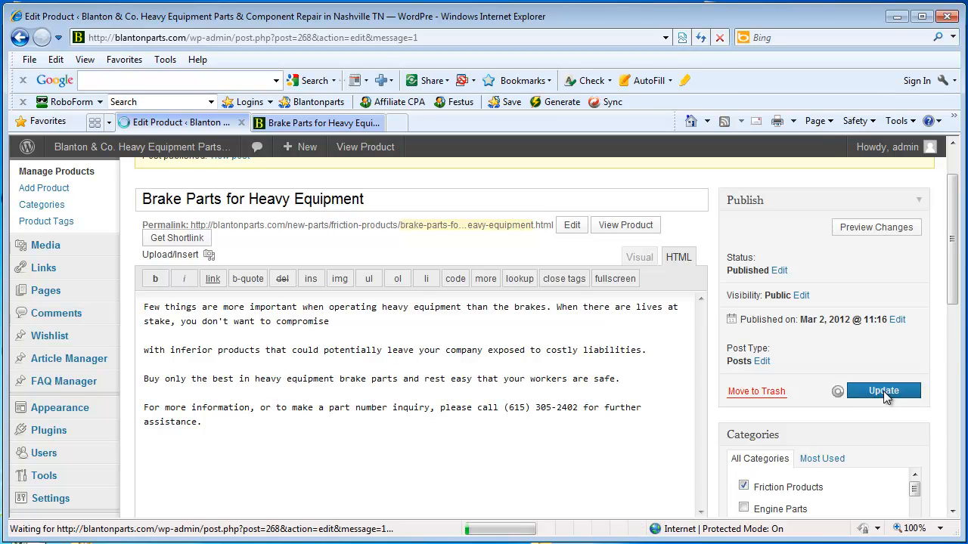
pyautogui.click(883, 390)
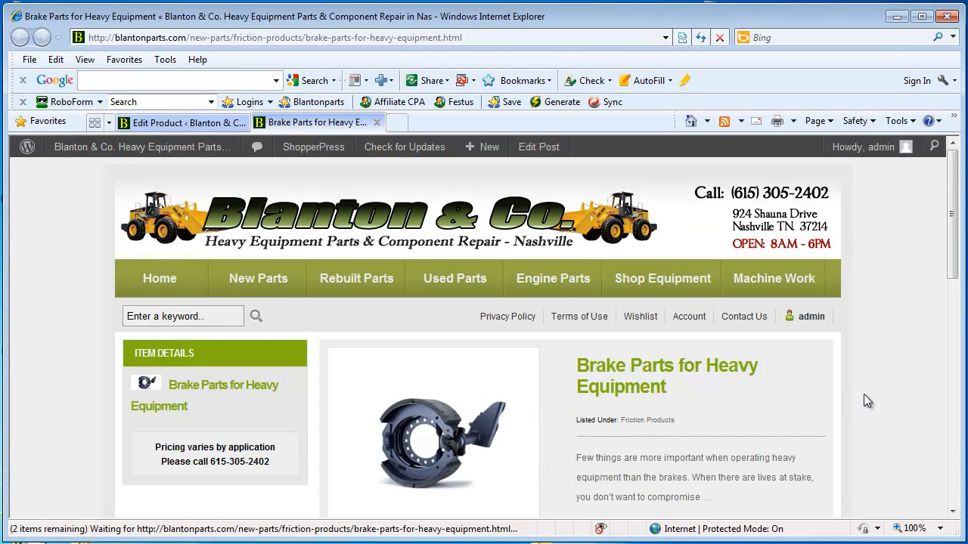
pyautogui.scroll(-3)
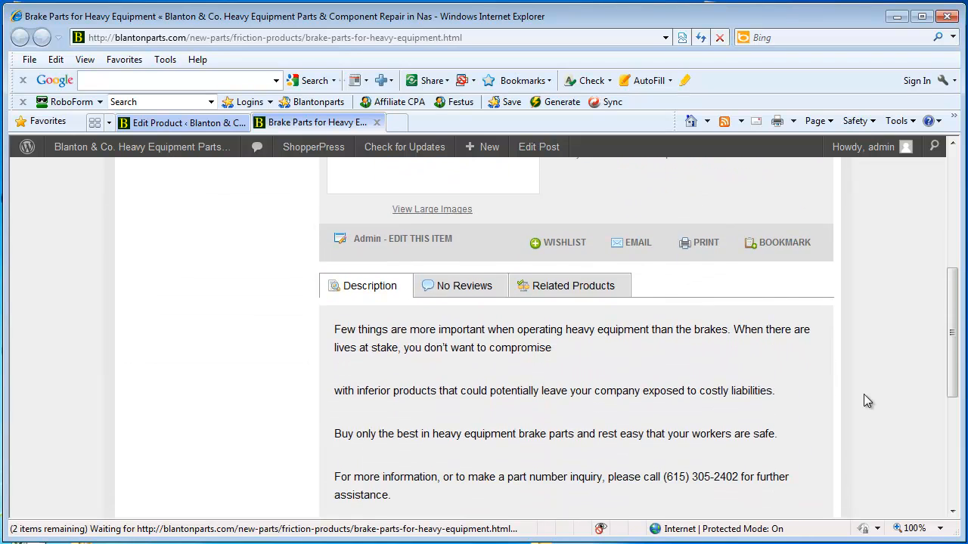
pyautogui.scroll(-3)
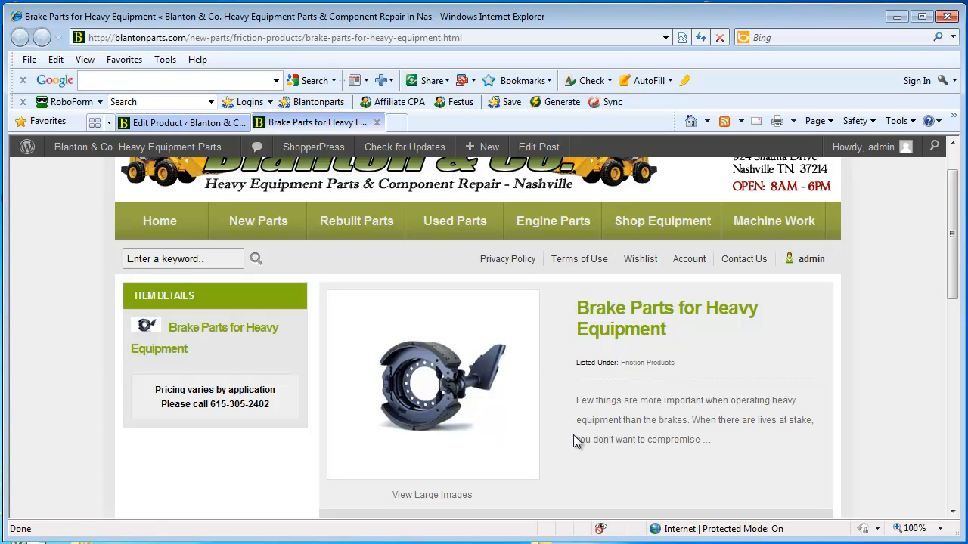
pyautogui.moveTo(537, 359)
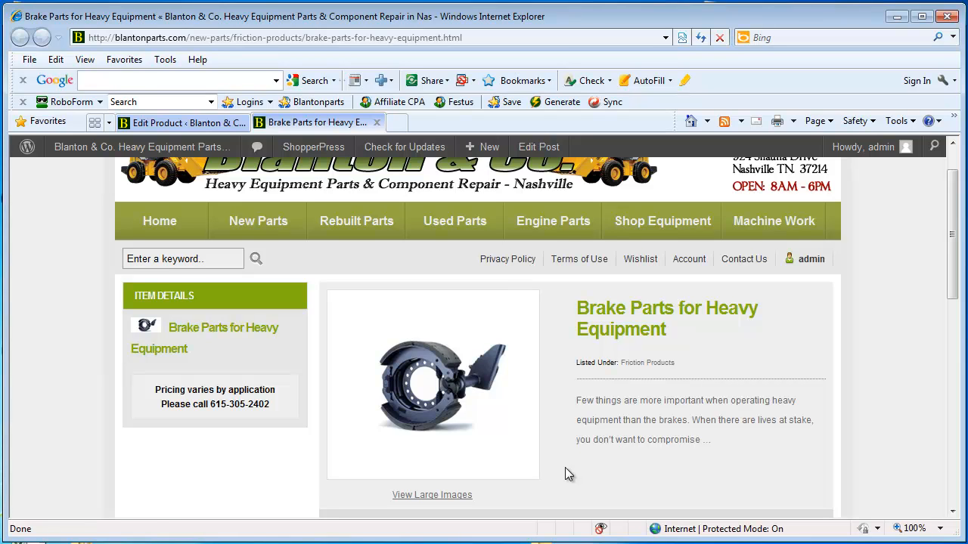
pyautogui.moveTo(478, 363)
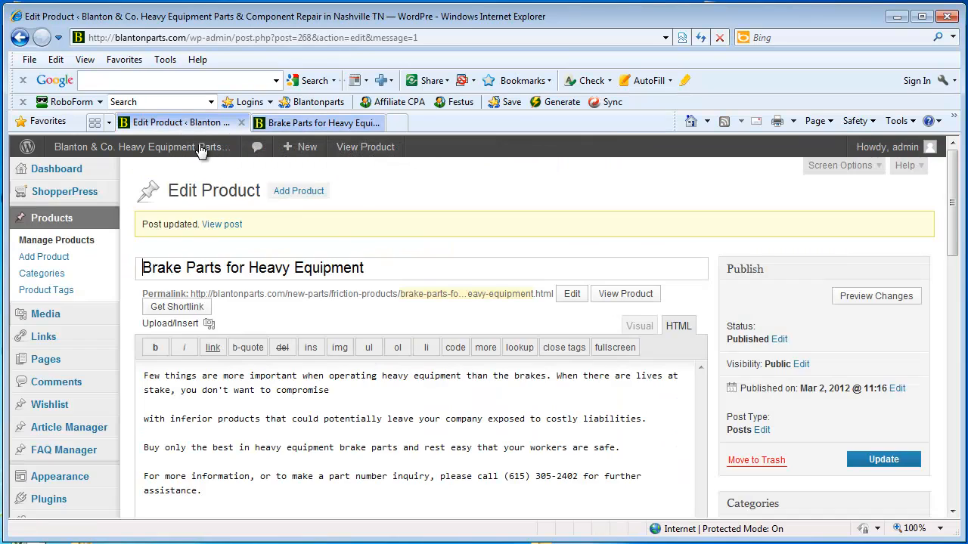
# - Enter price 500.00 and QTY 10 in Product Data, update, and return to the live page
pyautogui.scroll(-3)
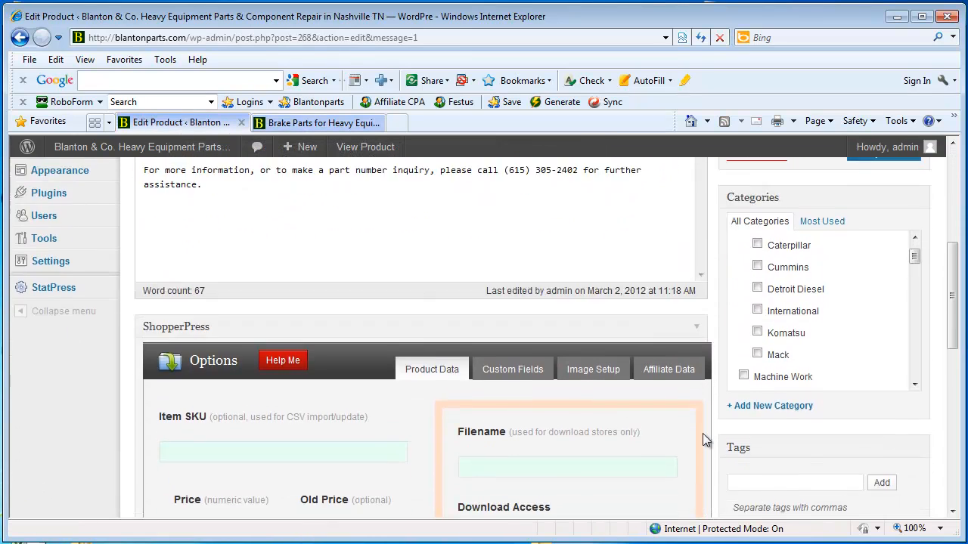
pyautogui.scroll(-3)
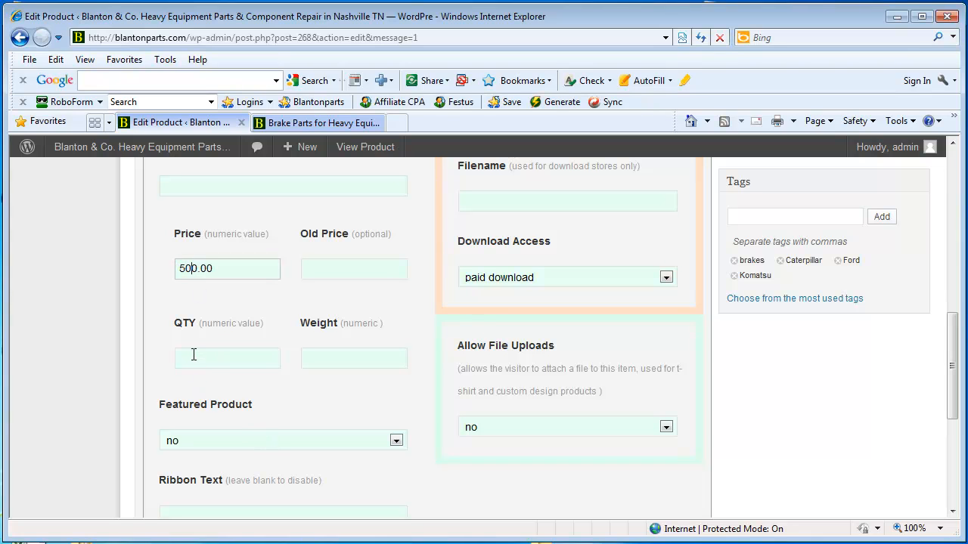
pyautogui.write('10')
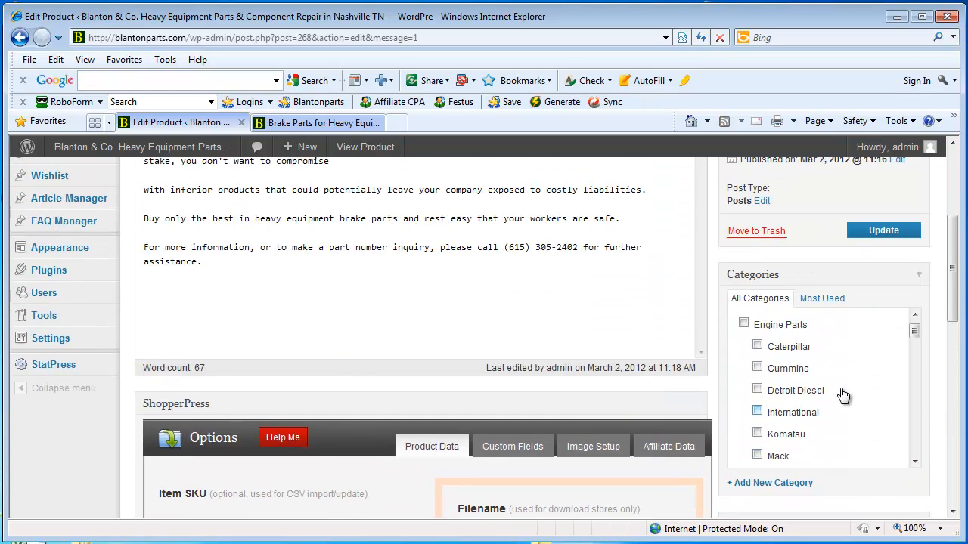
pyautogui.click(883, 230)
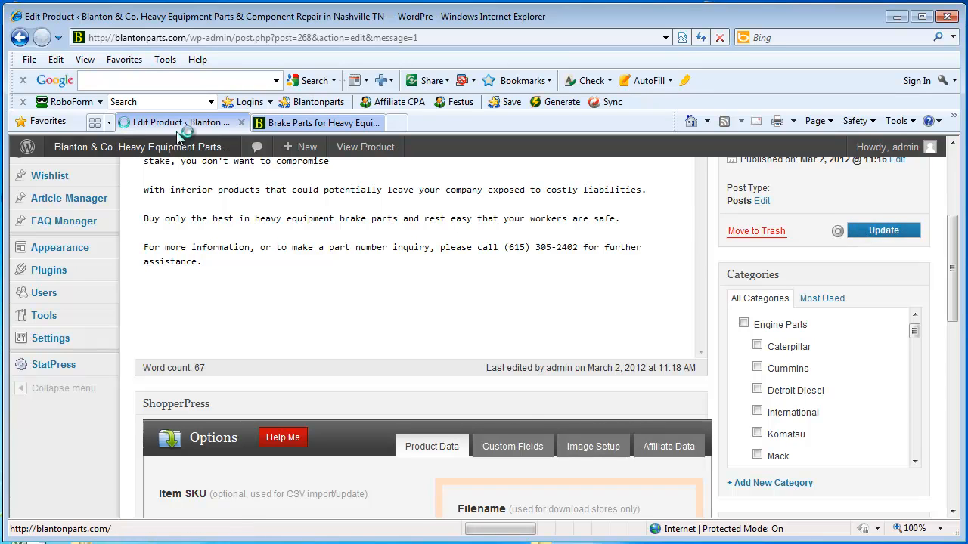
pyautogui.click(324, 122)
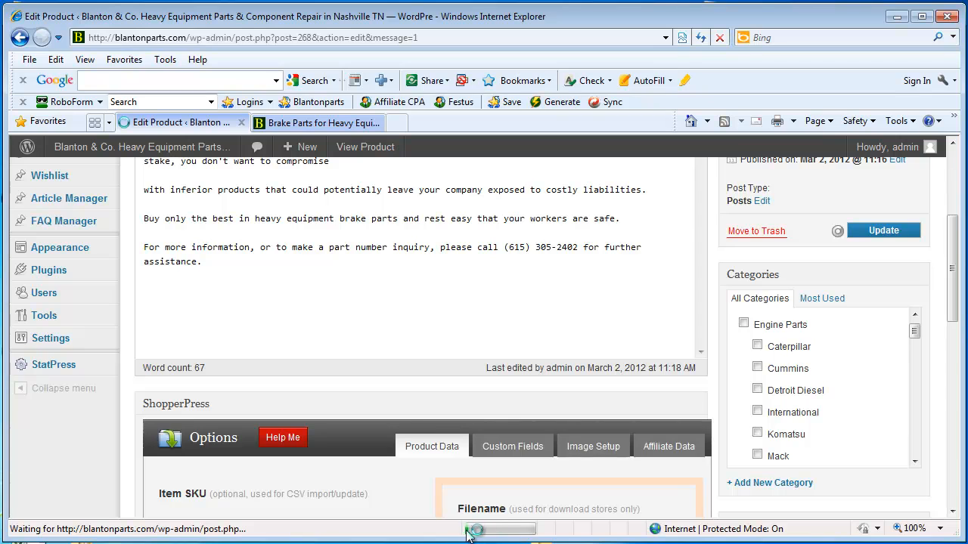
pyautogui.moveTo(272, 533)
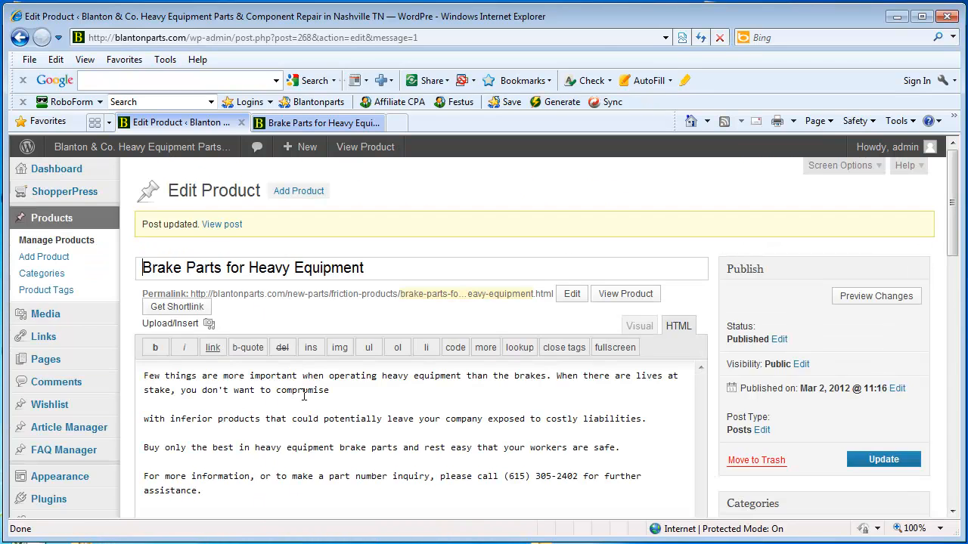
pyautogui.click(317, 122)
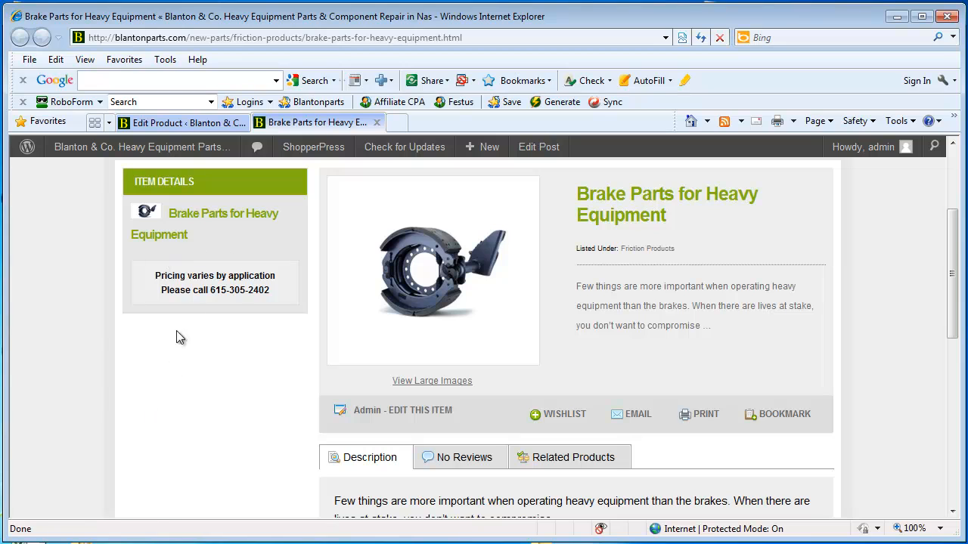
pyautogui.click(700, 37)
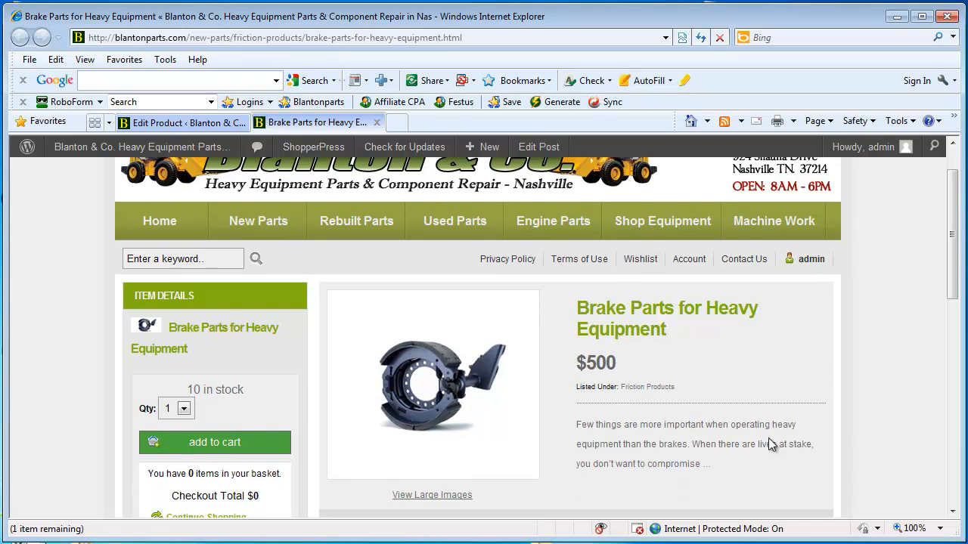
pyautogui.moveTo(637, 381)
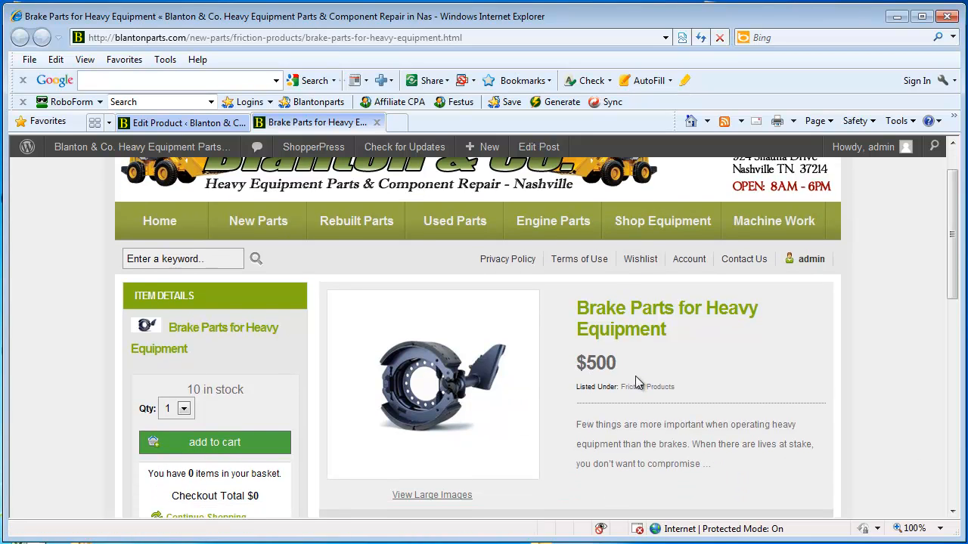
pyautogui.scroll(-3)
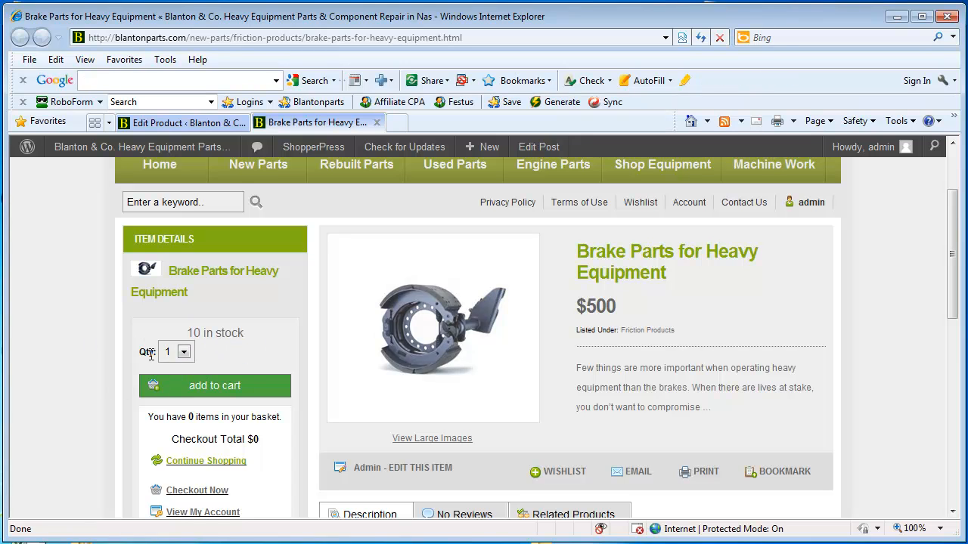
pyautogui.click(183, 351)
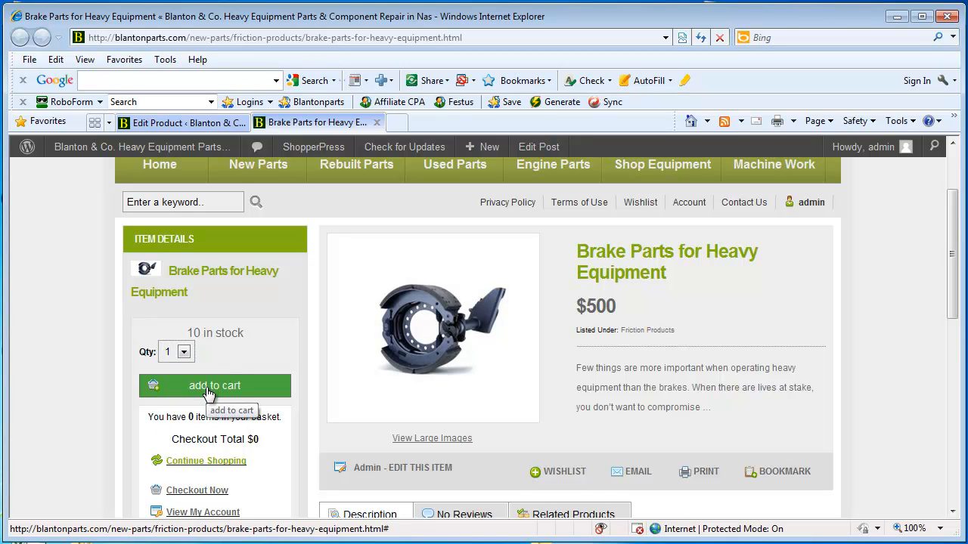
pyautogui.scroll(-3)
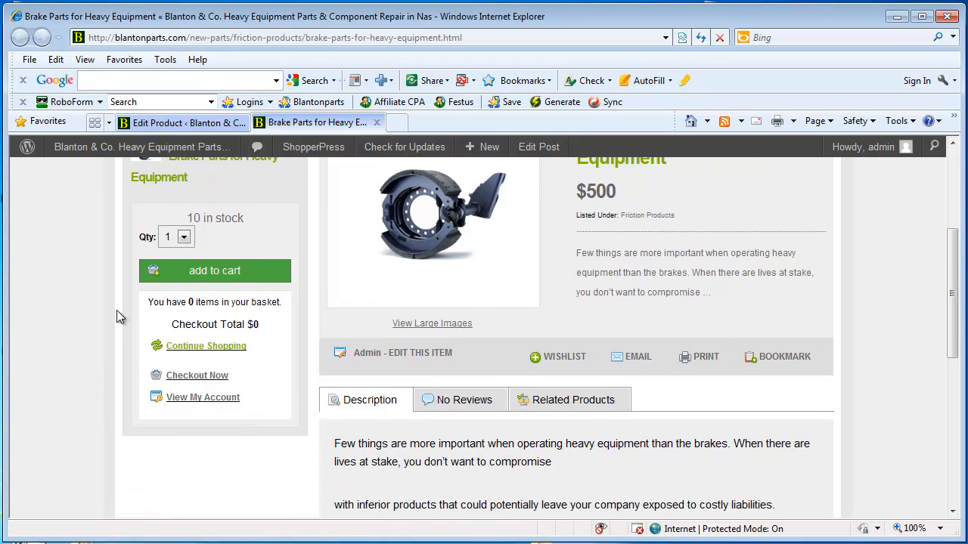
pyautogui.moveTo(286, 230)
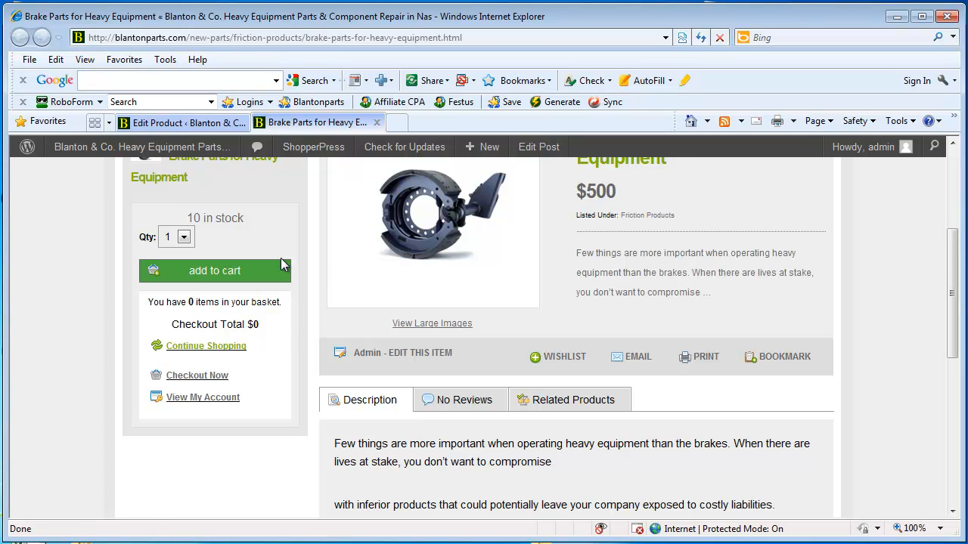
pyautogui.moveTo(308, 448)
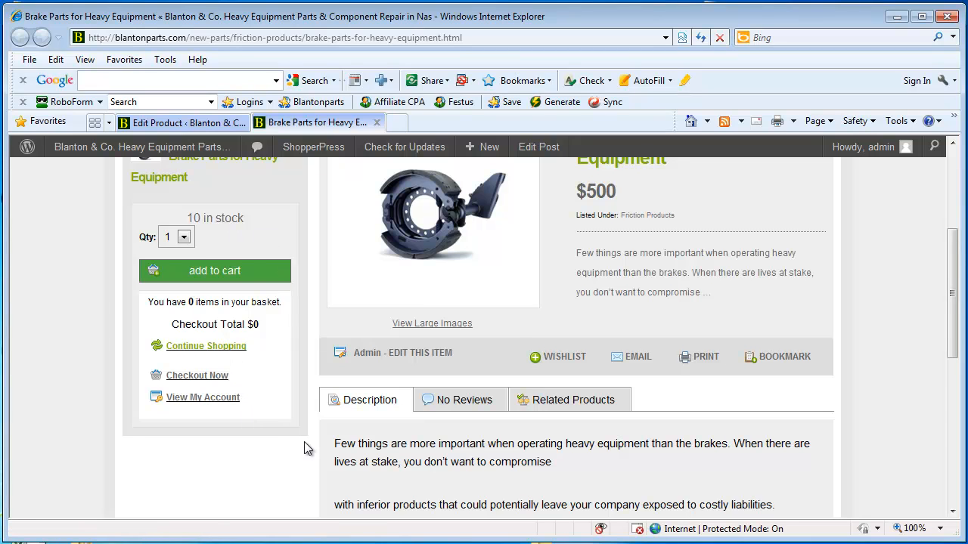
pyautogui.scroll(3)
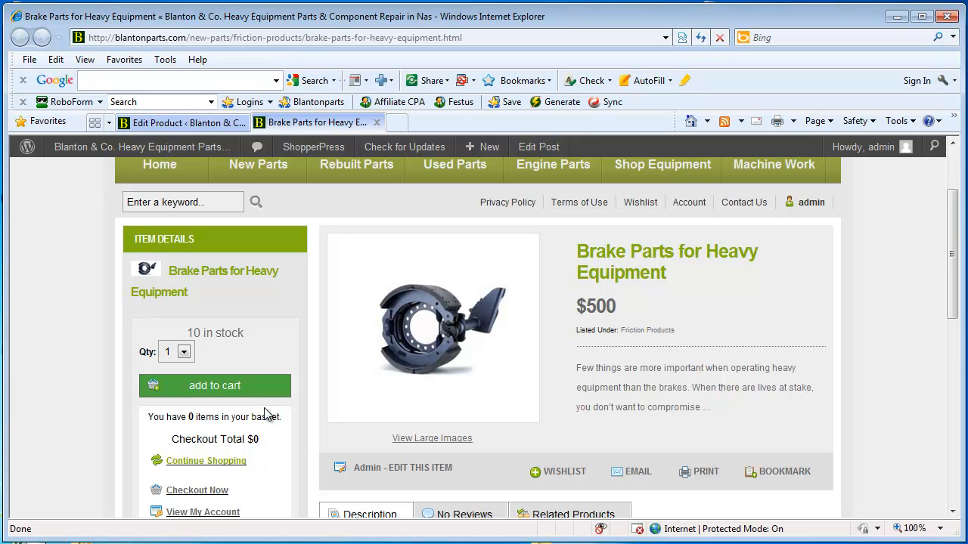
pyautogui.moveTo(297, 420)
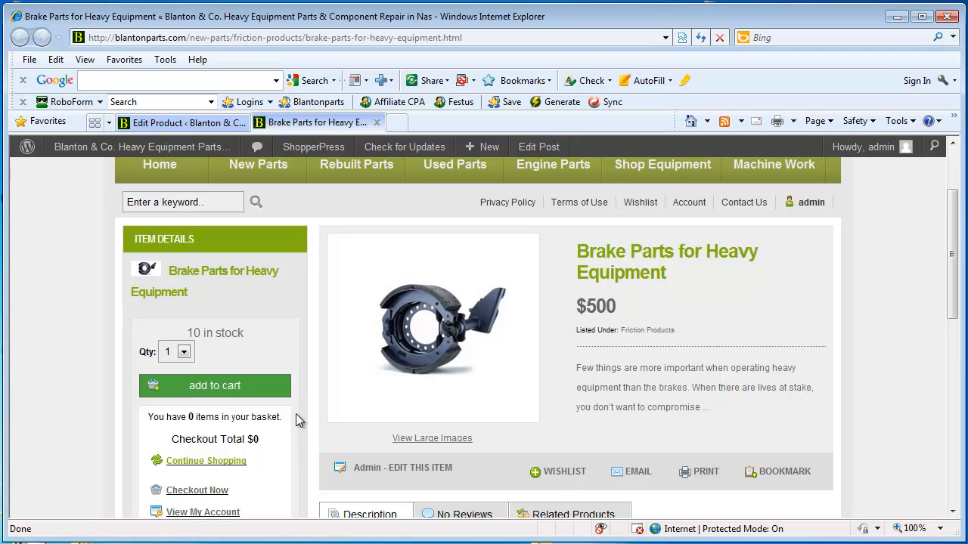
pyautogui.moveTo(301, 430)
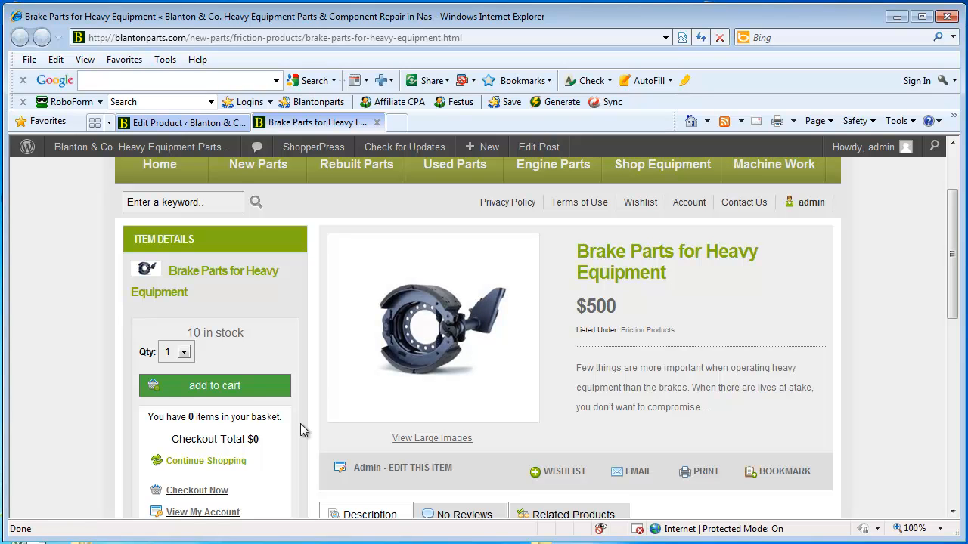
pyautogui.moveTo(369, 481)
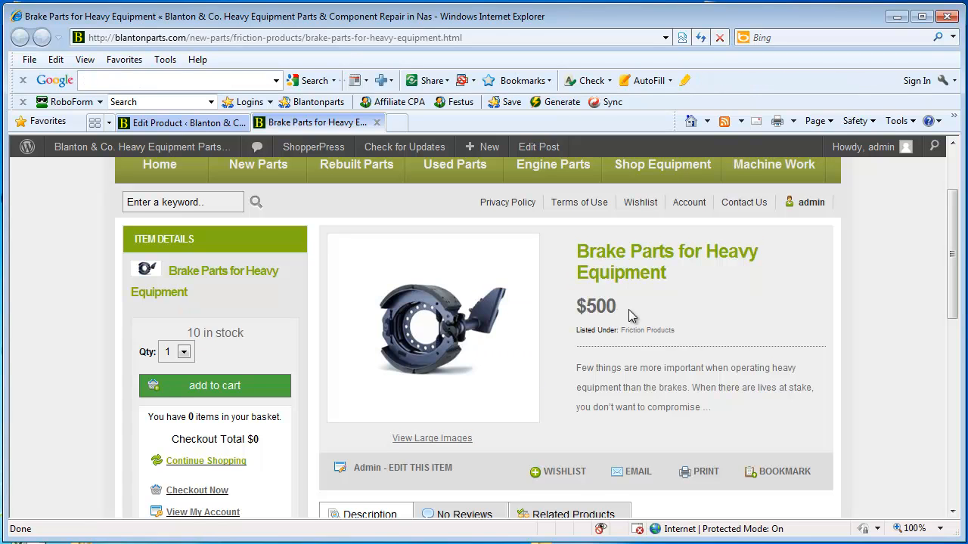
pyautogui.moveTo(906, 434)
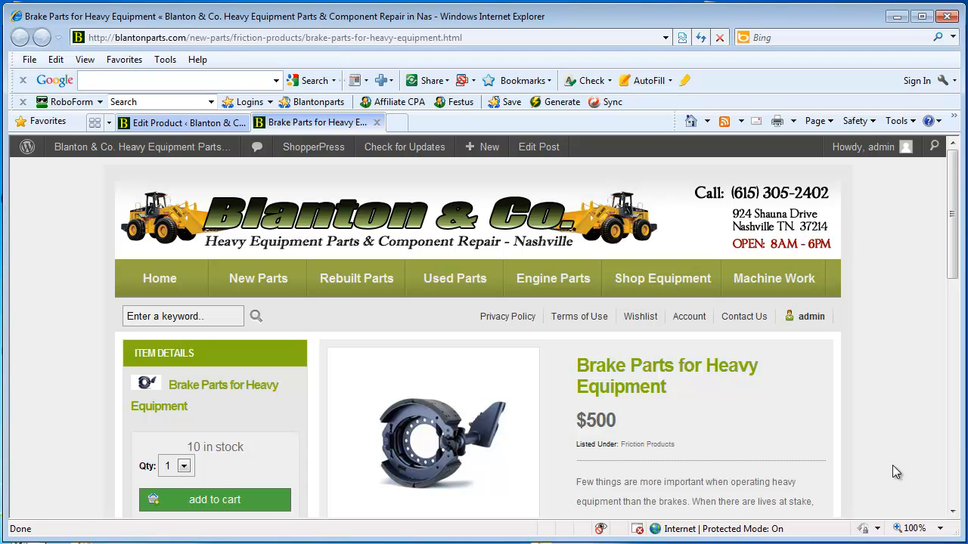
pyautogui.scroll(-3)
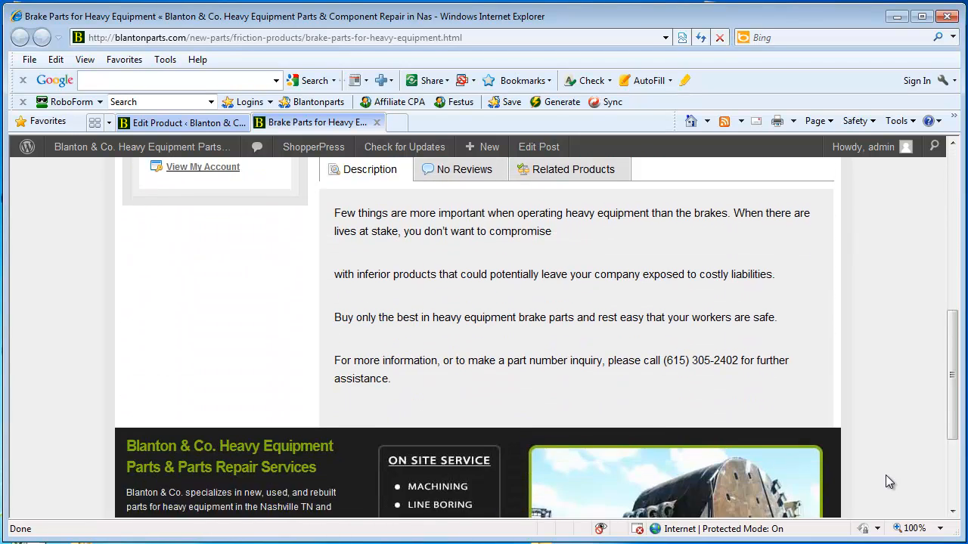
pyautogui.scroll(3)
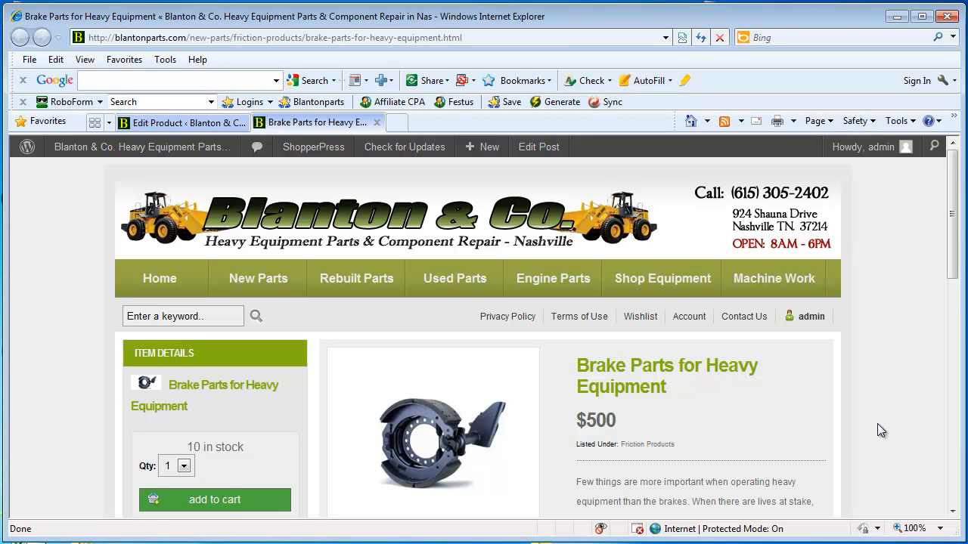
pyautogui.moveTo(895, 393)
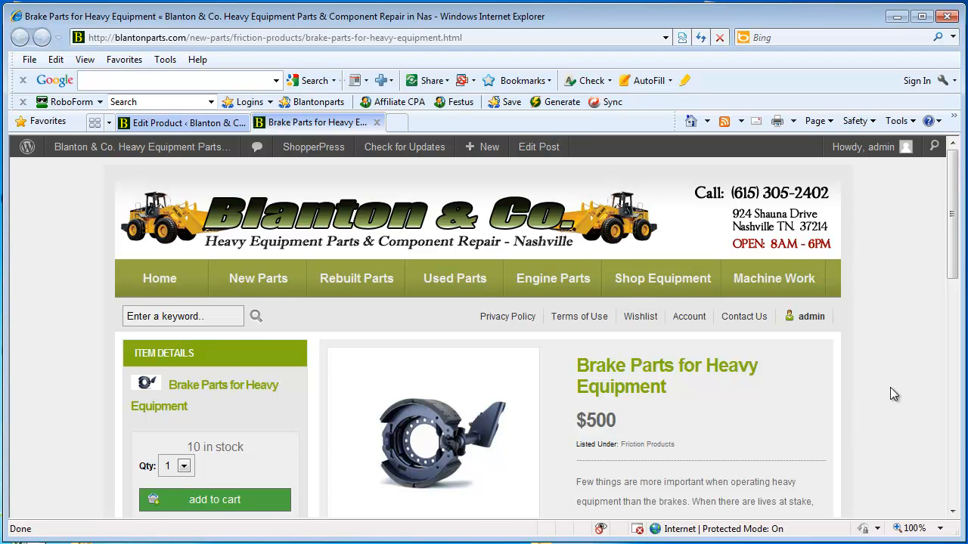
pyautogui.moveTo(875, 403)
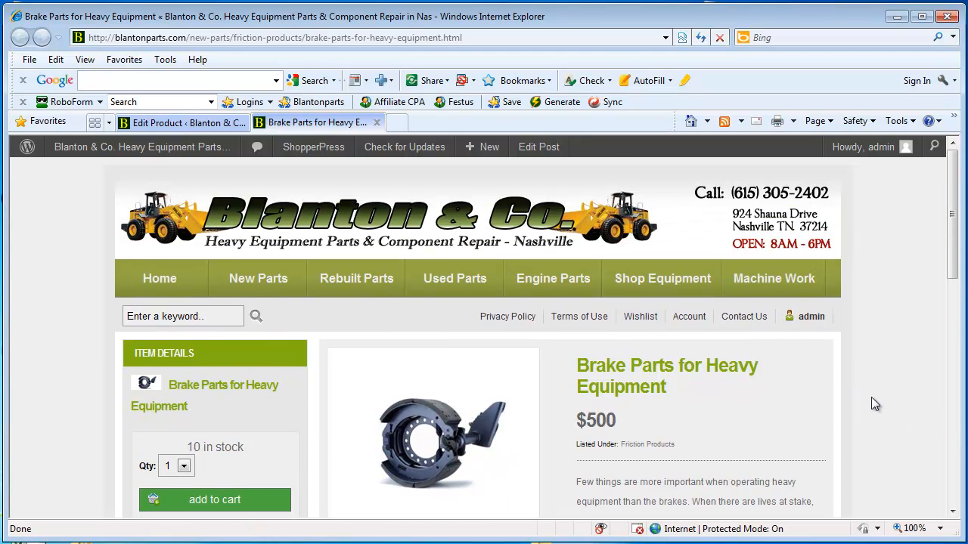
pyautogui.moveTo(258, 278)
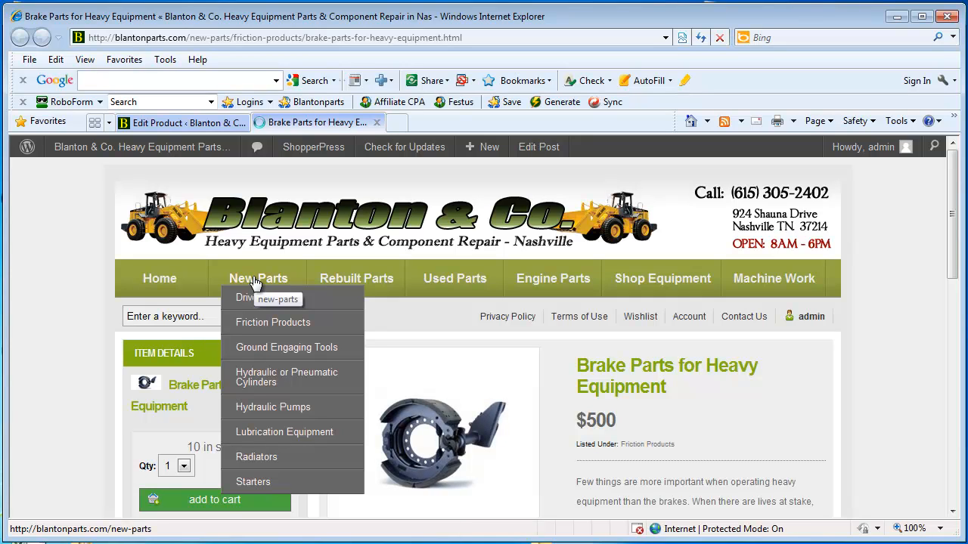
# - Browse the New Parts listing to the Brake Parts entry at $500, then return to Edit Product
pyautogui.click(258, 279)
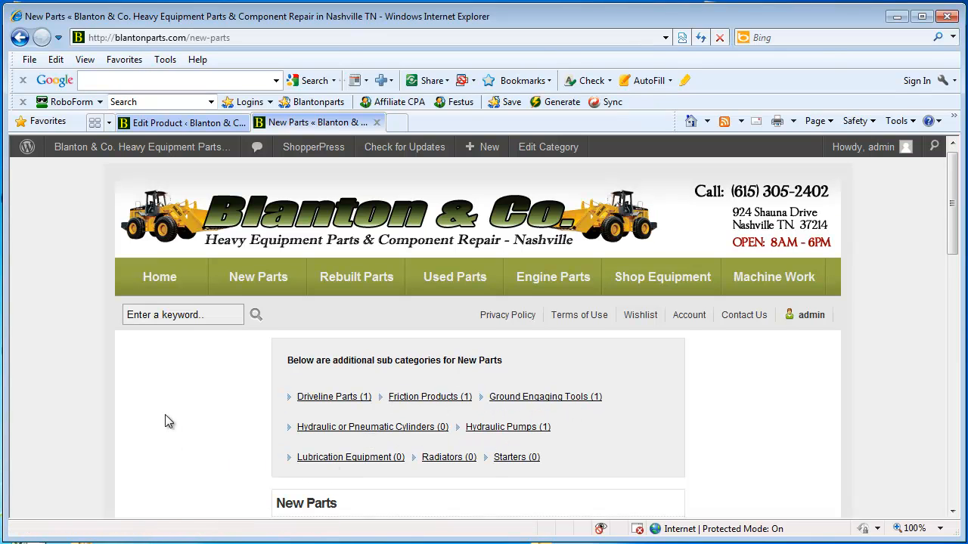
pyautogui.scroll(-3)
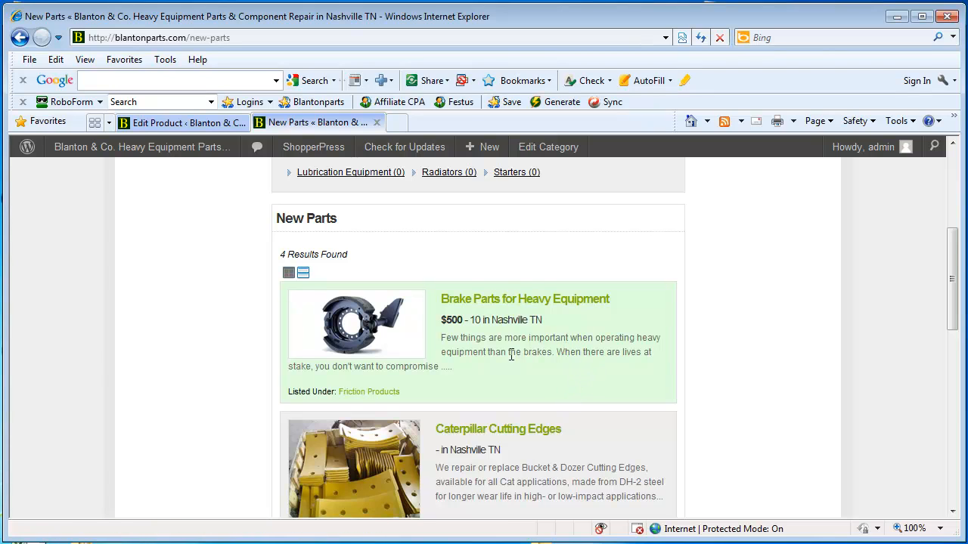
pyautogui.moveTo(497, 381)
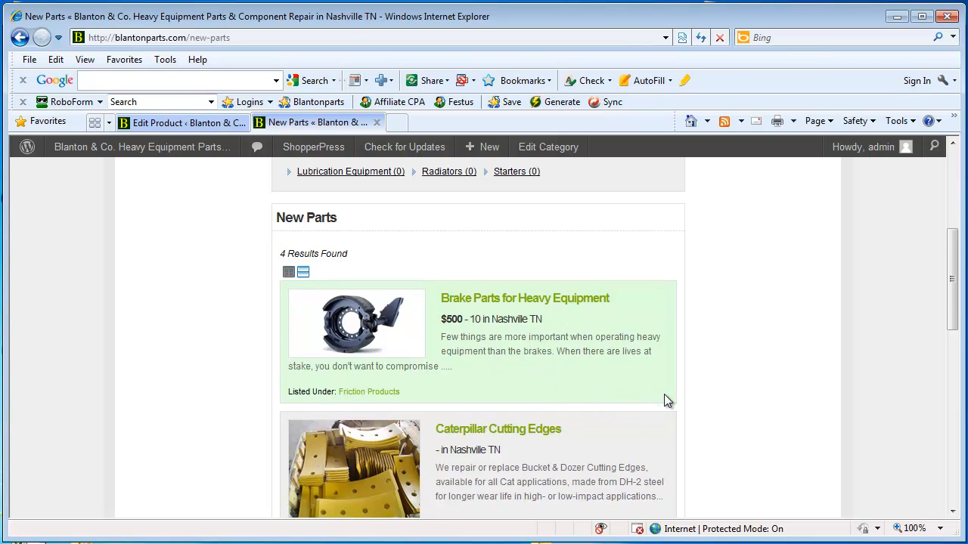
pyautogui.scroll(-3)
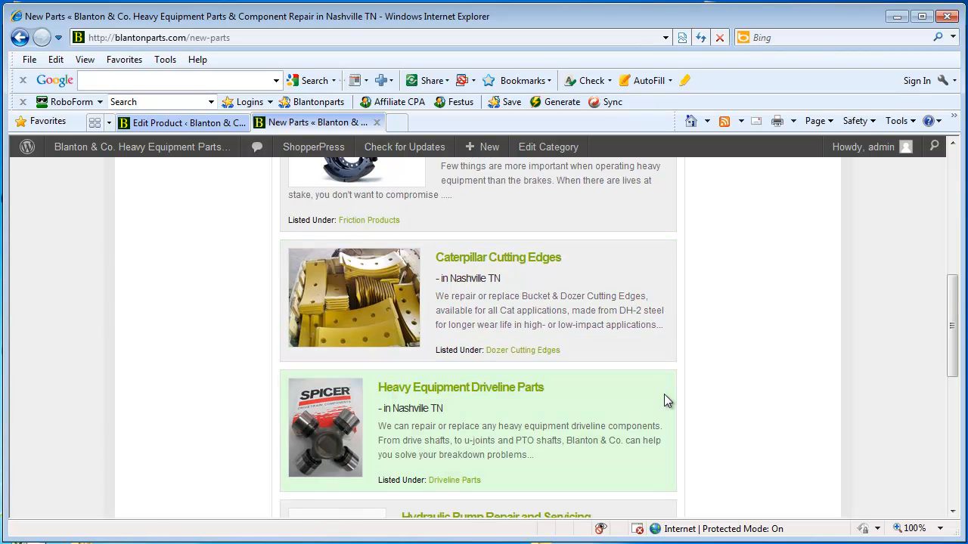
pyautogui.scroll(-3)
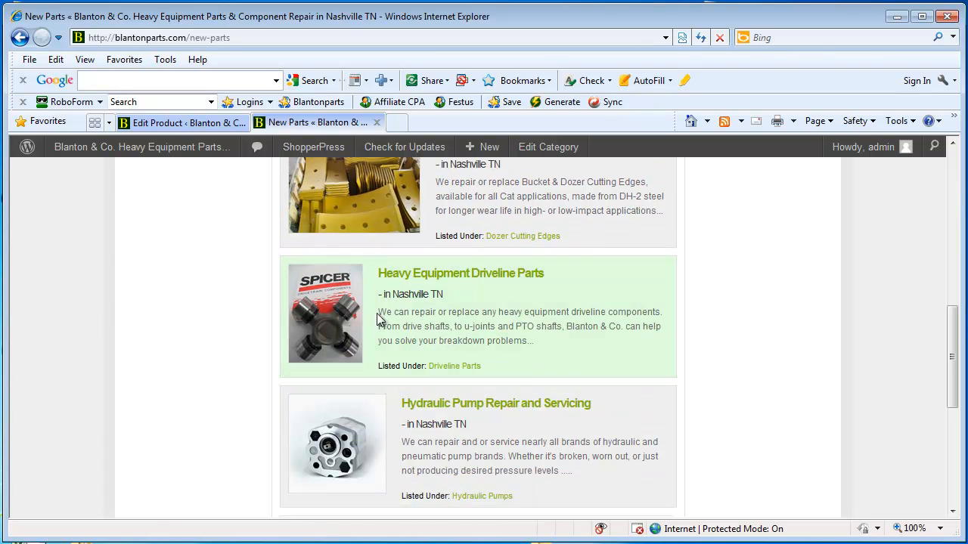
pyautogui.moveTo(485, 467)
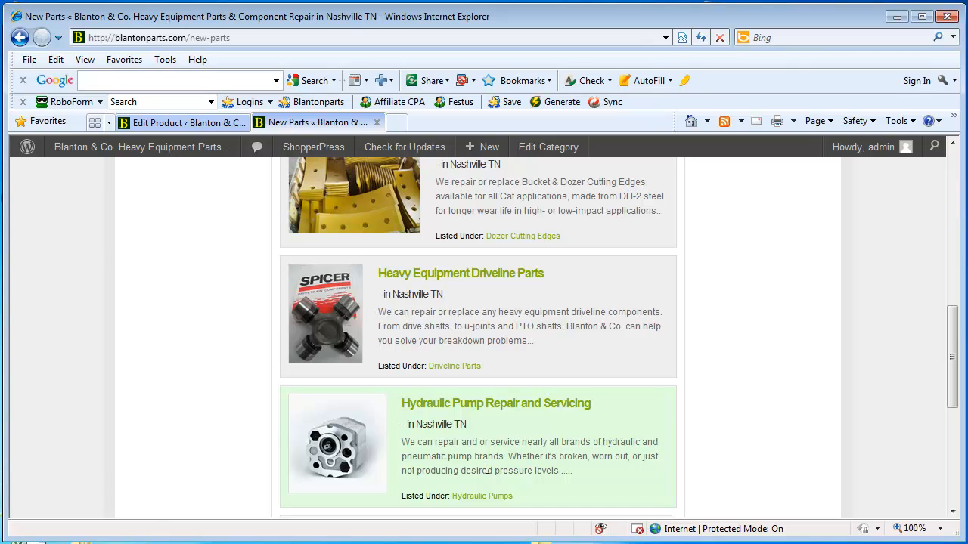
pyautogui.moveTo(524, 456)
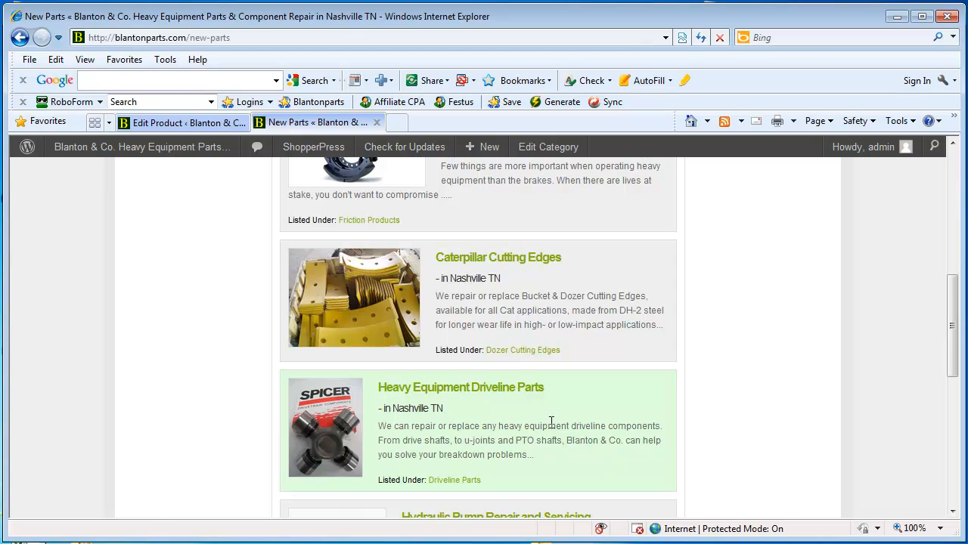
pyautogui.moveTo(524, 441)
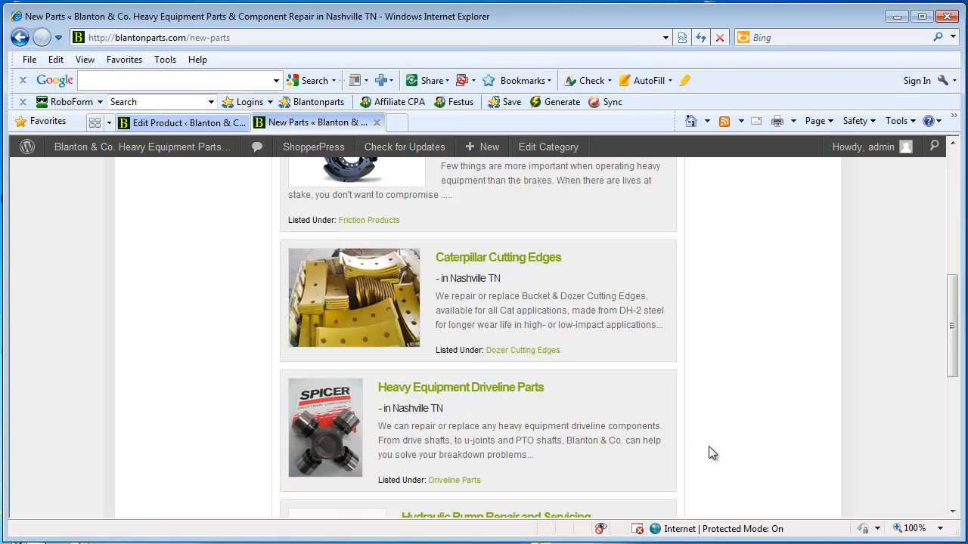
pyautogui.moveTo(717, 442)
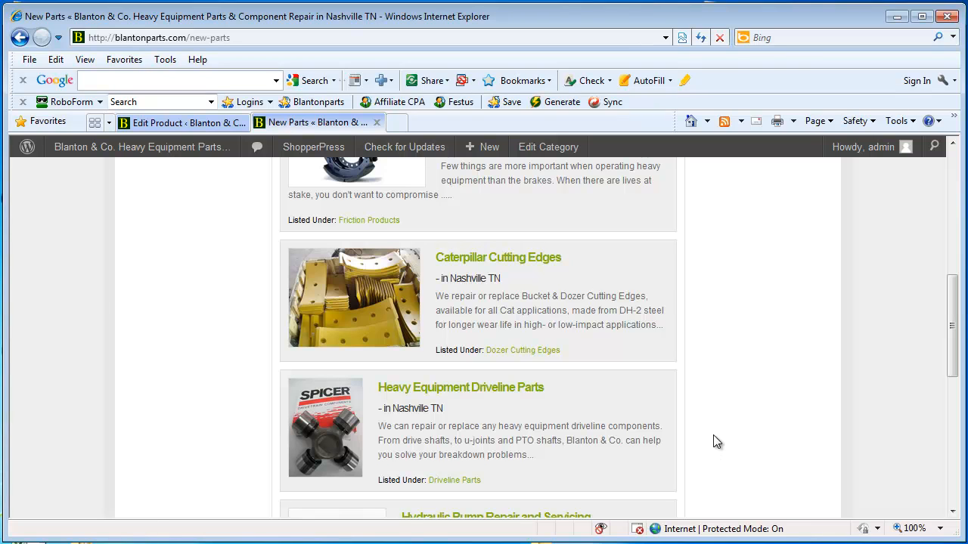
pyautogui.scroll(-3)
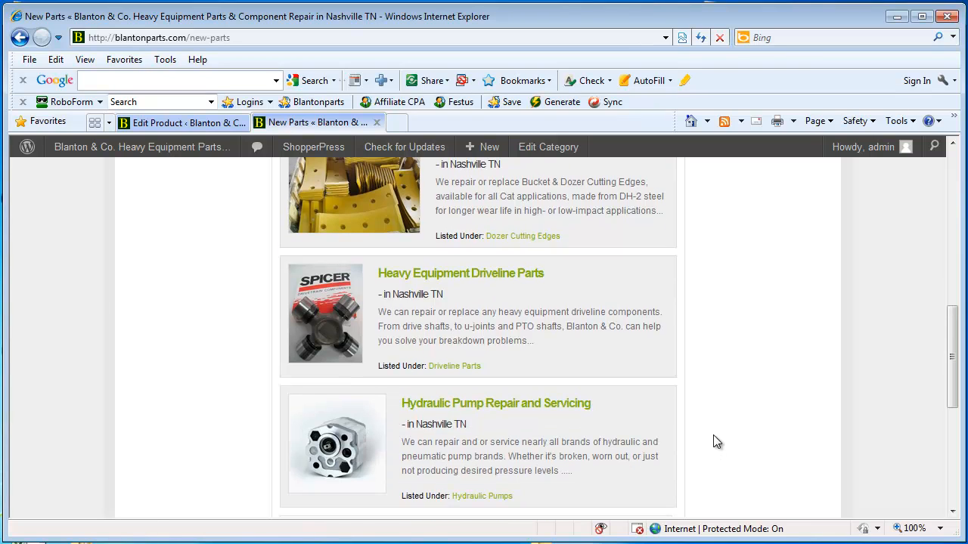
pyautogui.scroll(-3)
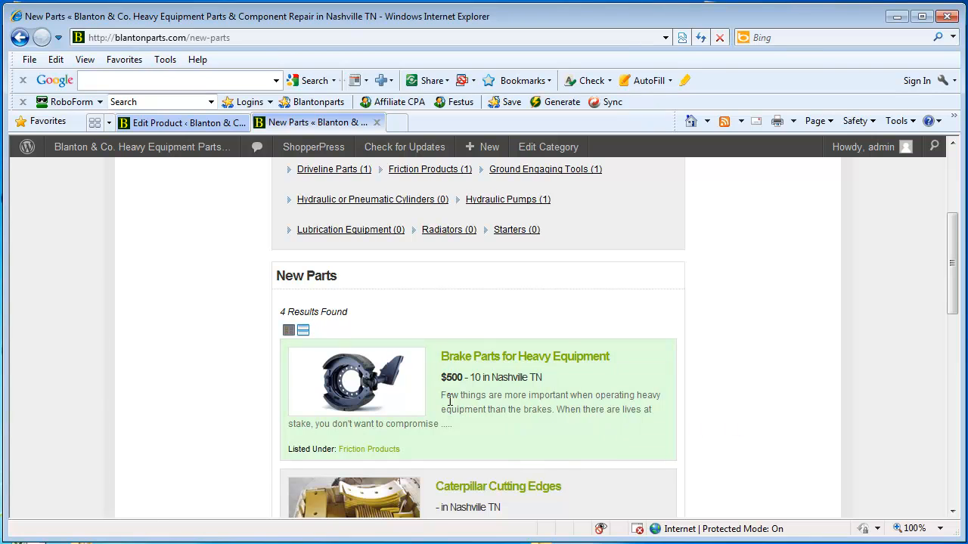
pyautogui.moveTo(441, 394); pyautogui.dragTo(452, 423)
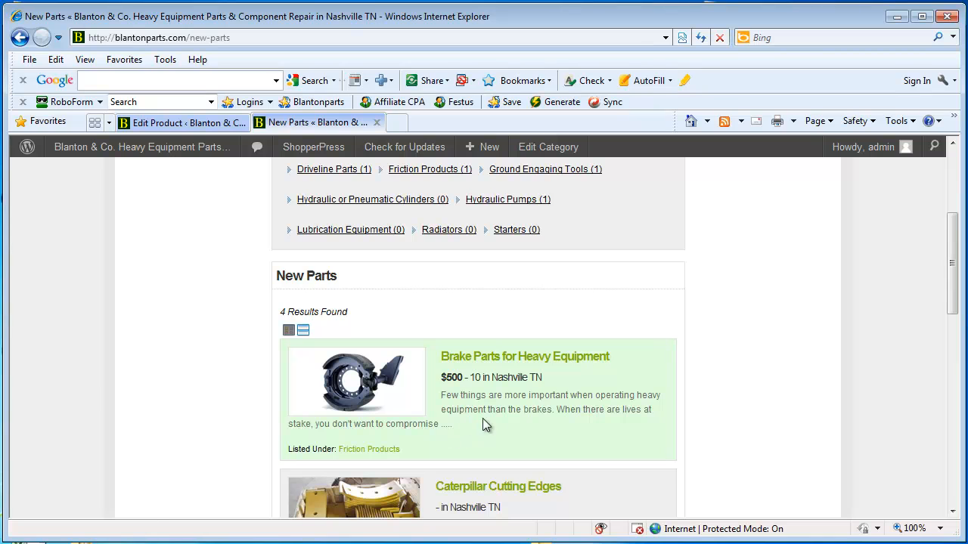
pyautogui.scroll(-3)
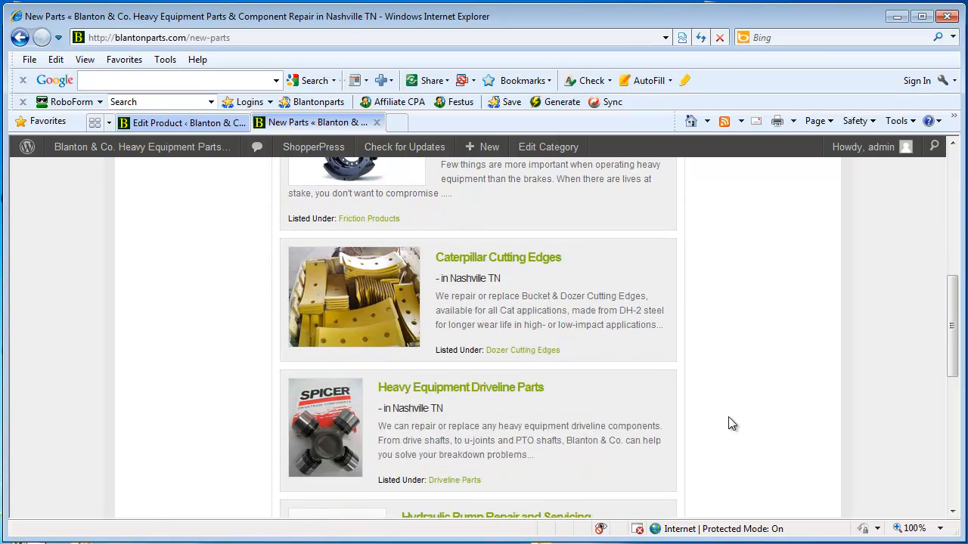
pyautogui.scroll(-3)
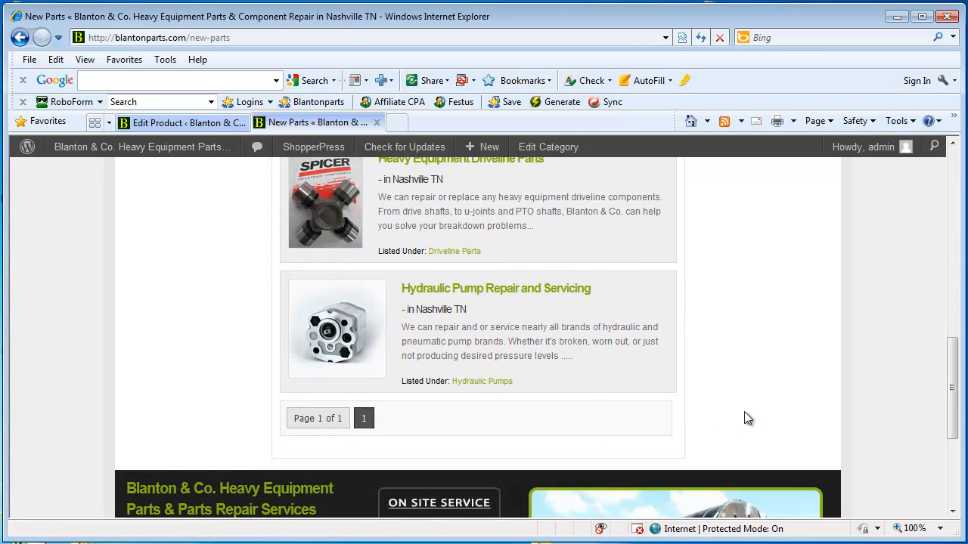
pyautogui.moveTo(646, 363)
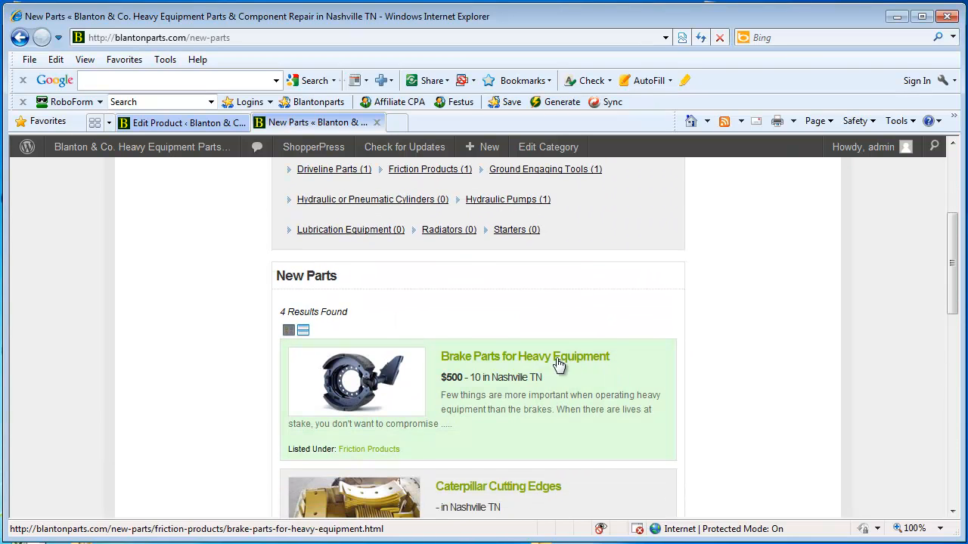
pyautogui.moveTo(360, 469)
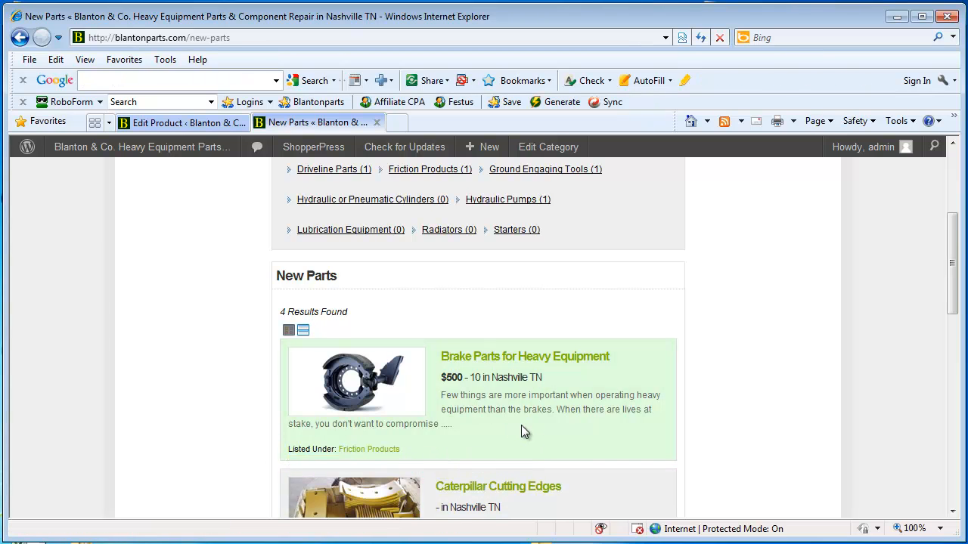
pyautogui.moveTo(509, 455)
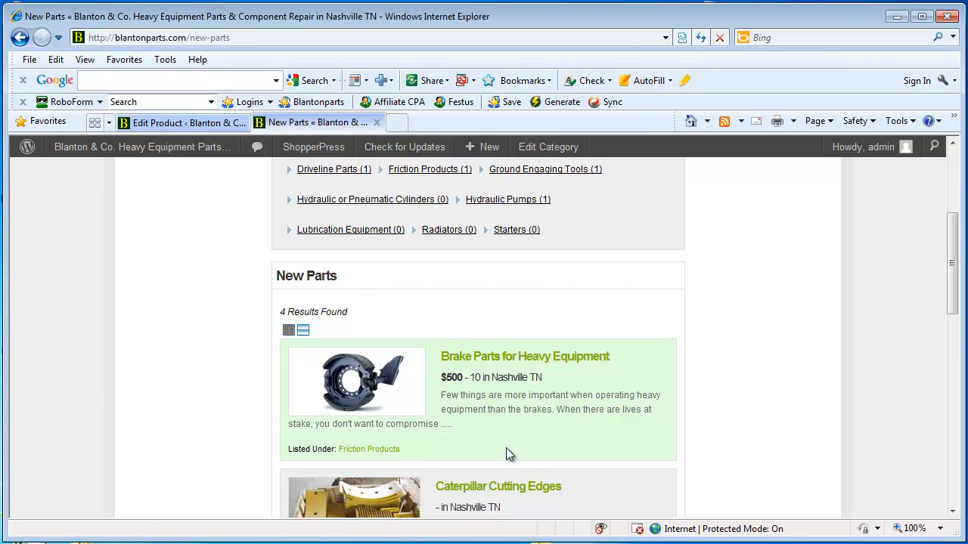
pyautogui.click(181, 123)
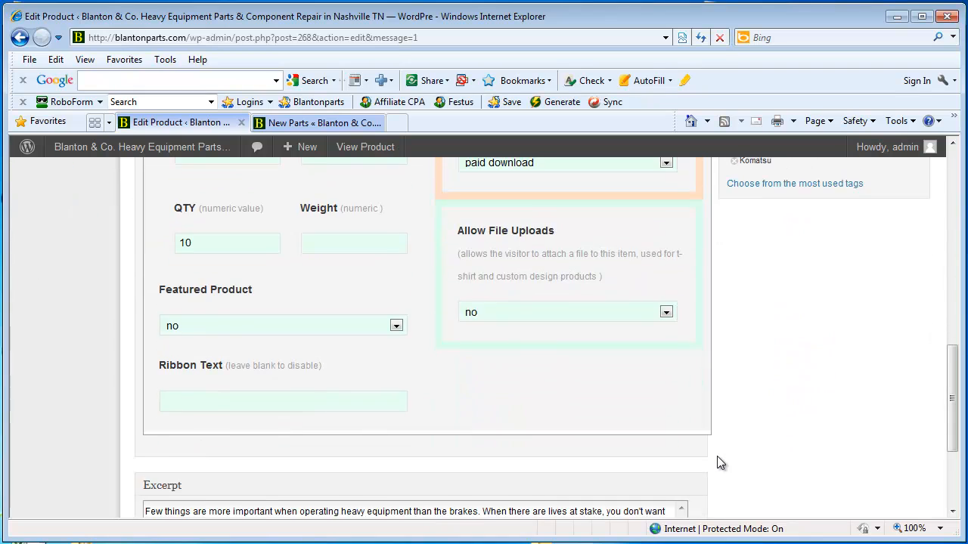
# - Update the product with a blank excerpt and scroll the New Parts listing to confirm
pyautogui.scroll(-3)
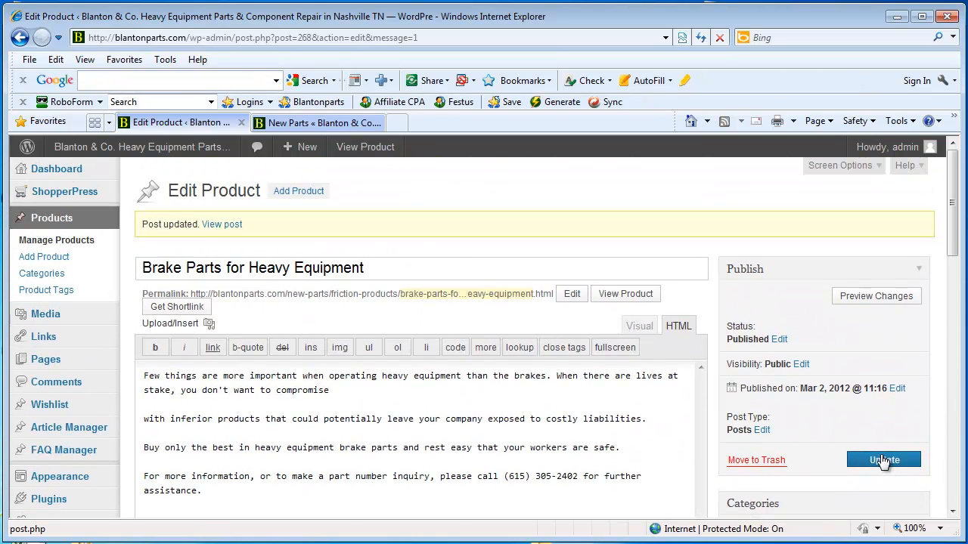
pyautogui.click(883, 459)
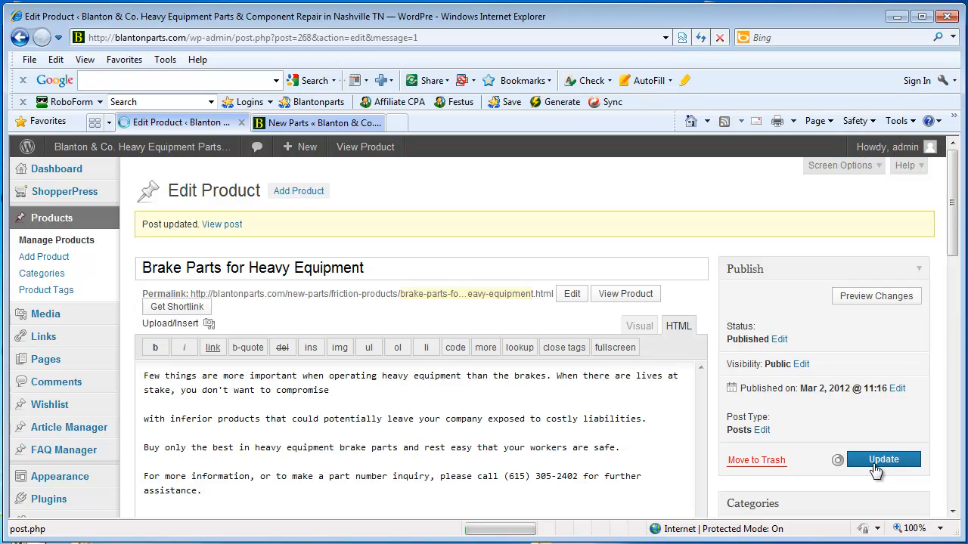
pyautogui.click(318, 122)
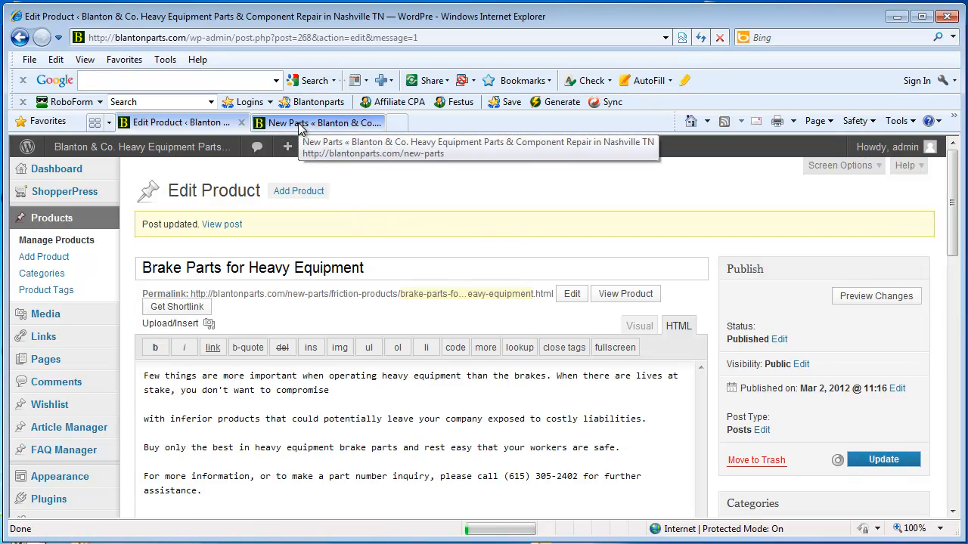
pyautogui.click(318, 122)
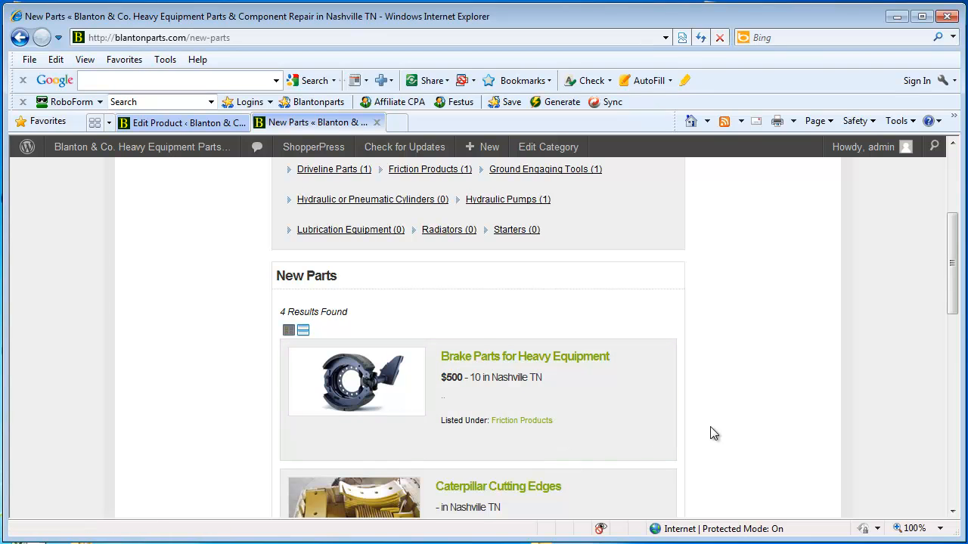
pyautogui.scroll(-3)
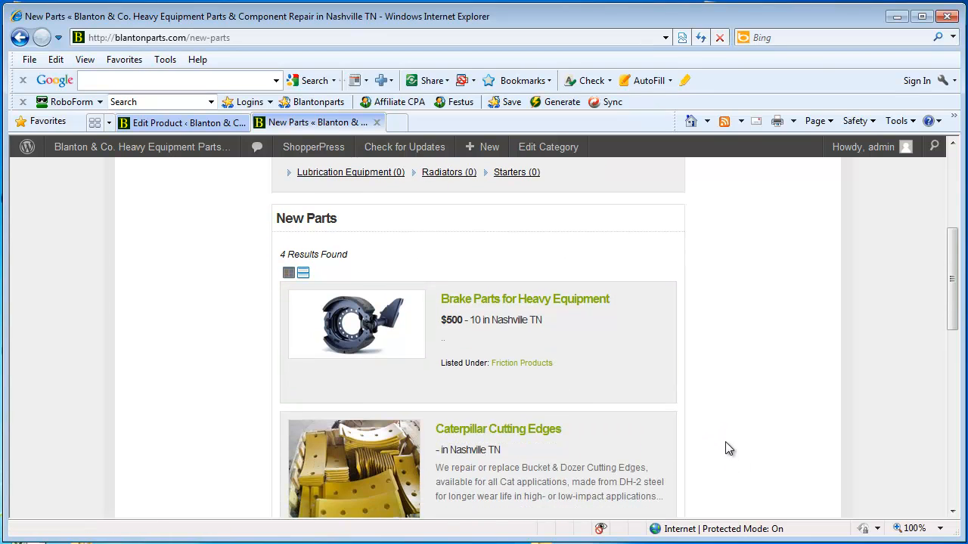
pyautogui.scroll(-3)
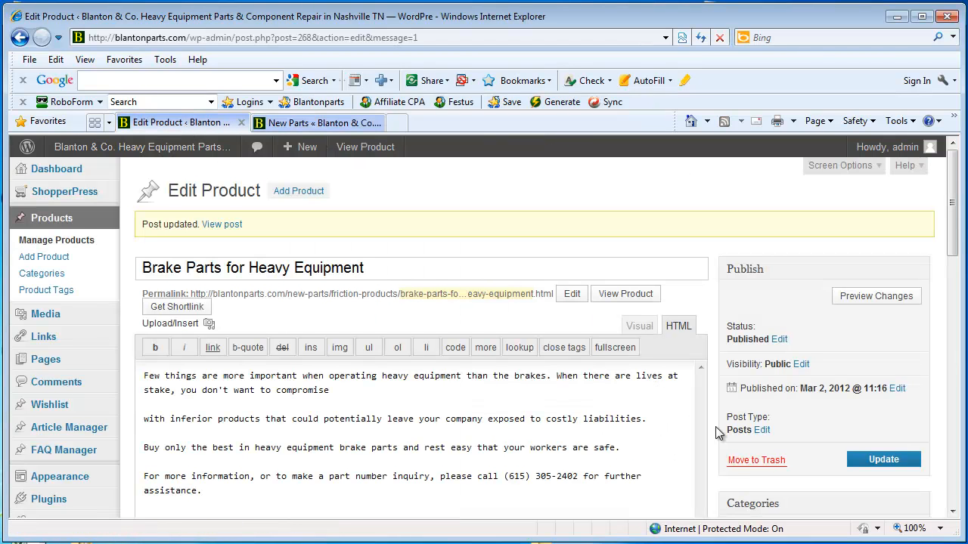
# - Paste the 'Few things are more important…' summary into Excerpt and clear the QTY value
pyautogui.scroll(-3)
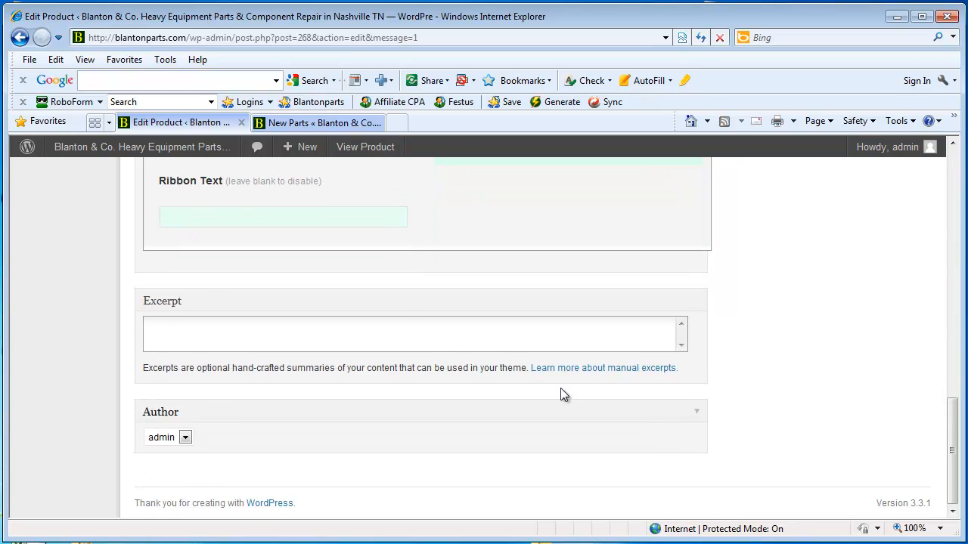
pyautogui.write("Few things are more important when operating heavy equipment than the brakes. When there are lives at stake, you don't want to compromise ...")
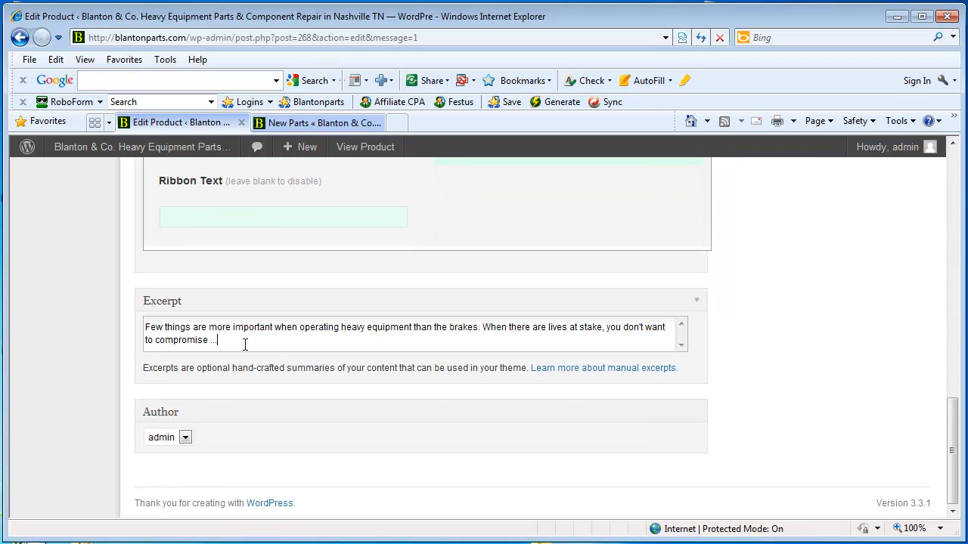
pyautogui.scroll(3)
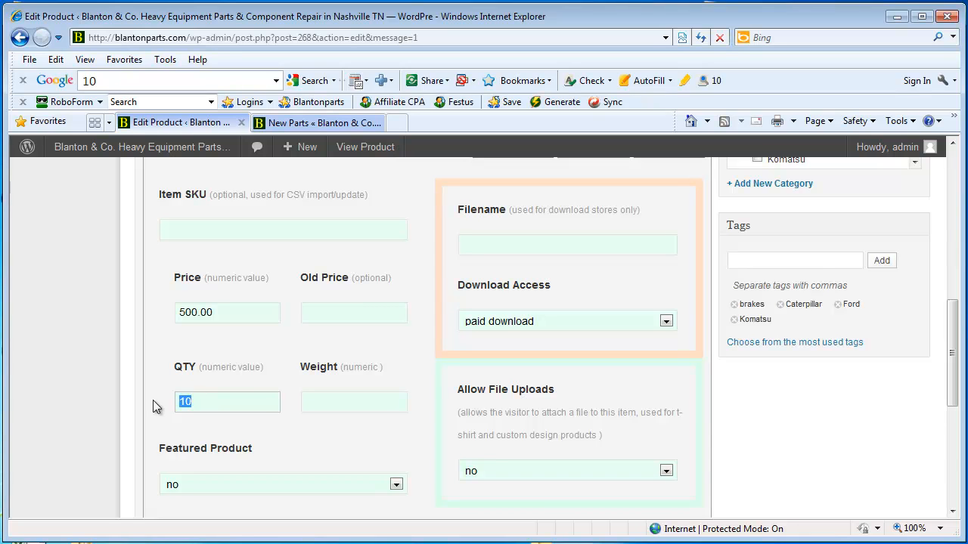
pyautogui.click(227, 401)
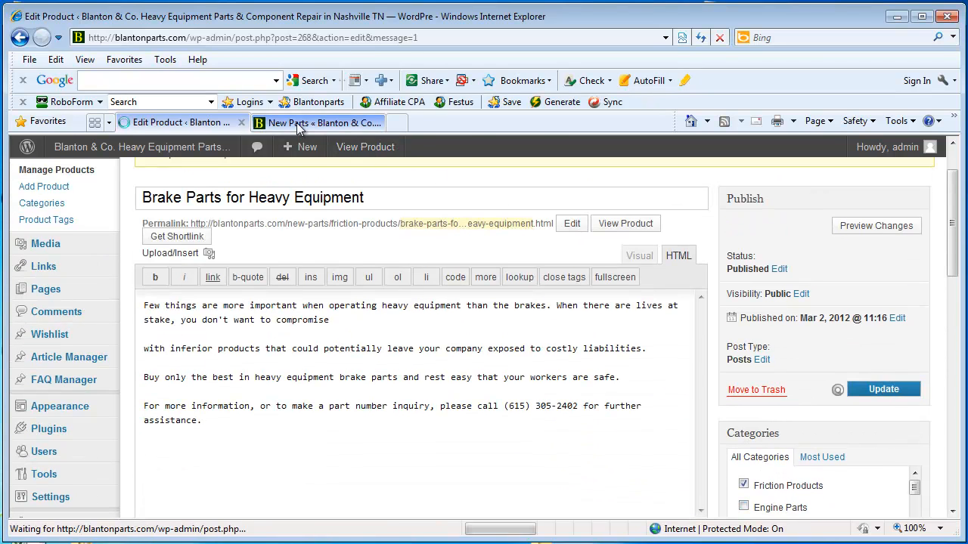
pyautogui.click(318, 122)
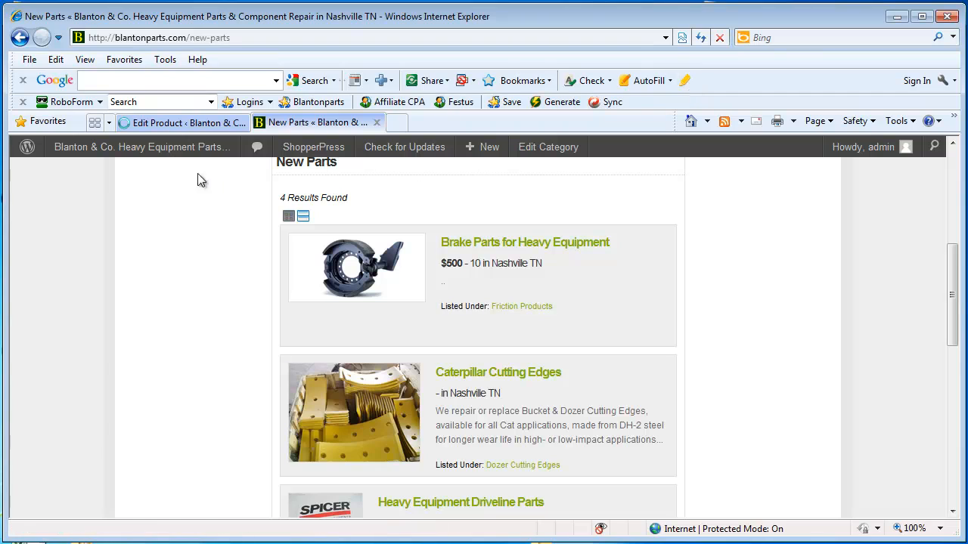
pyautogui.moveTo(198, 205)
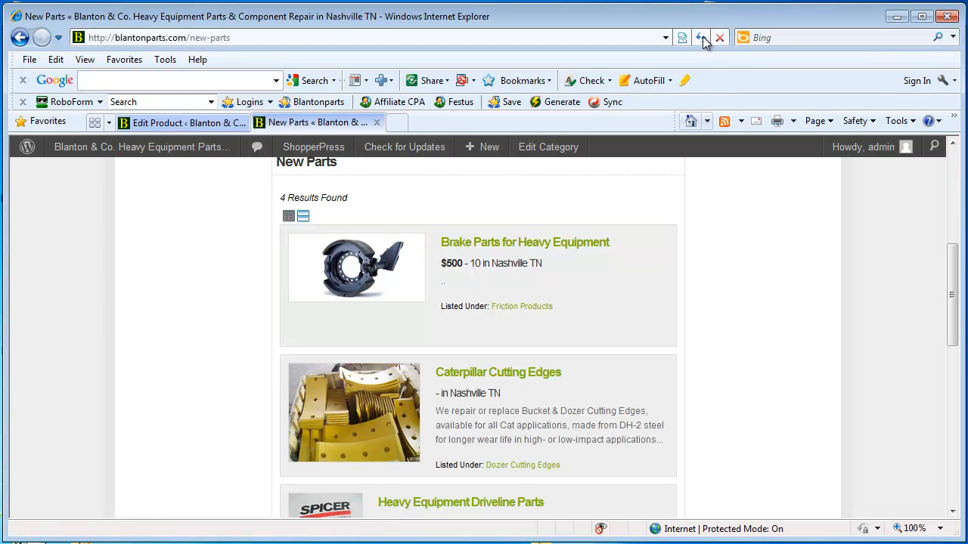
# - Reload New Parts, scroll to the priceless brake parts entry, and open its product page
pyautogui.click(700, 37)
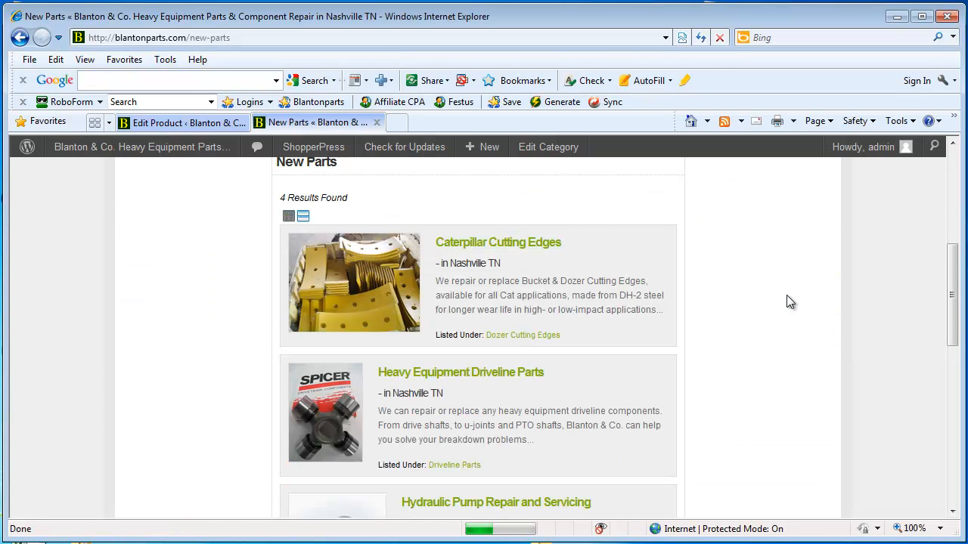
pyautogui.scroll(-3)
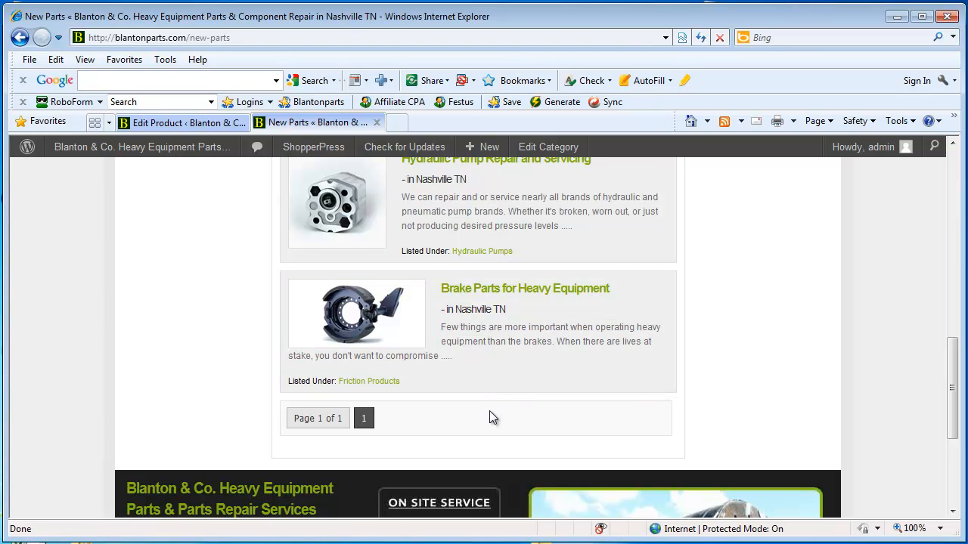
pyautogui.moveTo(473, 363)
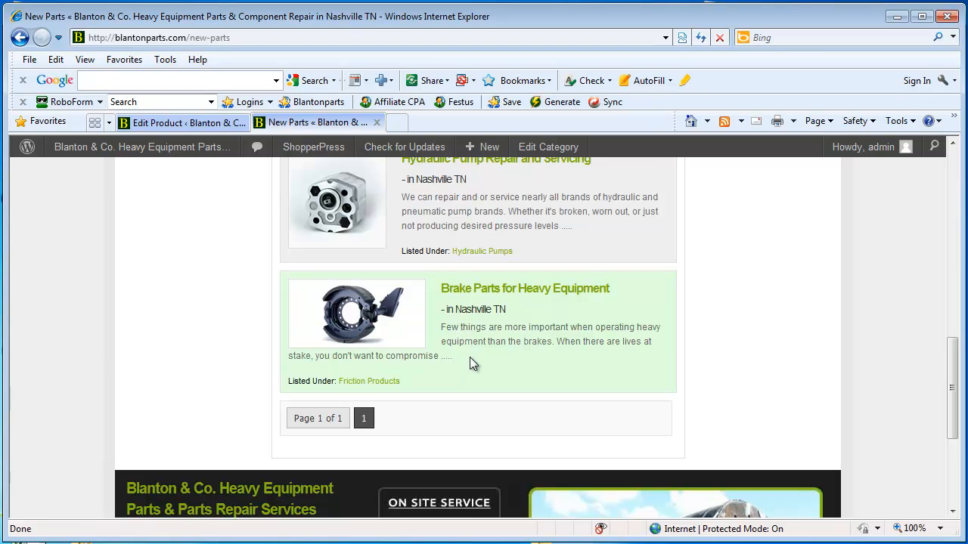
pyautogui.moveTo(701, 441)
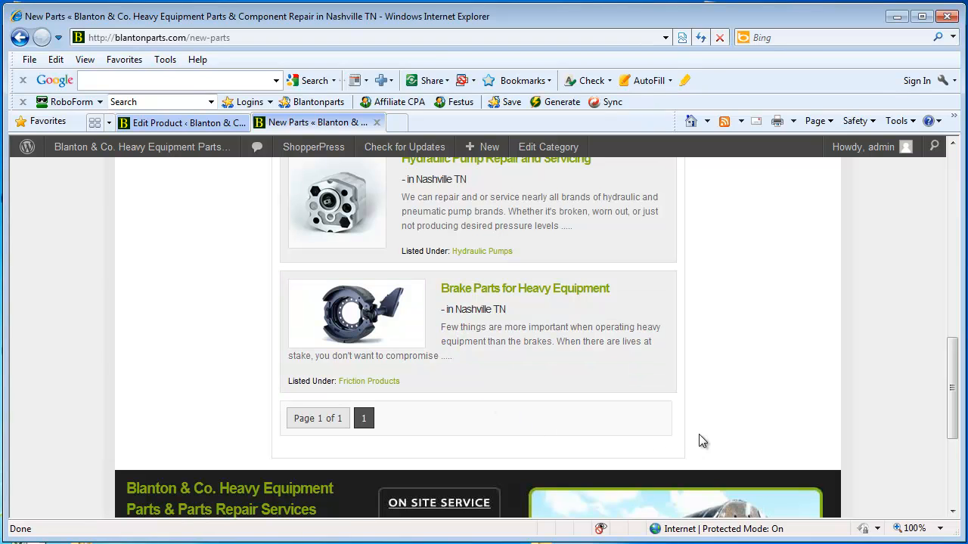
pyautogui.moveTo(450, 325)
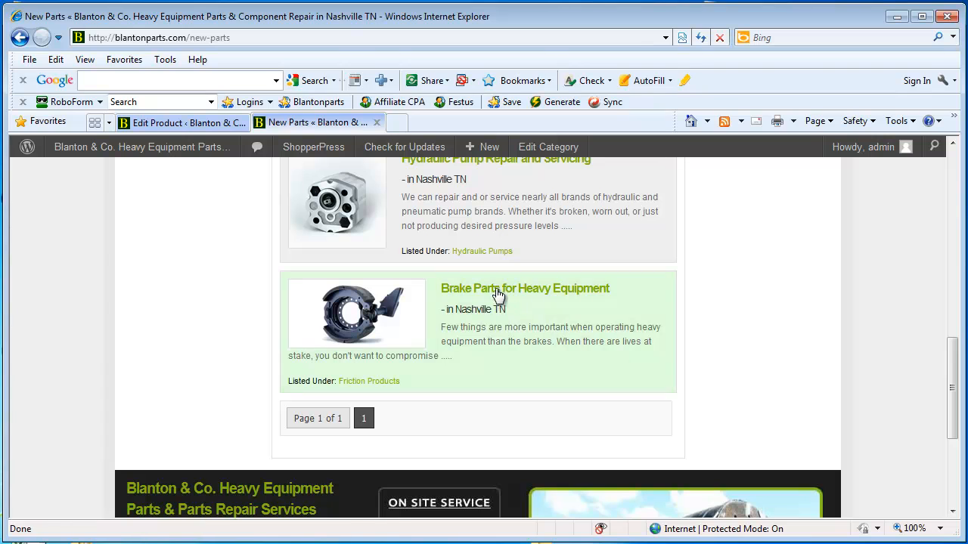
pyautogui.moveTo(499, 293)
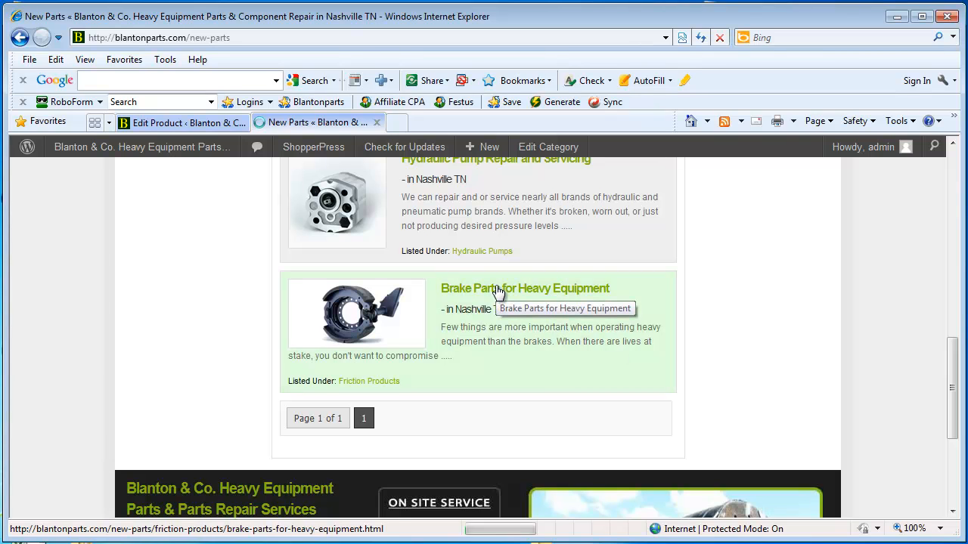
pyautogui.click(524, 288)
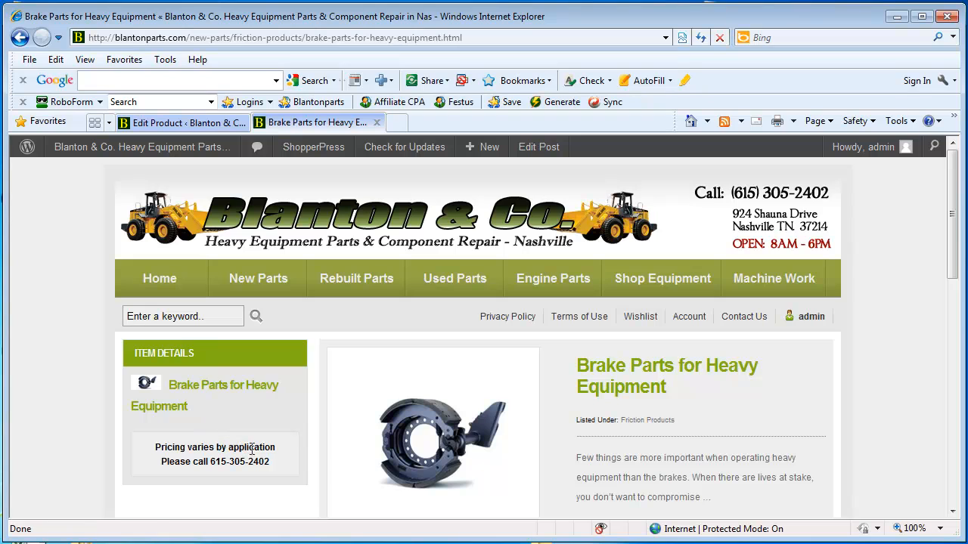
# - Scroll the product page to the Item Details showing 'Pricing varies by application'
pyautogui.scroll(-3)
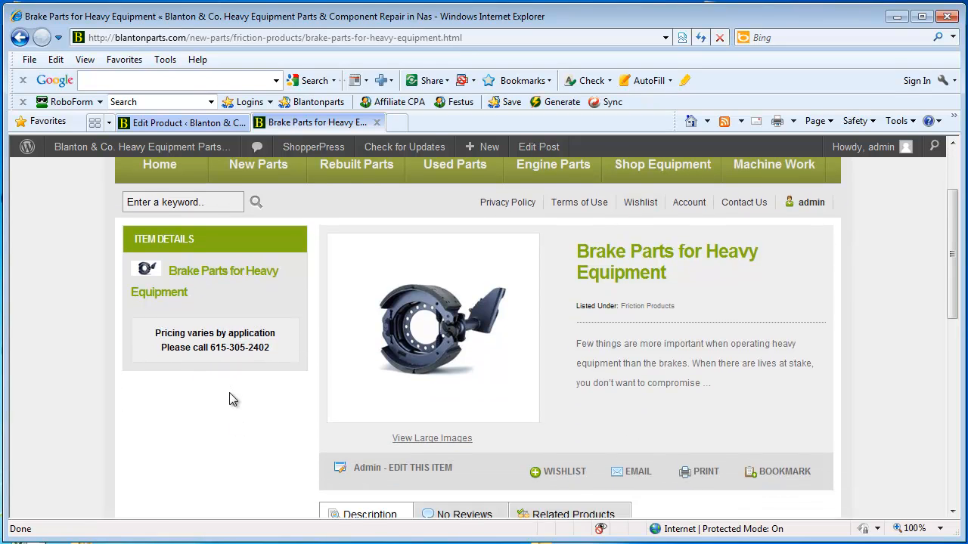
pyautogui.moveTo(246, 395)
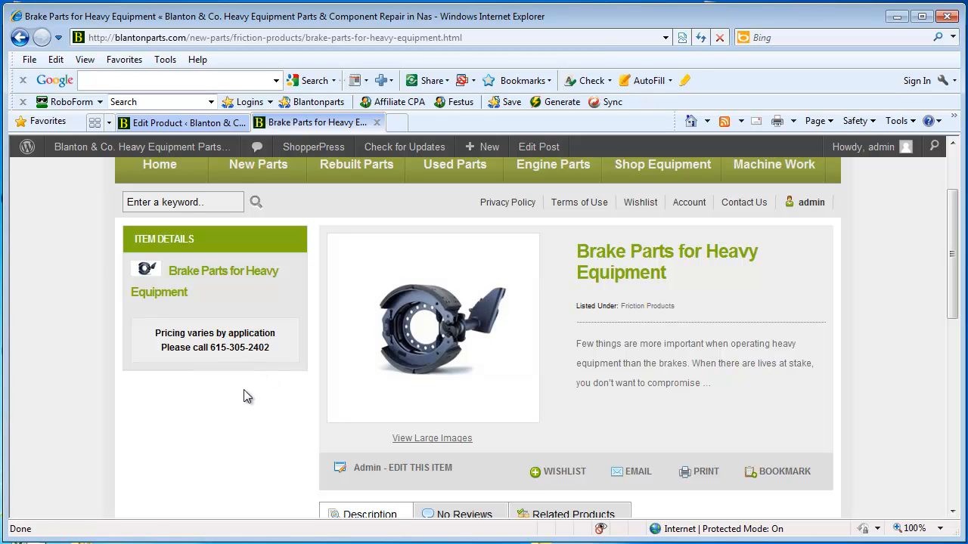
pyautogui.moveTo(176, 310)
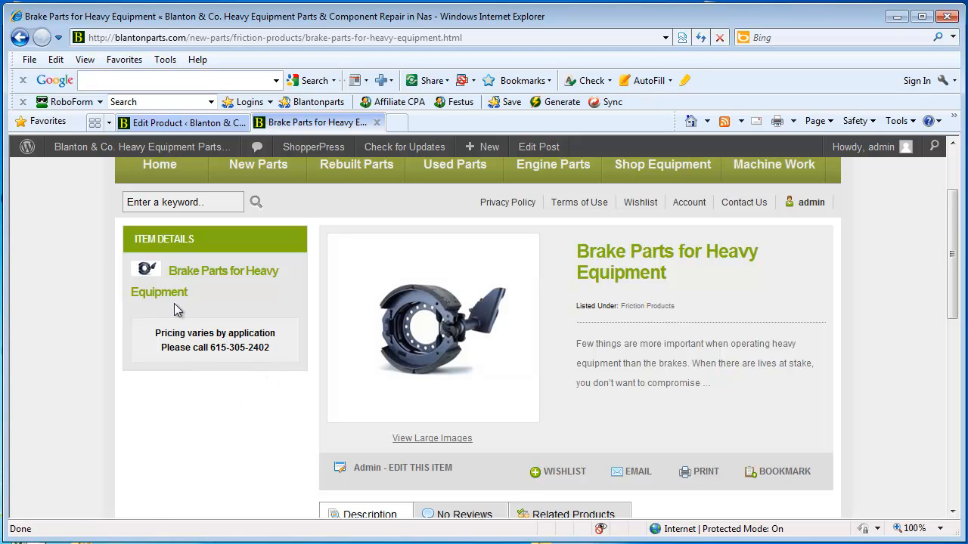
pyautogui.moveTo(182, 346)
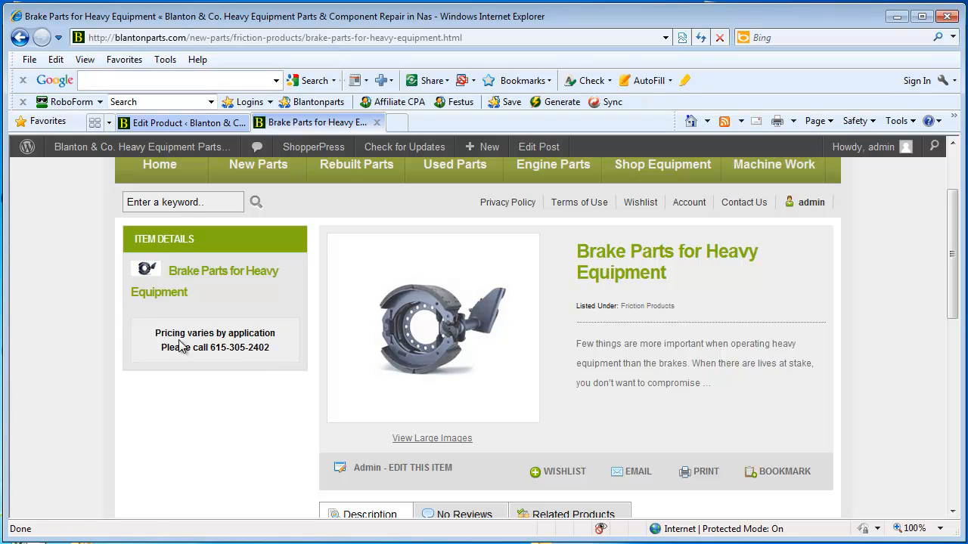
pyautogui.moveTo(225, 394)
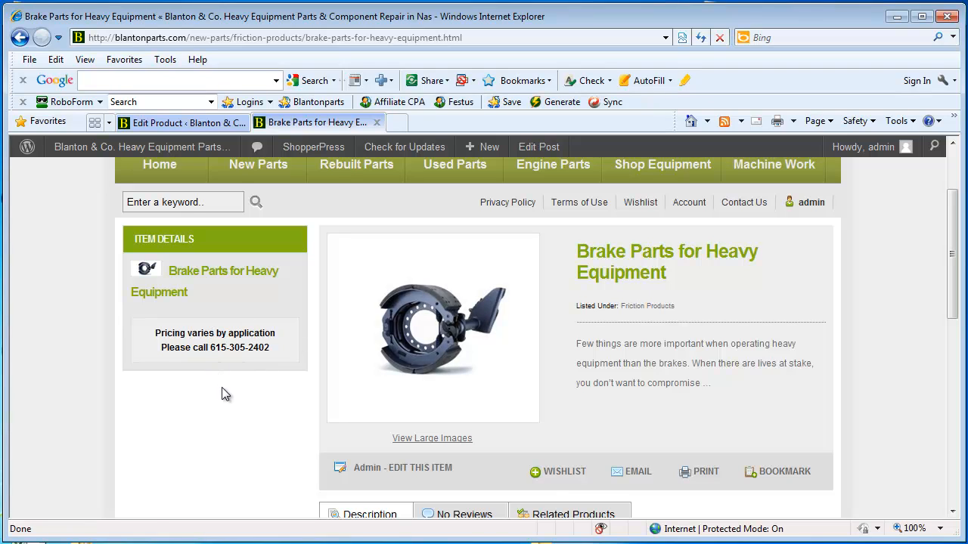
pyautogui.moveTo(191, 374)
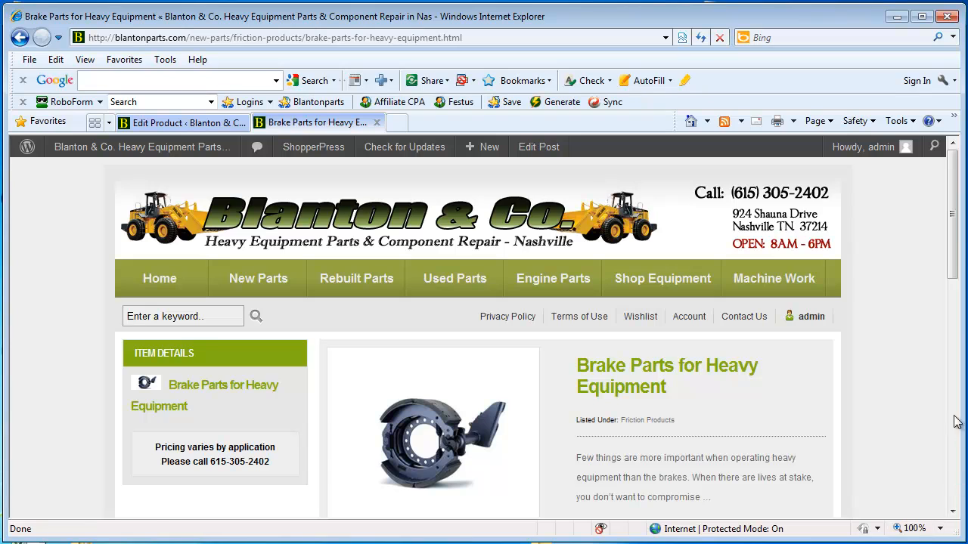
pyautogui.moveTo(925, 341)
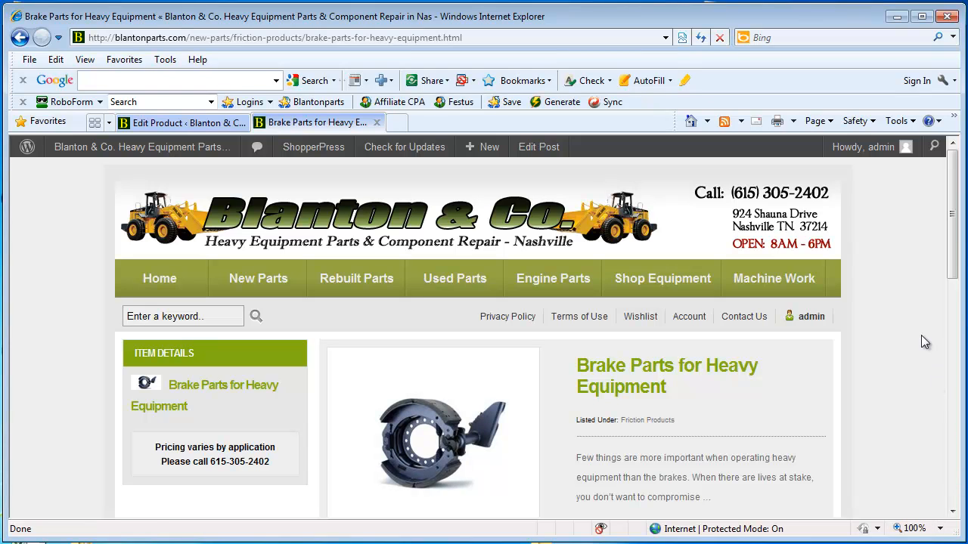